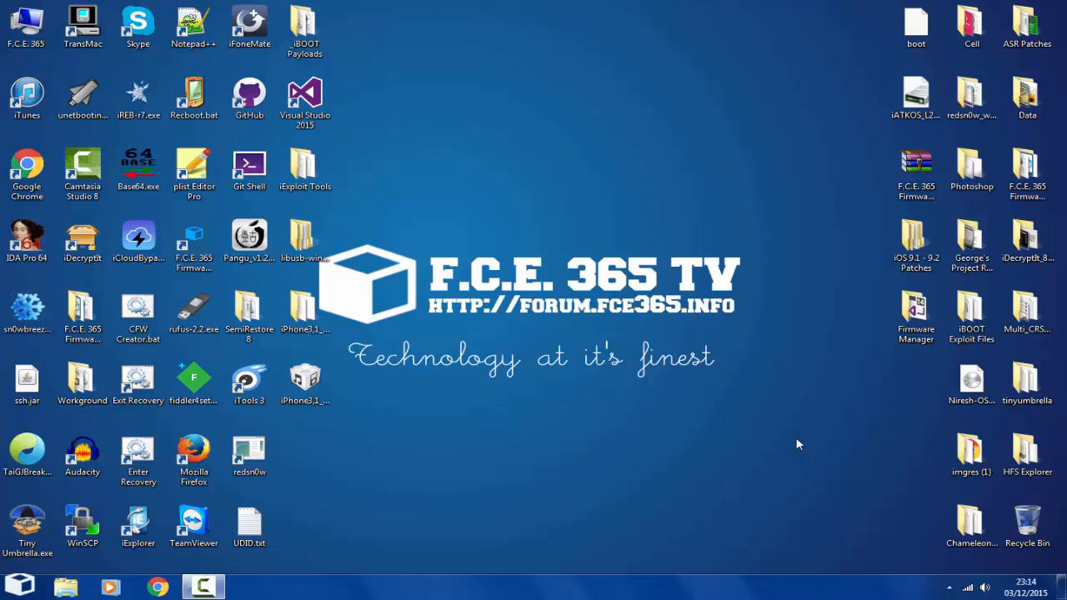
pyautogui.moveTo(661, 470)
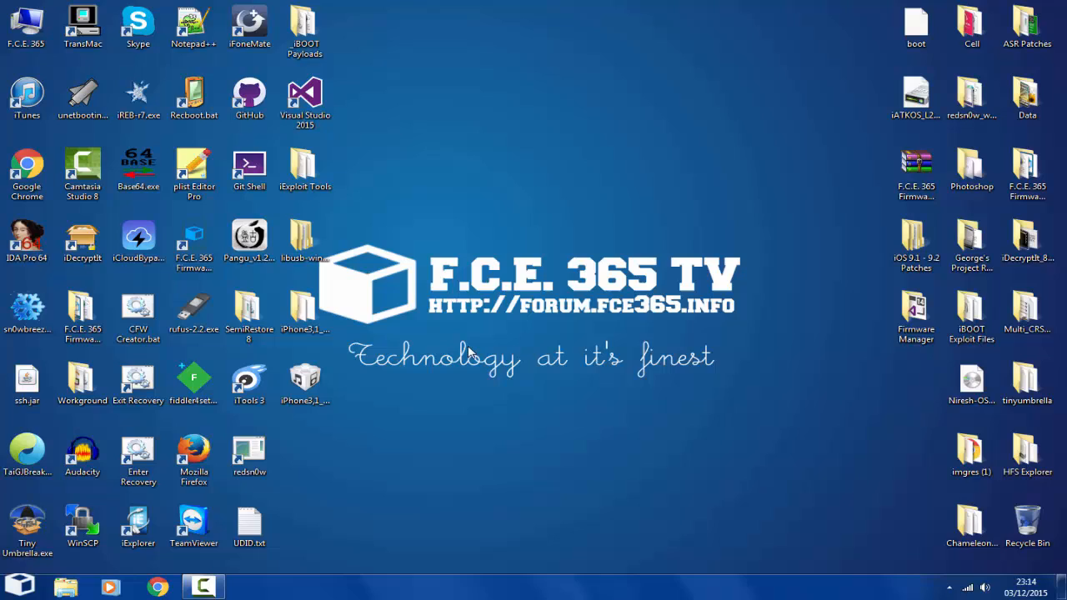
pyautogui.moveTo(473, 290)
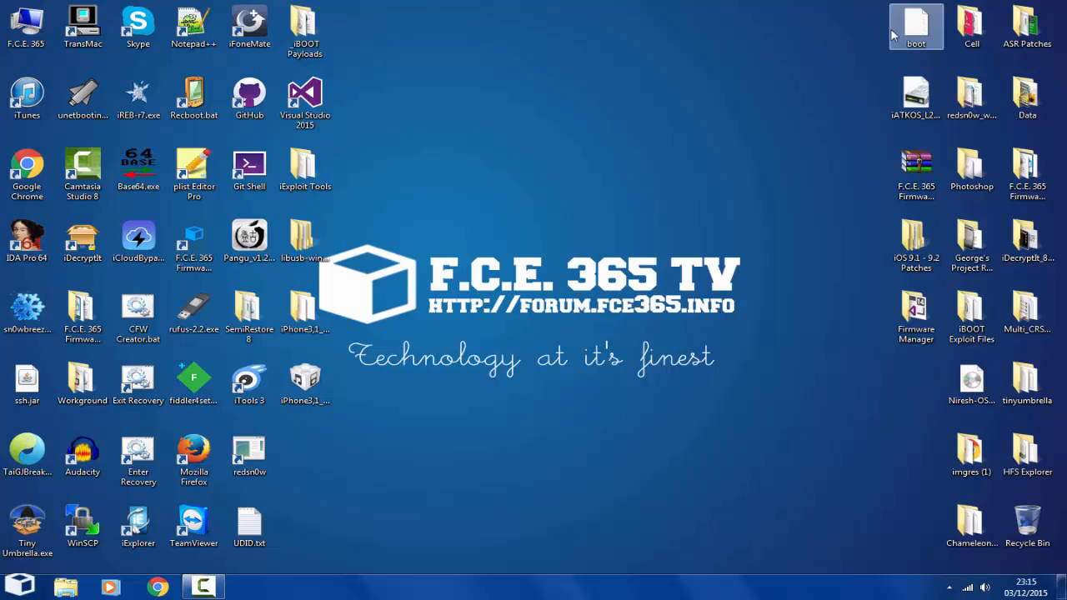
pyautogui.moveTo(753, 143)
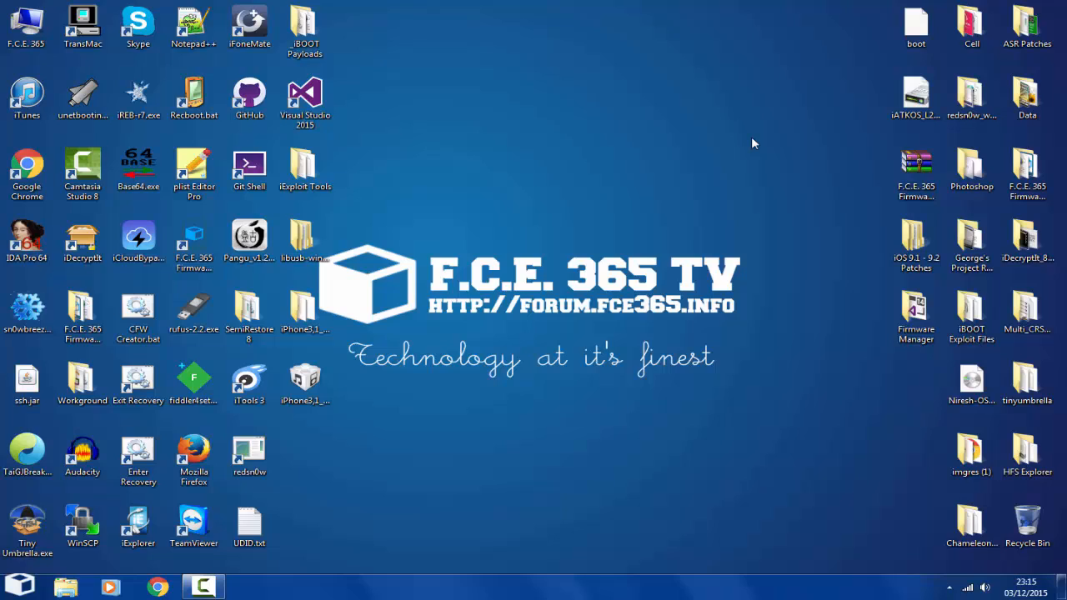
pyautogui.moveTo(676, 182)
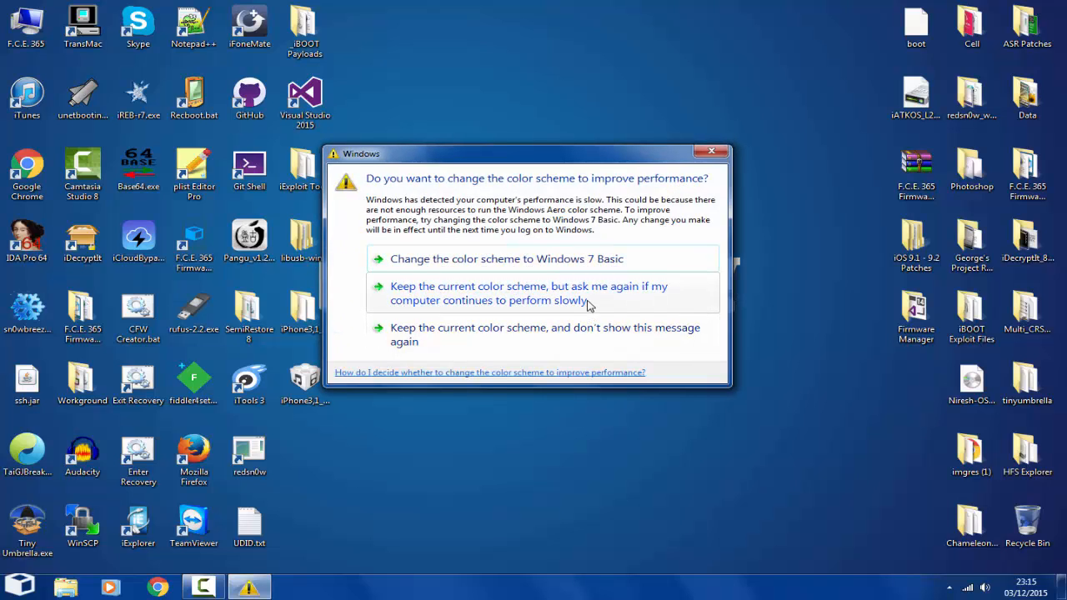
# Browse to the iPhone's DCIM photo folder in Explorer and select IMG_0010.PNG.
pyautogui.click(711, 151)
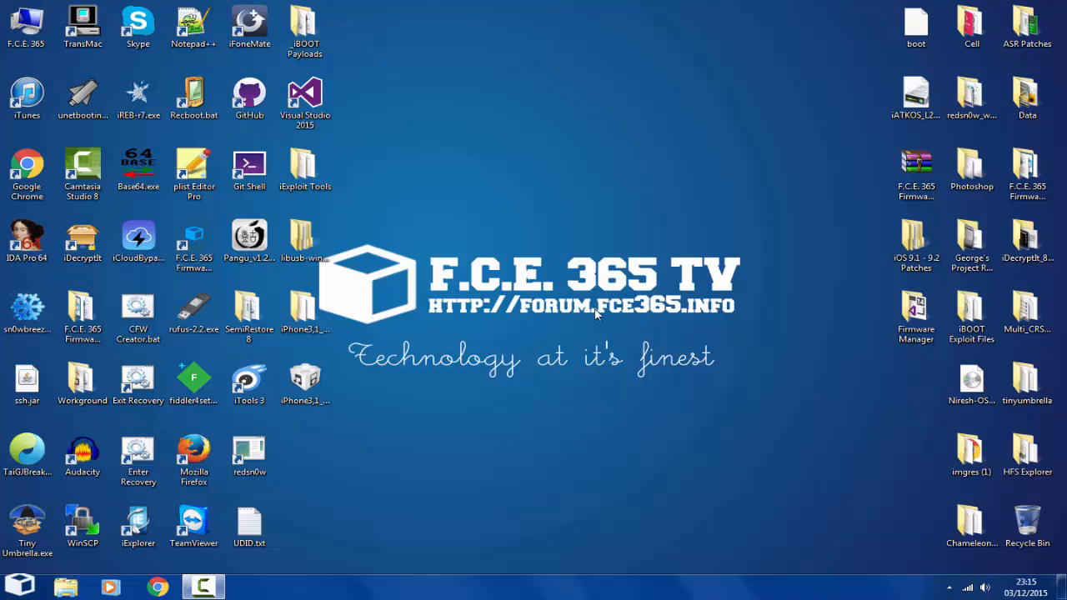
pyautogui.moveTo(527, 265)
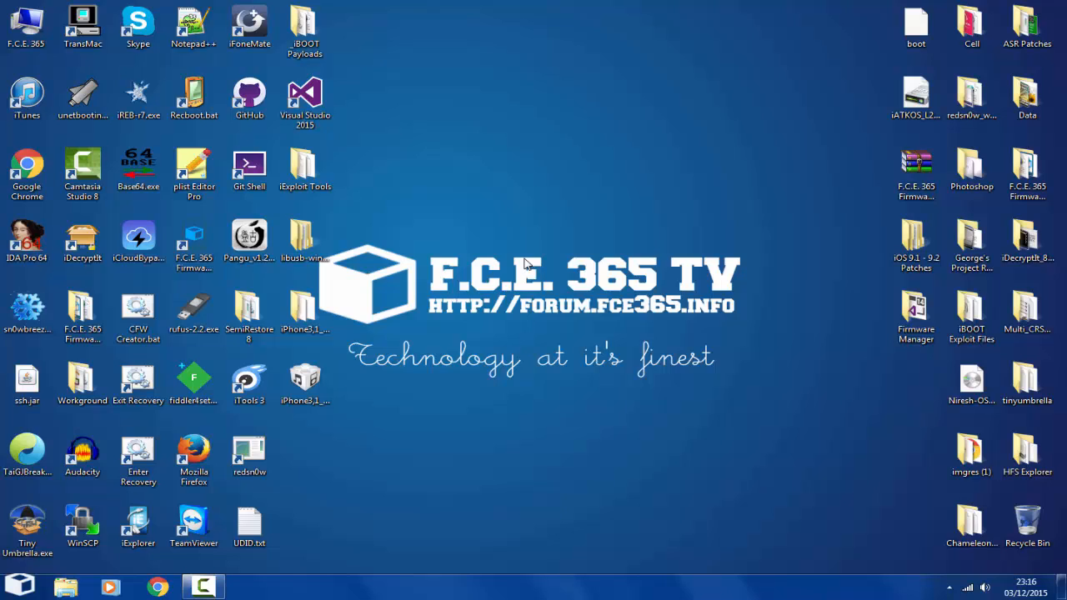
pyautogui.click(26, 25)
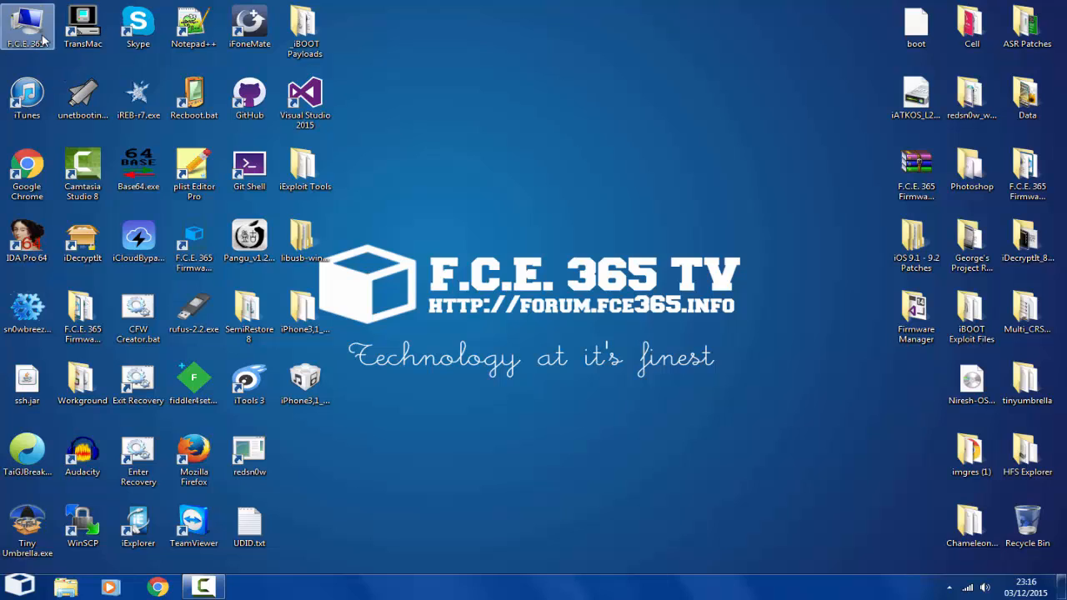
pyautogui.doubleClick(27, 25)
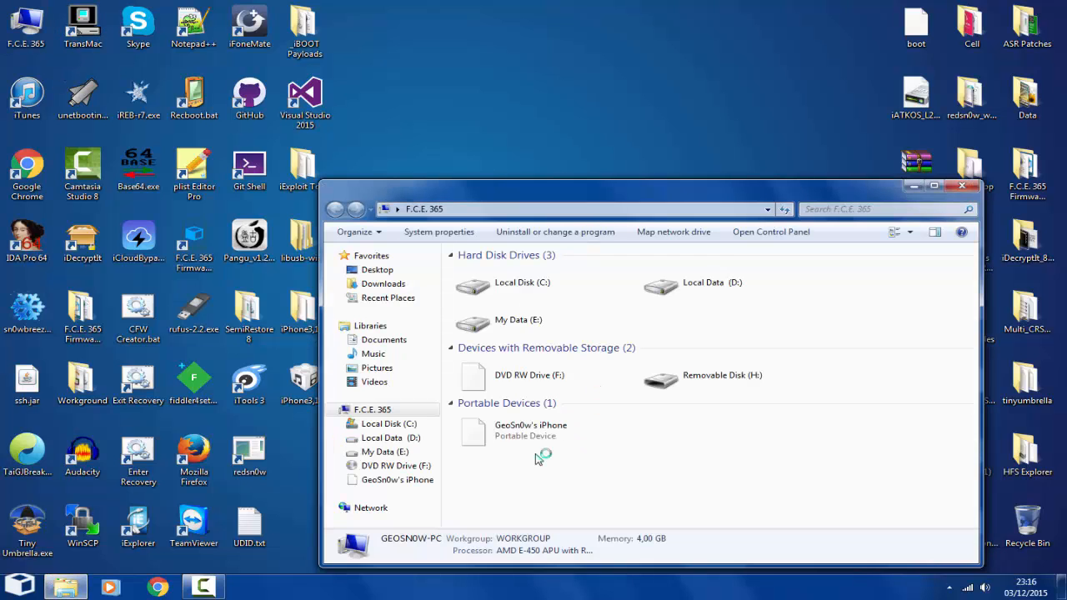
pyautogui.click(531, 430)
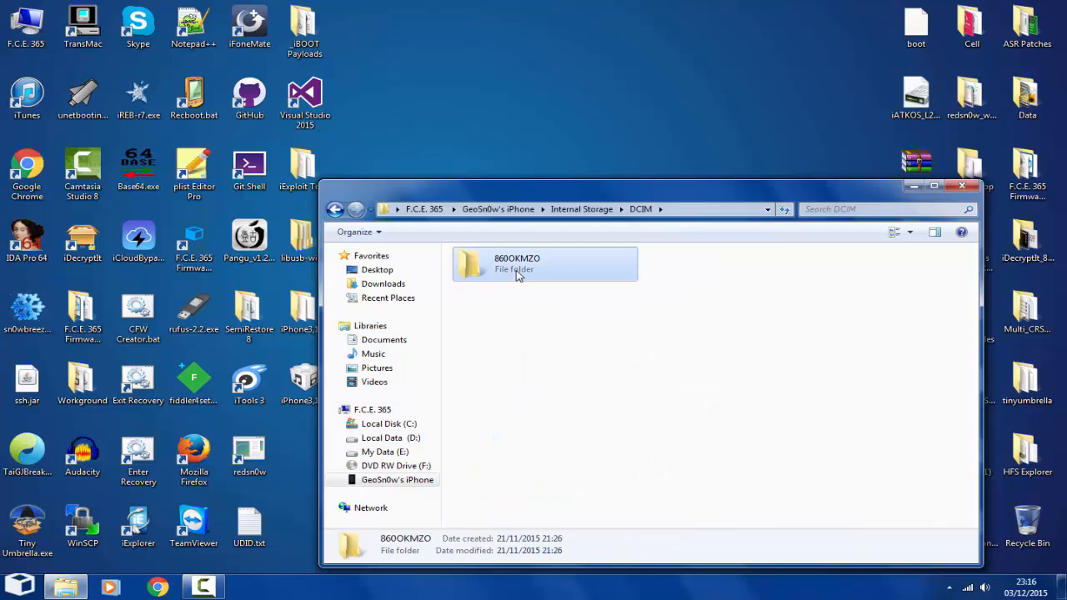
pyautogui.doubleClick(545, 264)
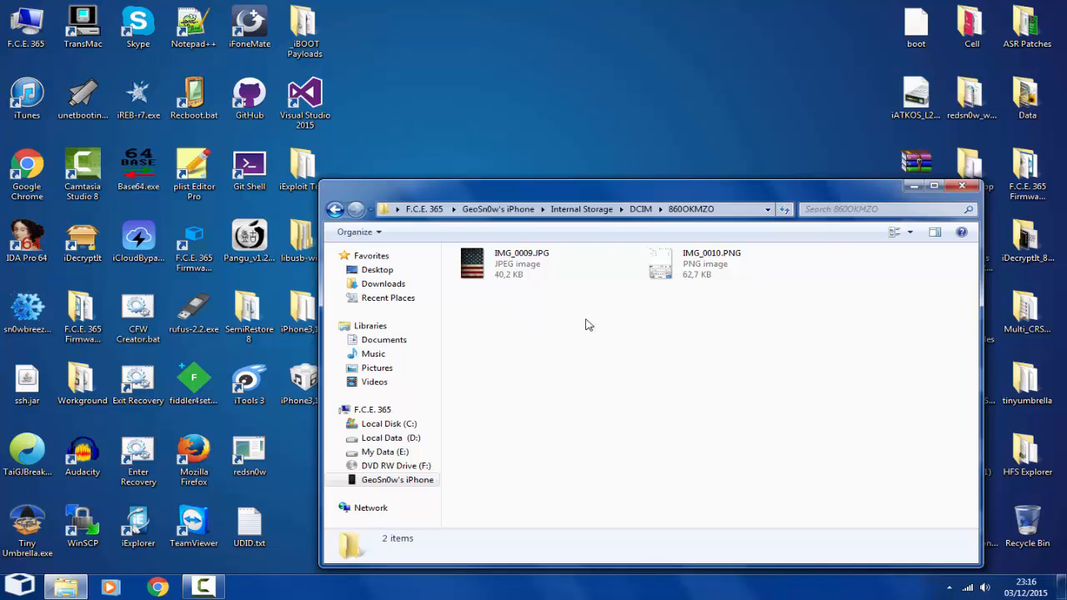
pyautogui.click(712, 263)
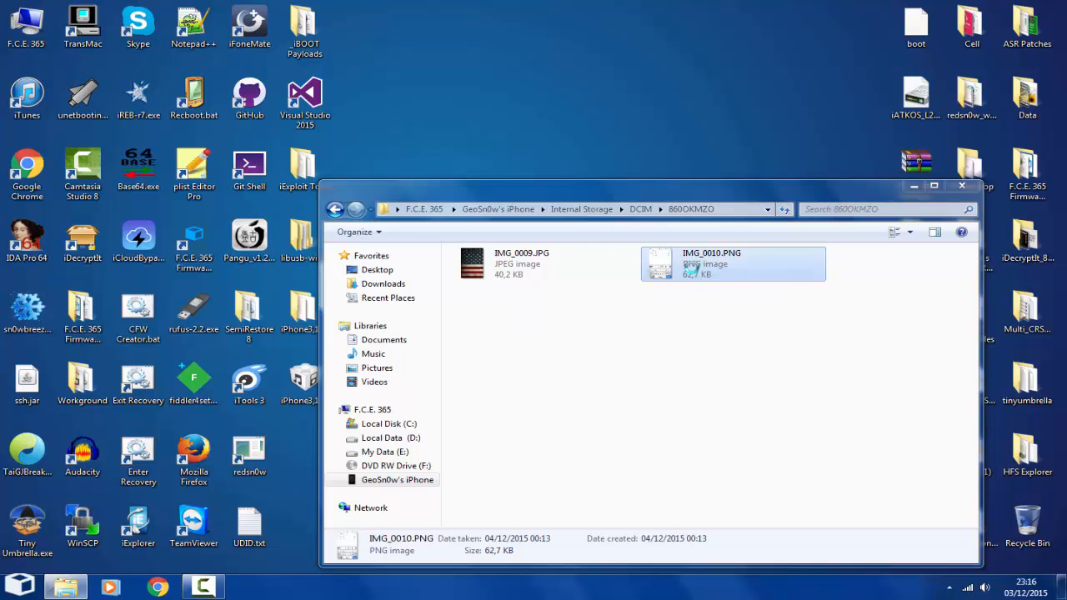
# View IMG_0010.PNG, the OpenSSH and OpenSSL search screenshot, in Windows Photo Viewer.
pyautogui.doubleClick(732, 262)
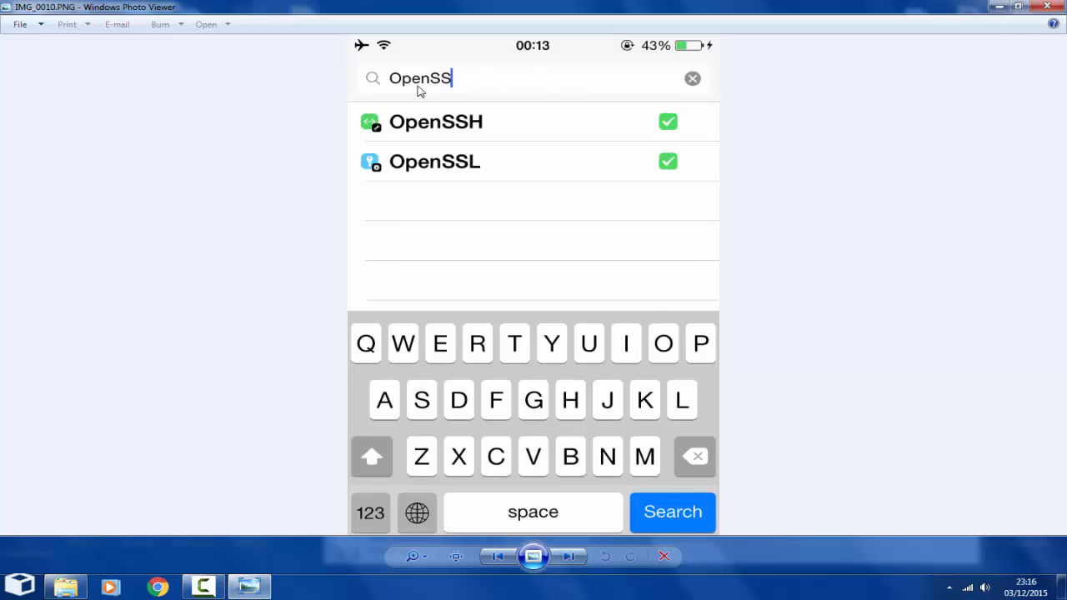
pyautogui.moveTo(479, 94)
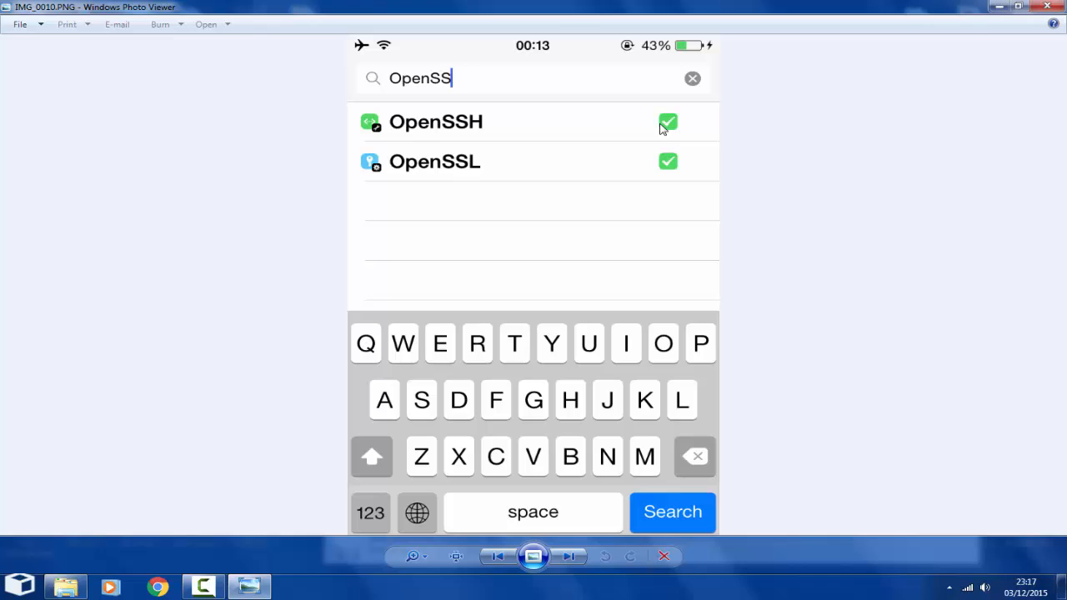
pyautogui.moveTo(677, 122)
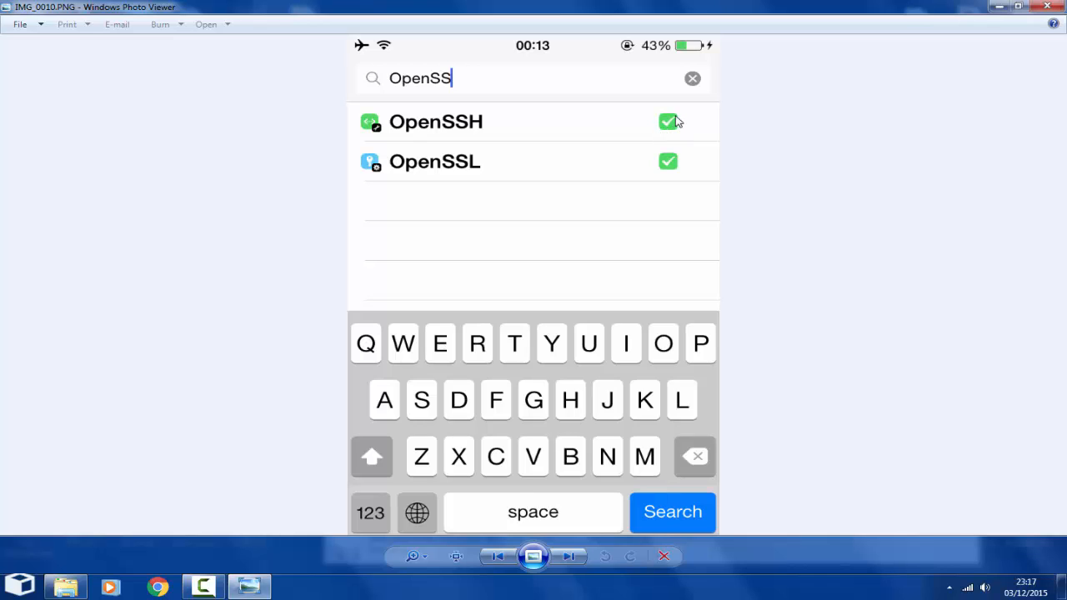
pyautogui.moveTo(625, 127)
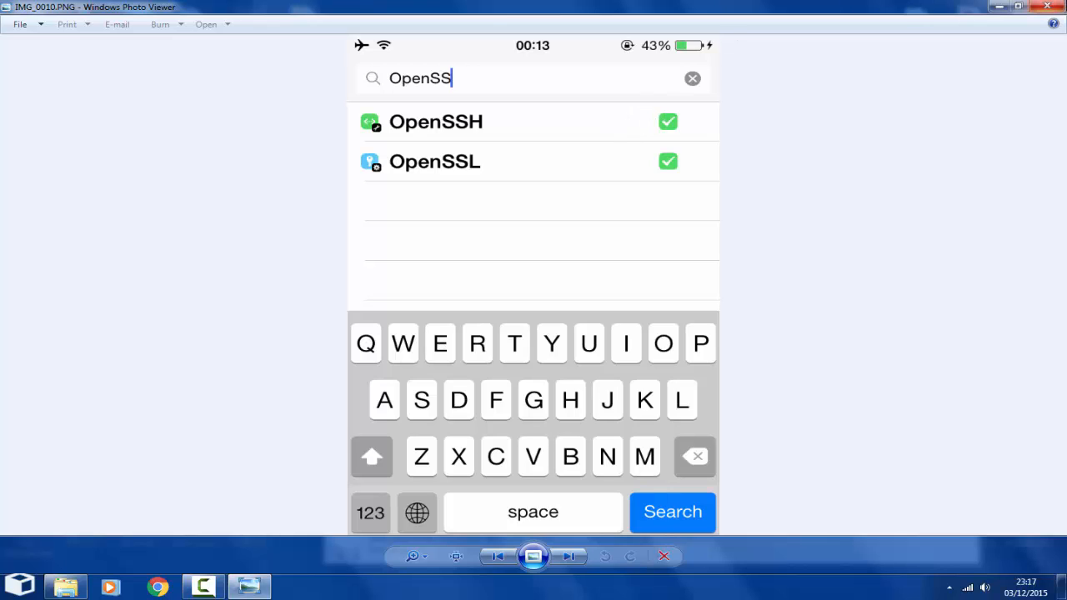
pyautogui.moveTo(1047, 6)
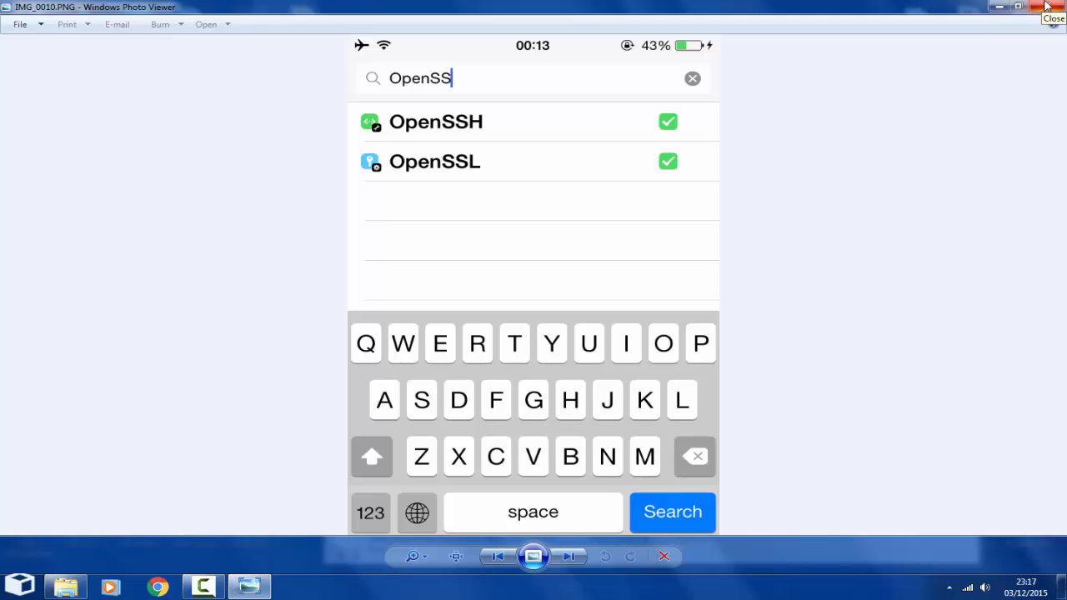
# Close Photo Viewer and return to the F.C.E. 365 drive overview.
pyautogui.click(1053, 18)
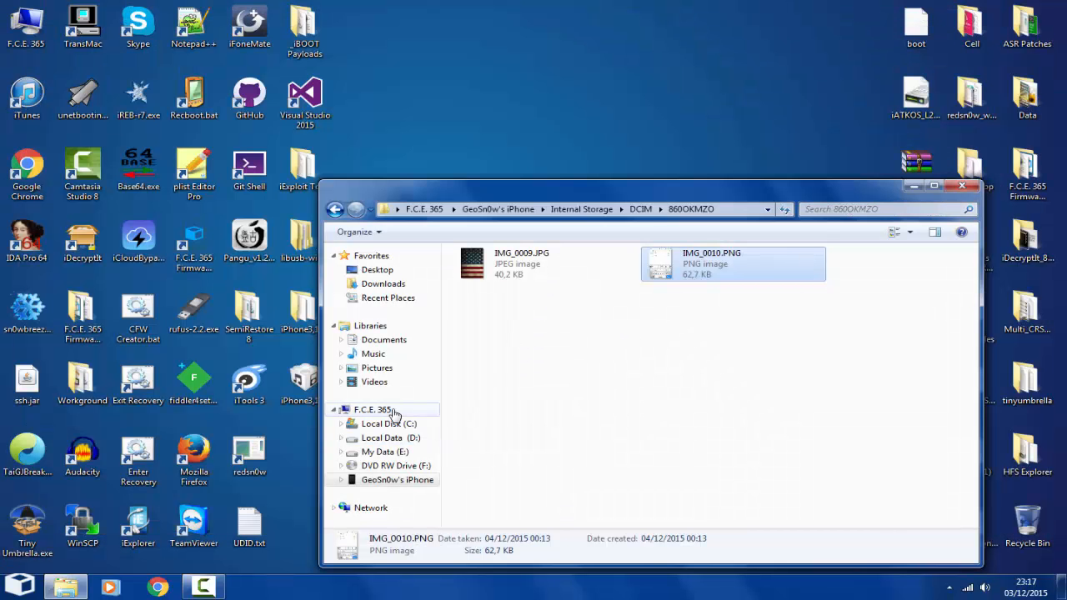
pyautogui.click(372, 409)
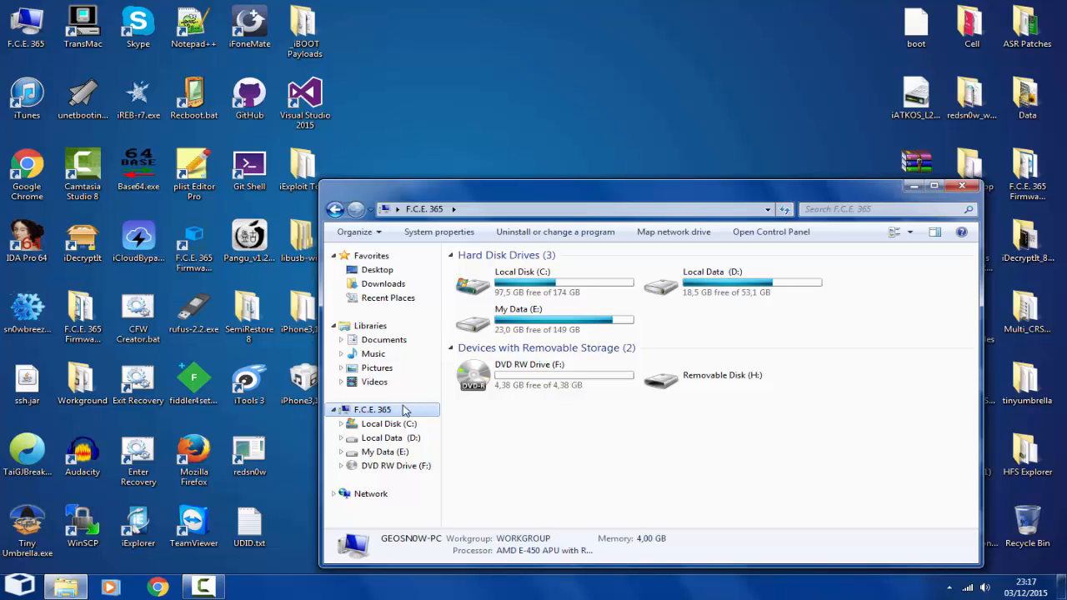
pyautogui.moveTo(403, 411)
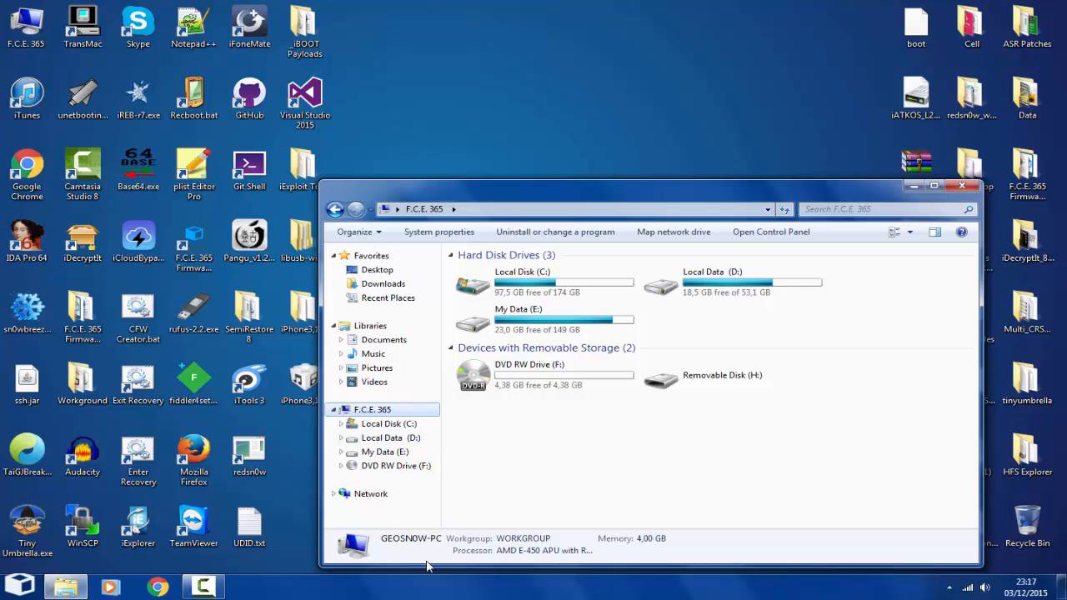
pyautogui.moveTo(950, 205)
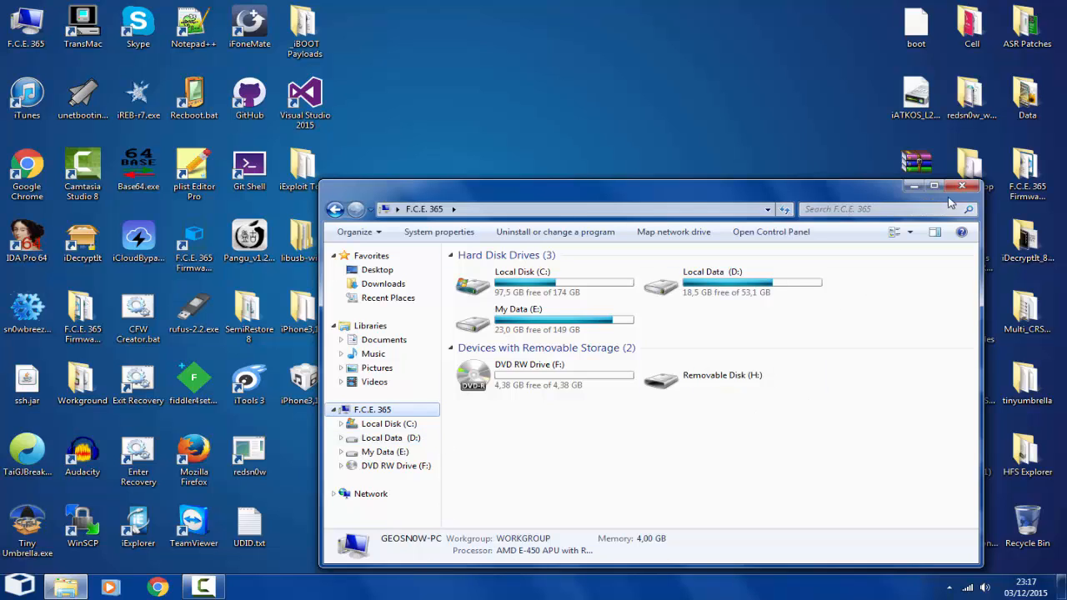
# Close Explorer and the accidentally launched ssh.jar window.
pyautogui.click(962, 185)
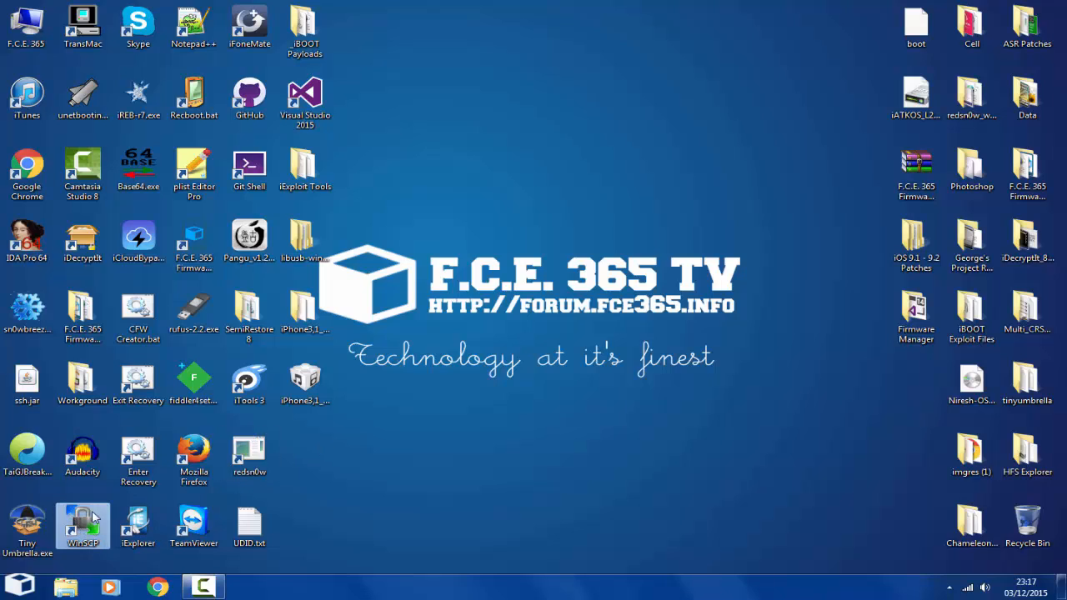
pyautogui.moveTo(345, 493)
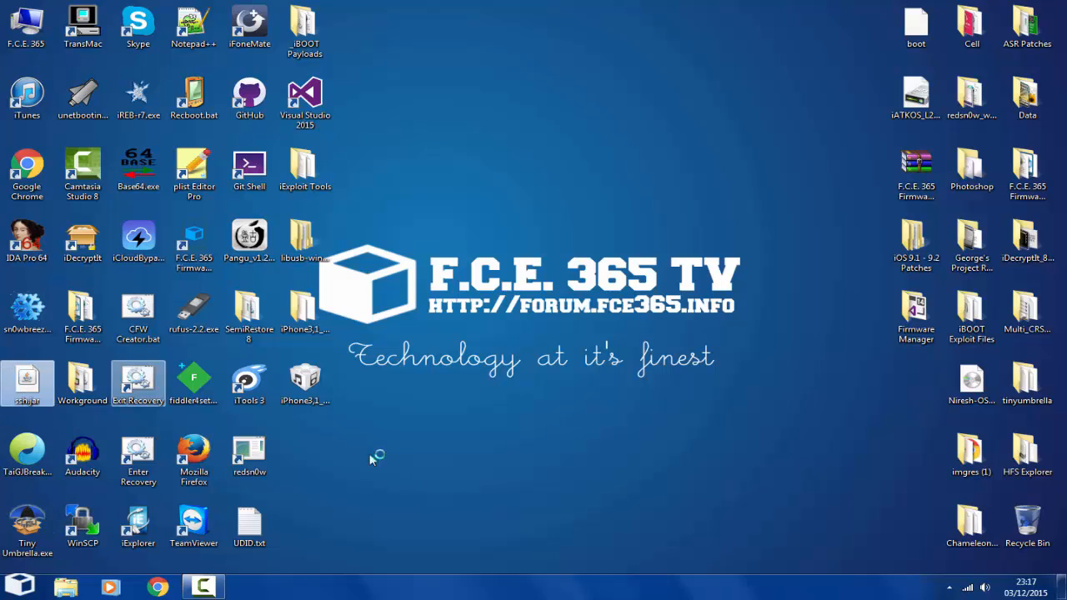
pyautogui.moveTo(500, 472)
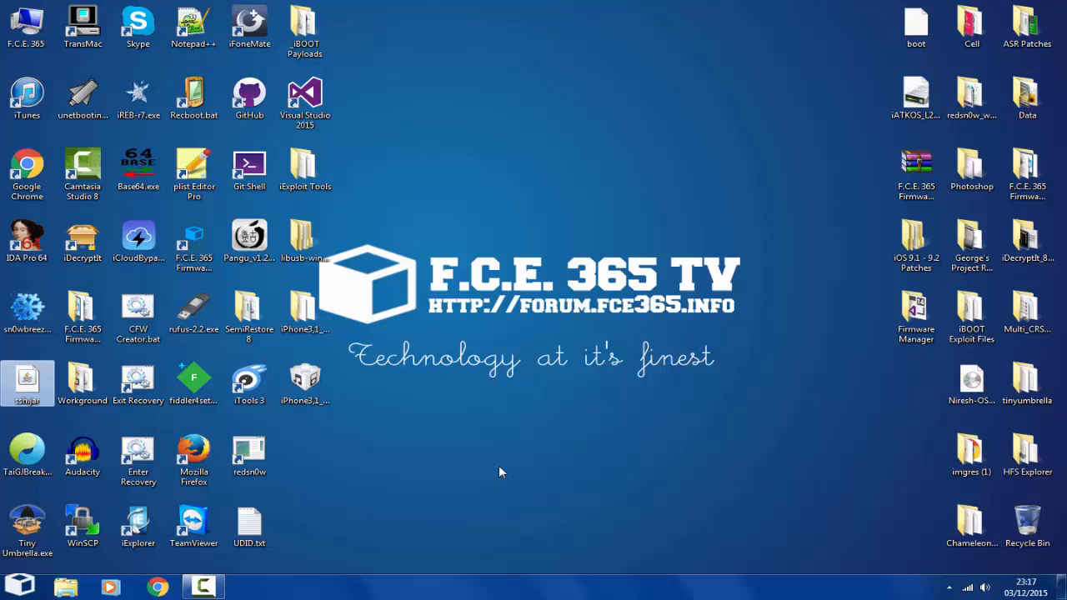
pyautogui.doubleClick(27, 382)
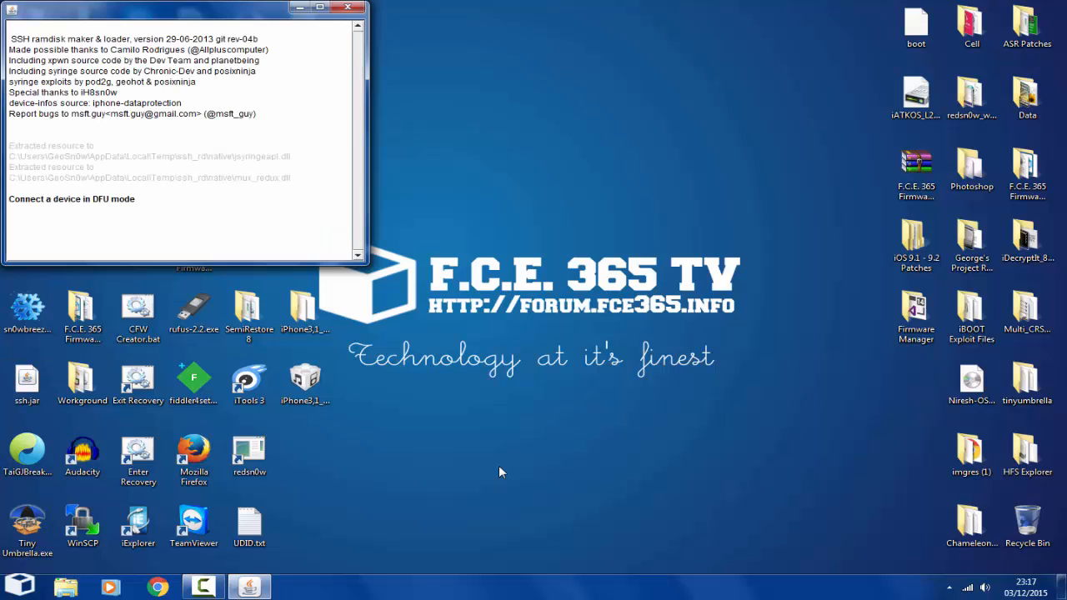
pyautogui.moveTo(347, 9)
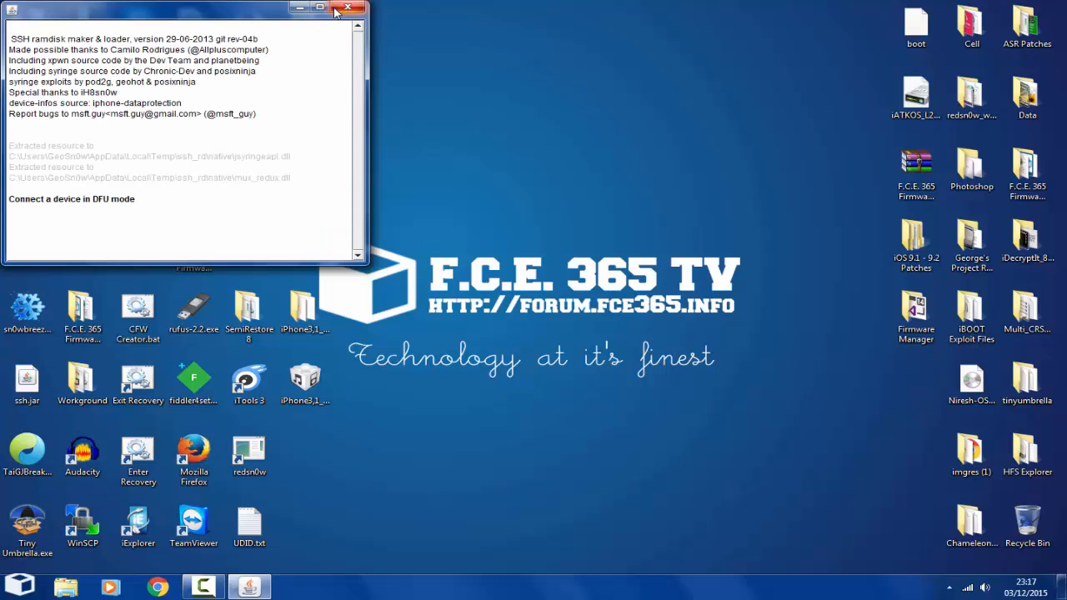
pyautogui.click(347, 8)
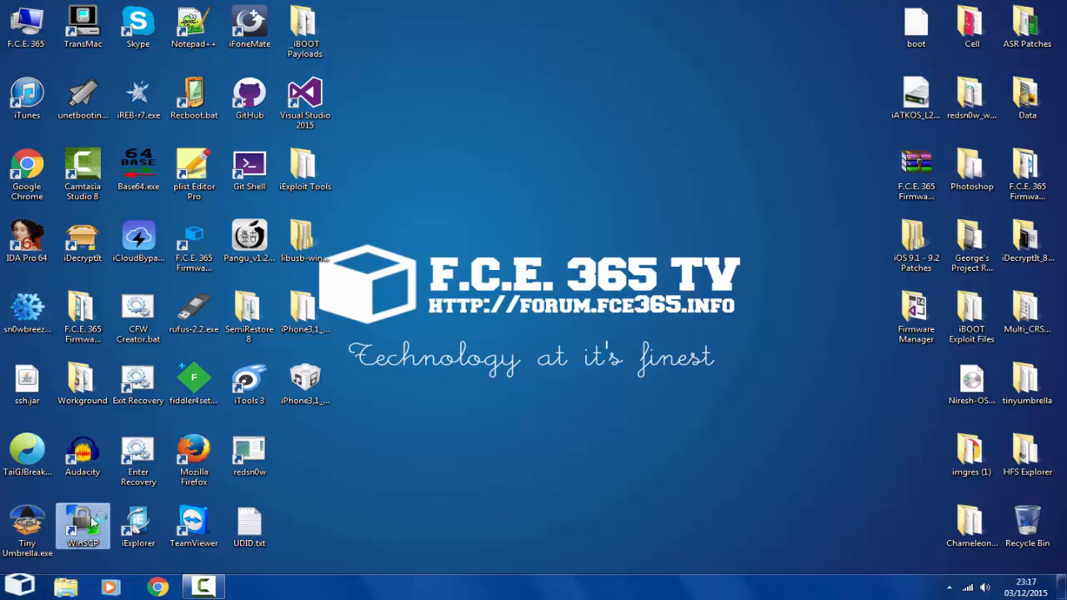
# Launch WinSCP from its desktop shortcut, approving the security warning.
pyautogui.doubleClick(83, 521)
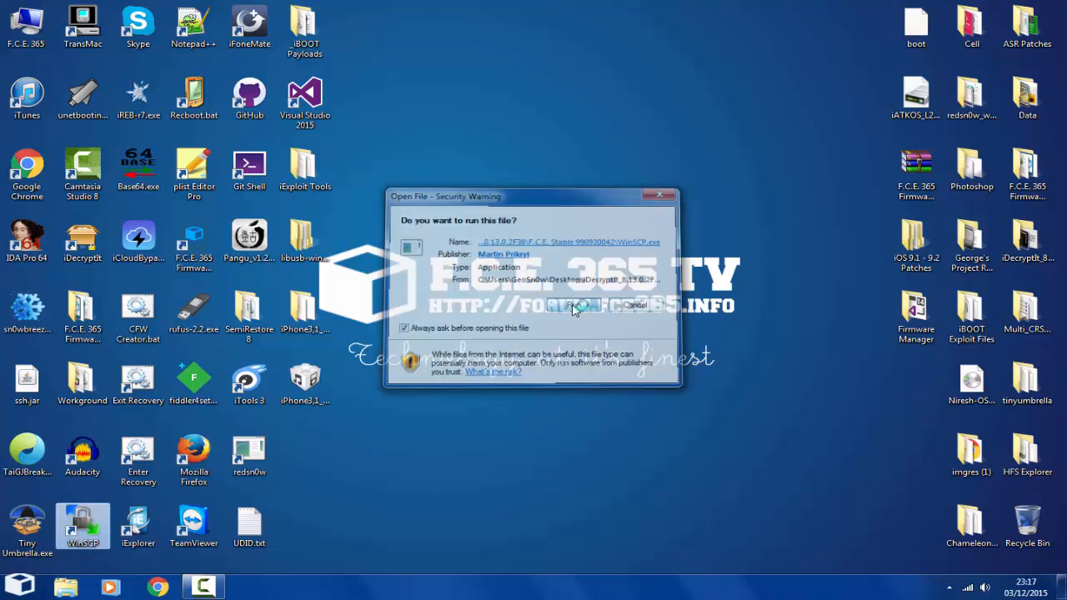
pyautogui.click(575, 305)
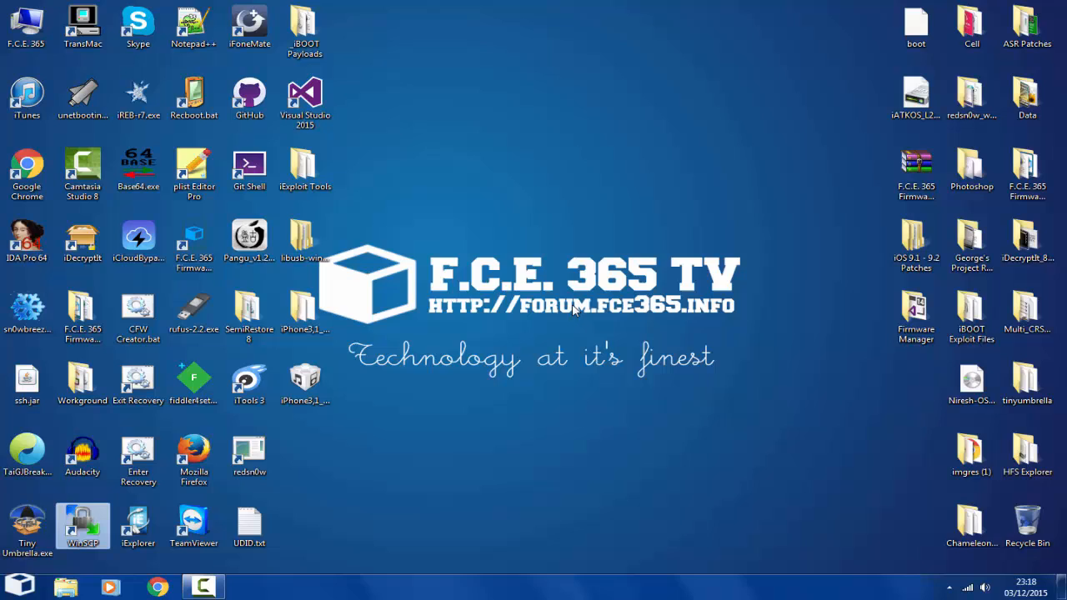
pyautogui.doubleClick(82, 525)
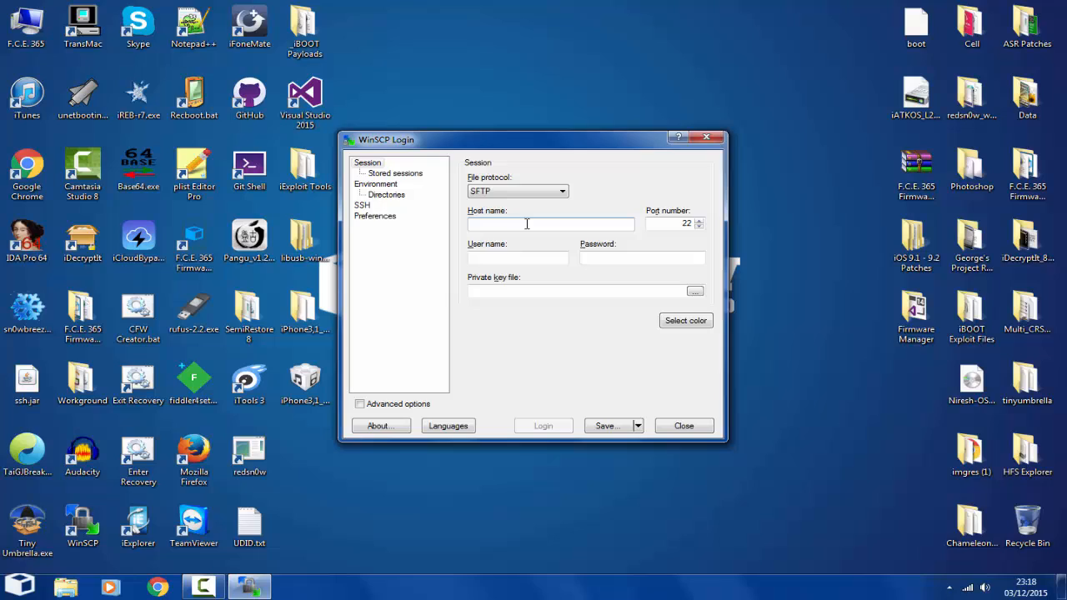
pyautogui.write('192')
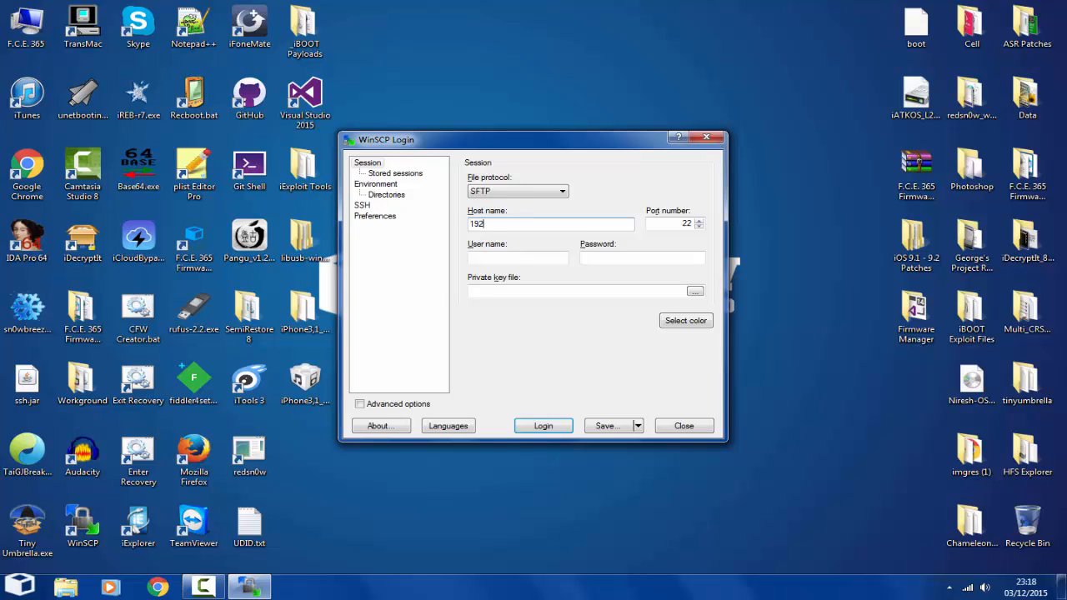
pyautogui.write('.')
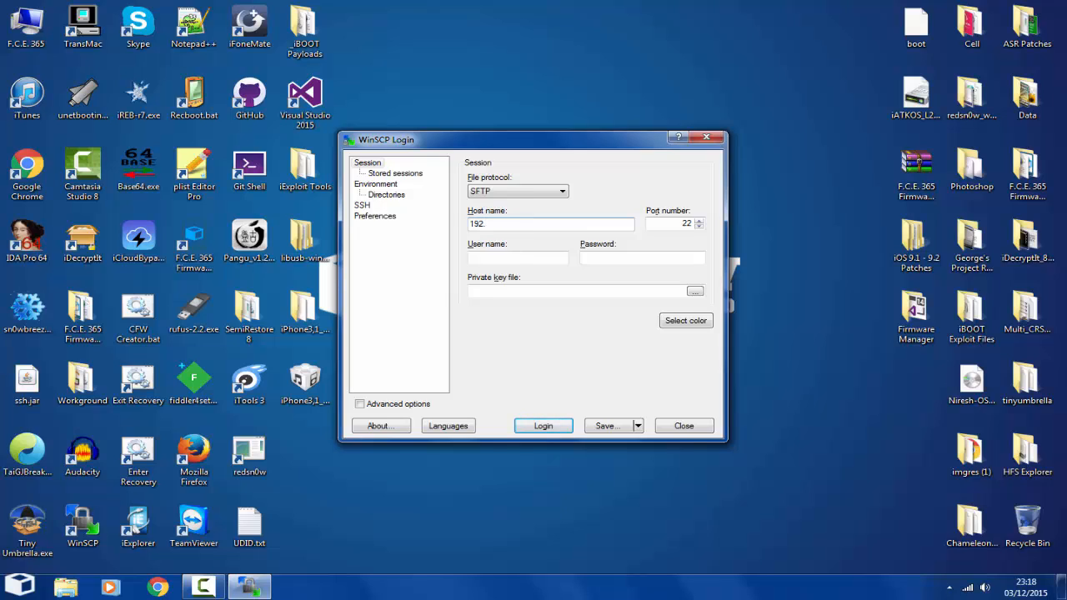
pyautogui.write('168')
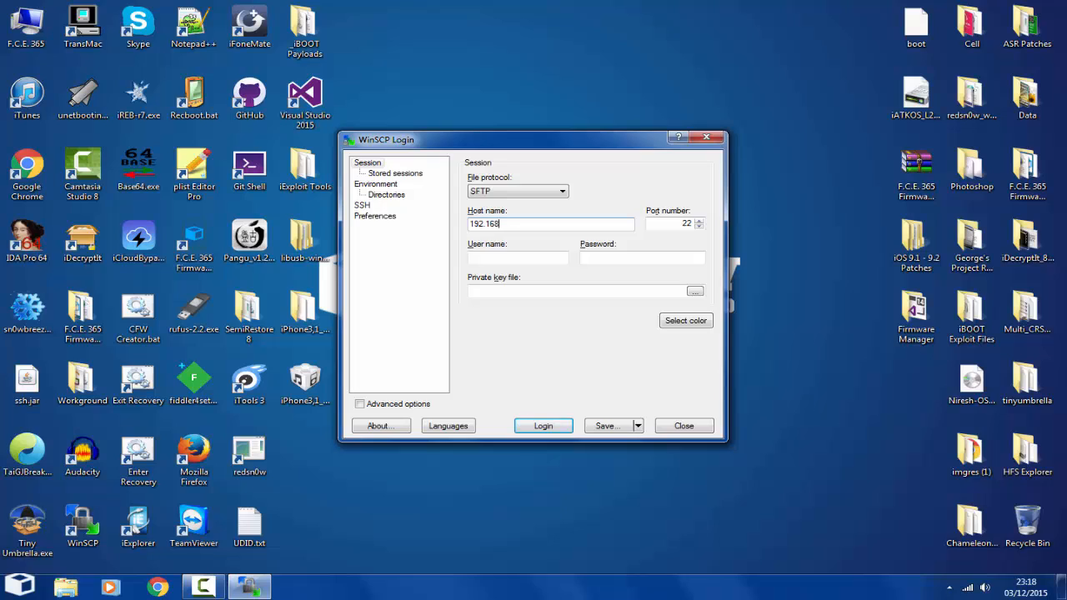
pyautogui.write('.1.')
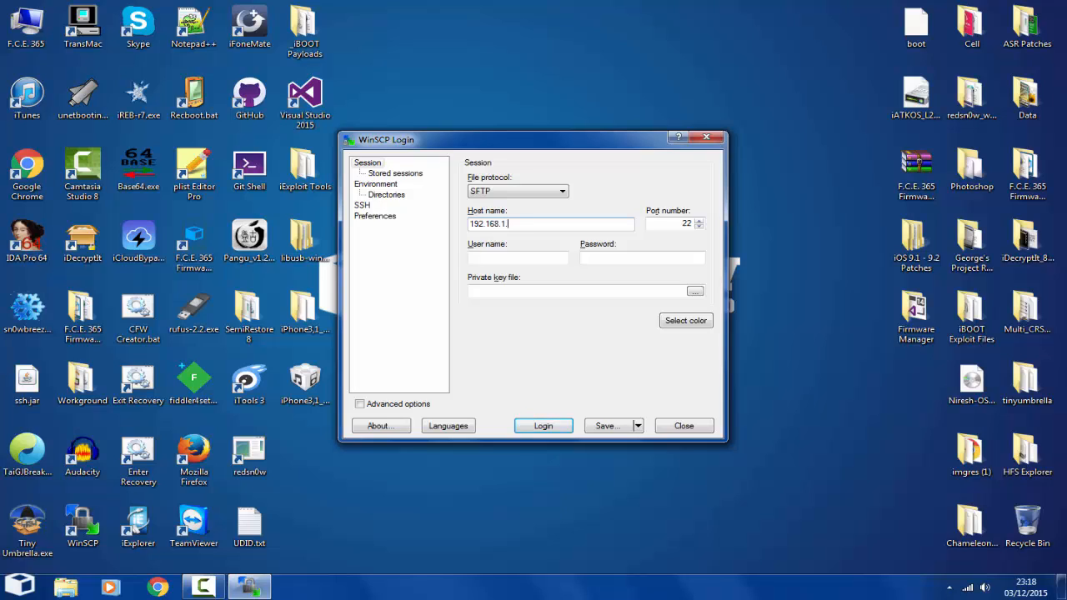
pyautogui.write('5')
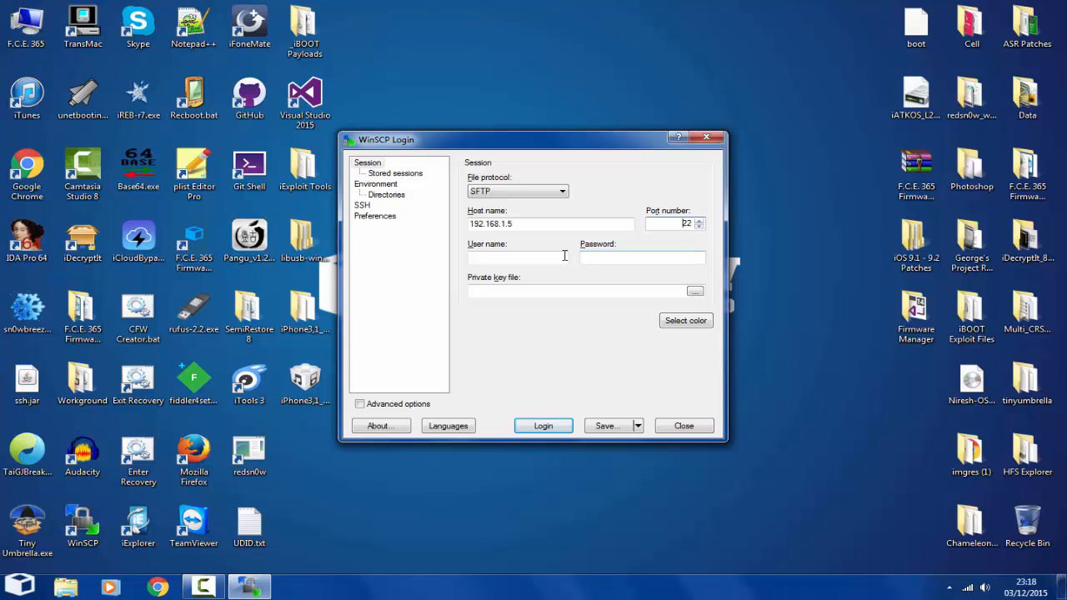
pyautogui.write('root')
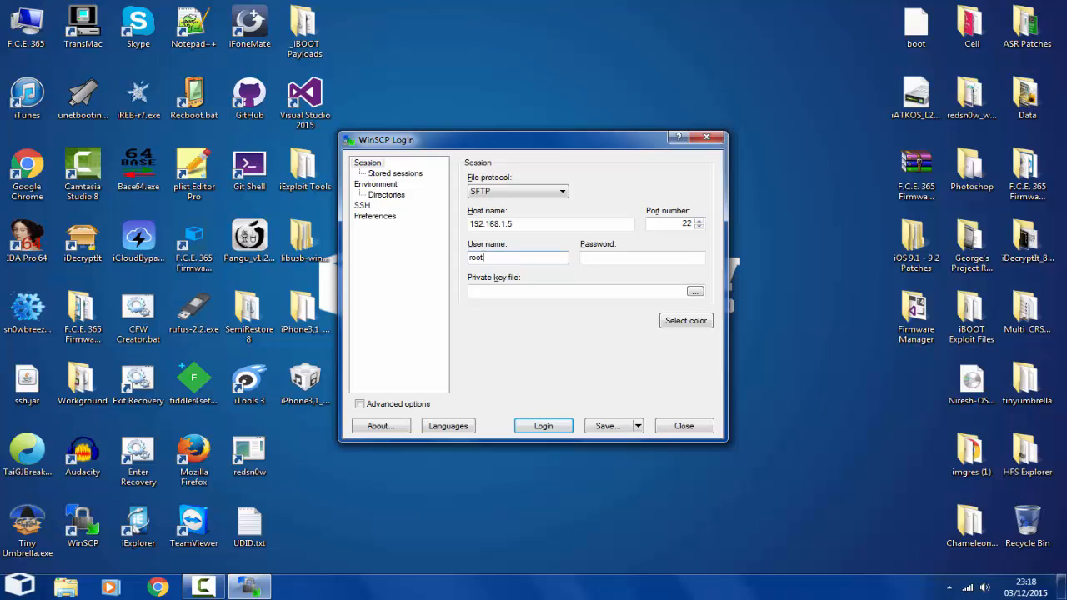
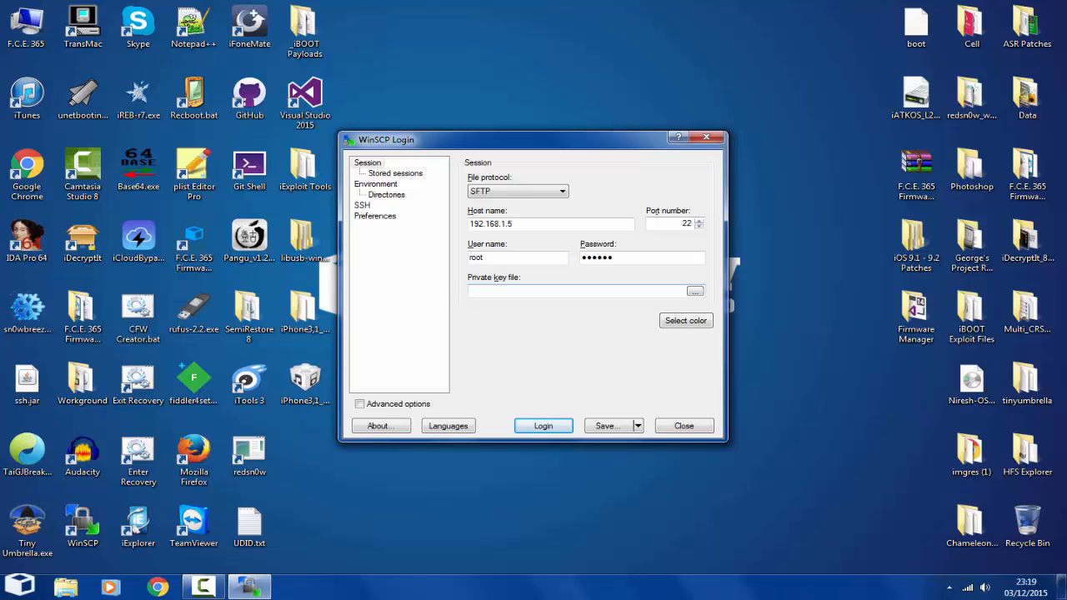
pyautogui.click(579, 290)
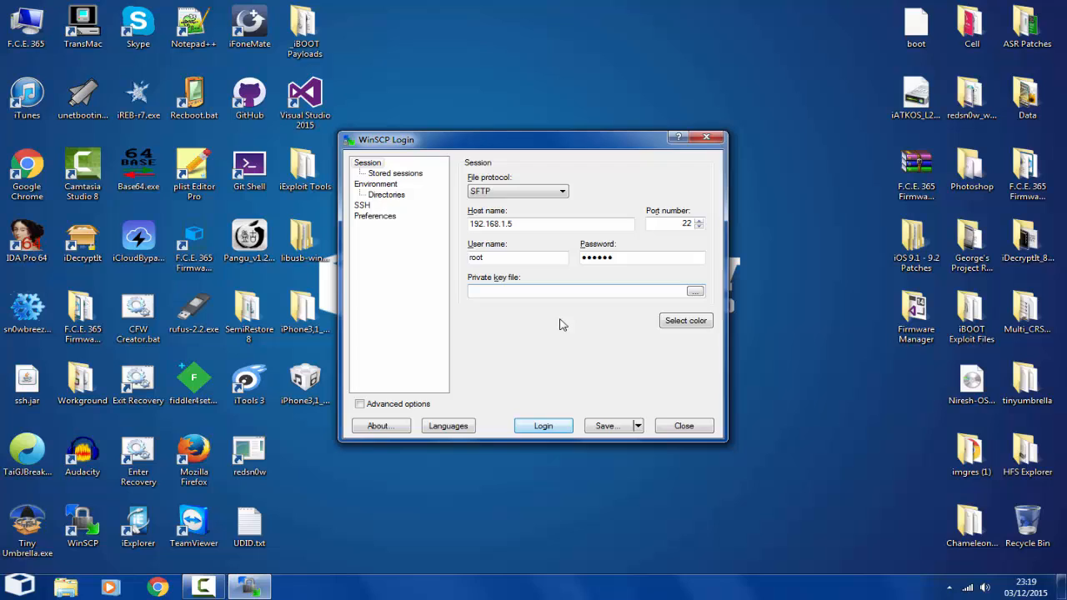
pyautogui.click(683, 425)
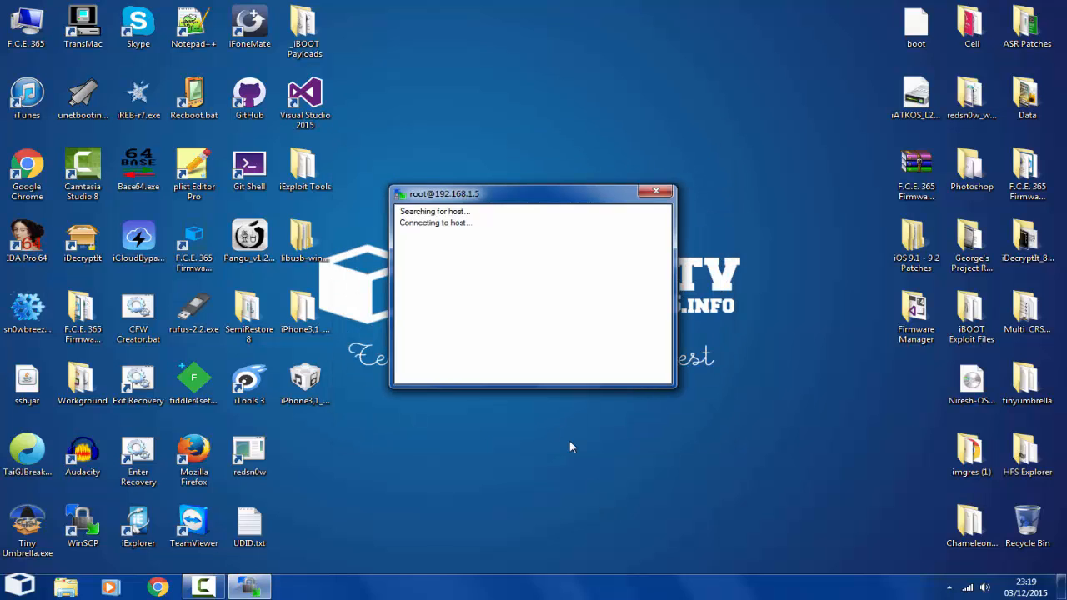
# Maximize WinSCP and widen the iPhone's remote file panel.
pyautogui.click(656, 191)
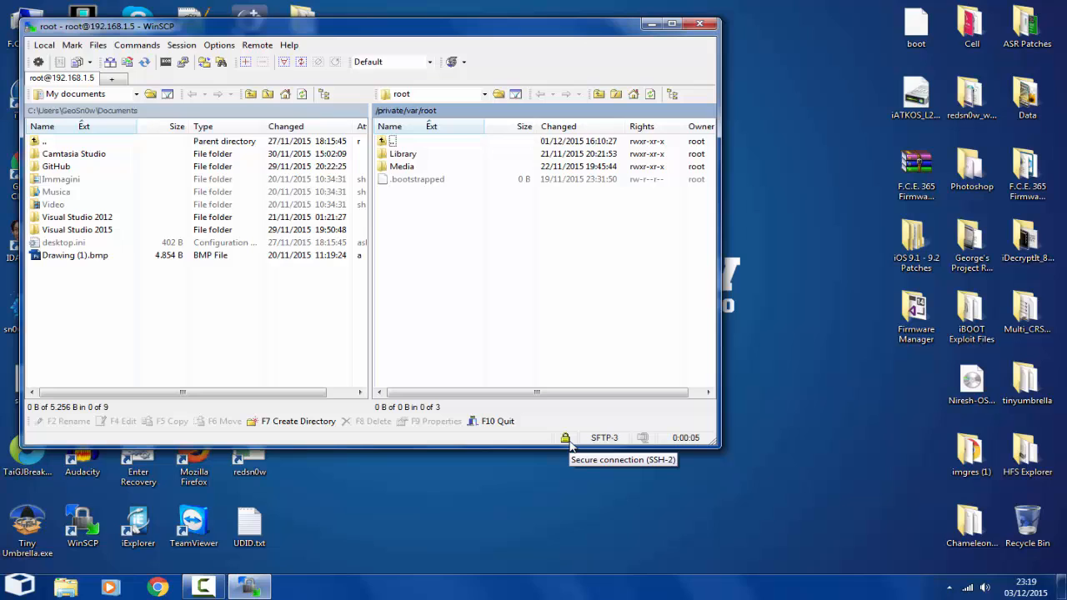
pyautogui.moveTo(604, 428)
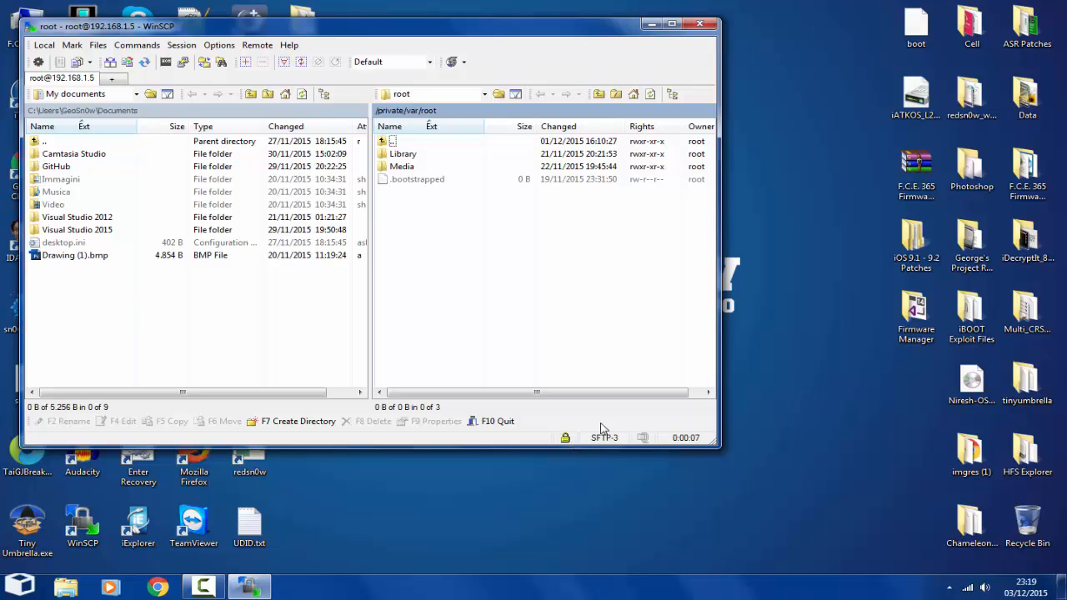
pyautogui.click(672, 23)
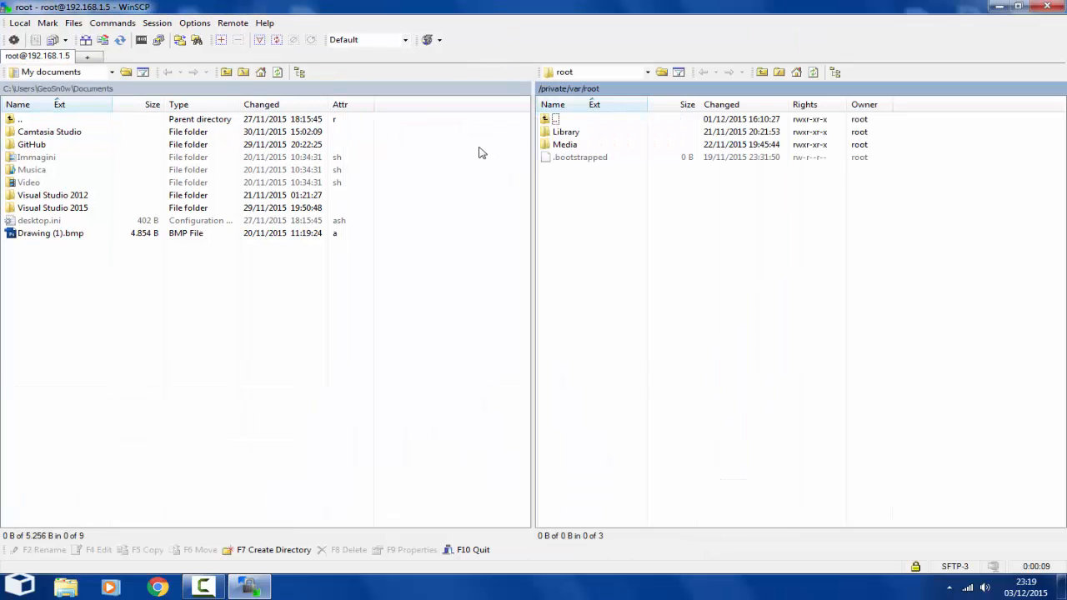
pyautogui.moveTo(533, 167); pyautogui.dragTo(457, 167)
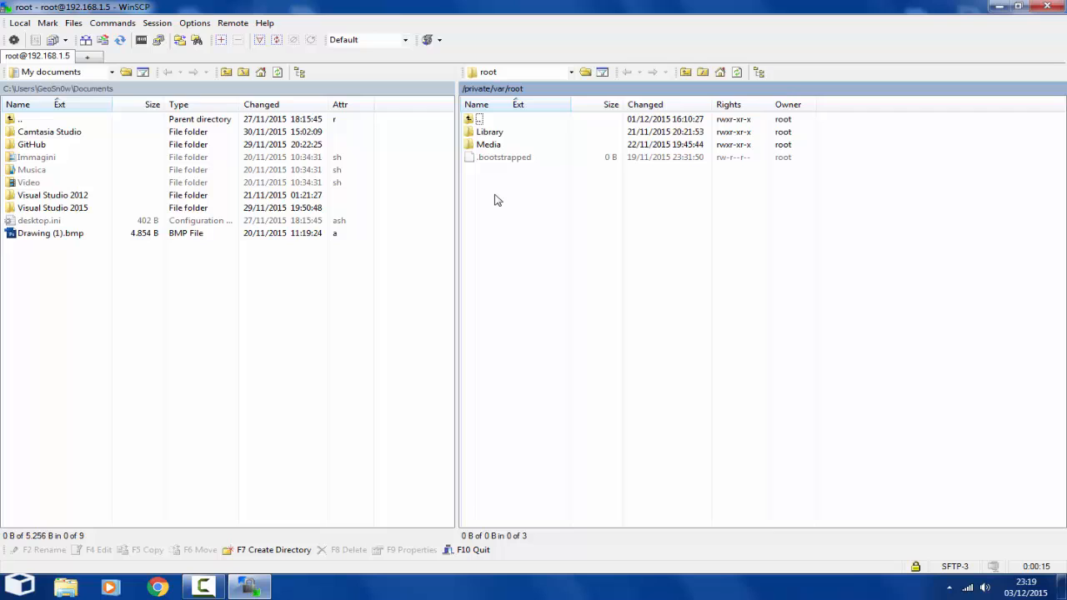
pyautogui.moveTo(517, 80)
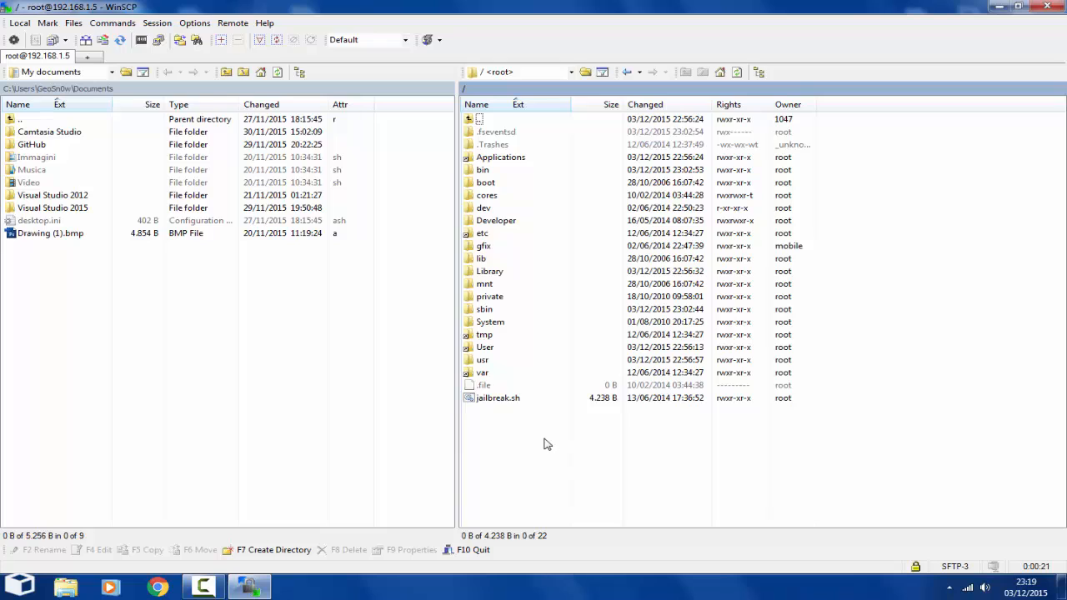
pyautogui.moveTo(508, 267)
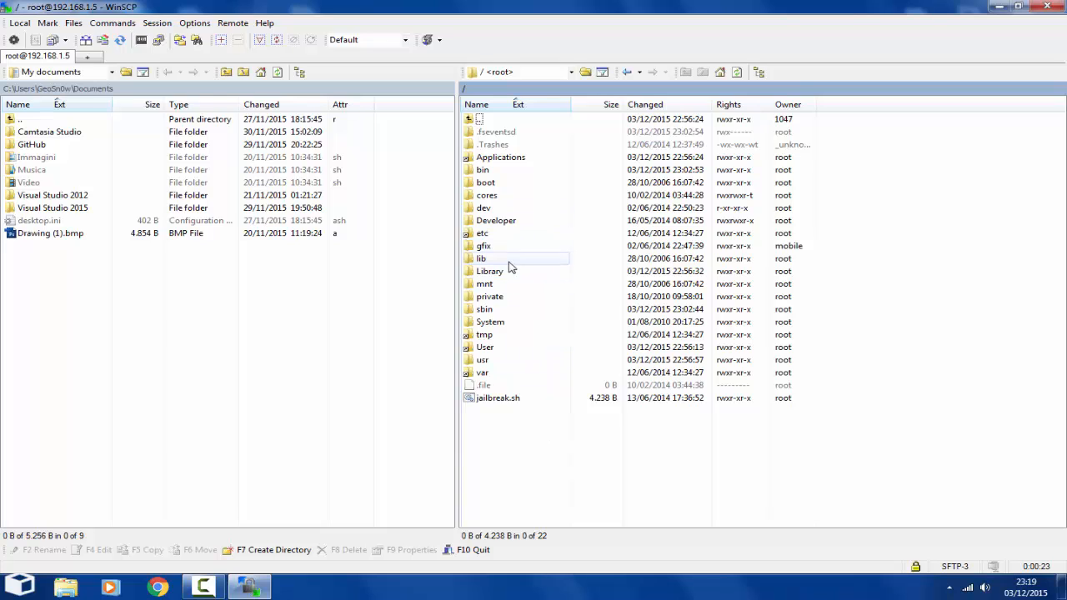
pyautogui.moveTo(71, 588)
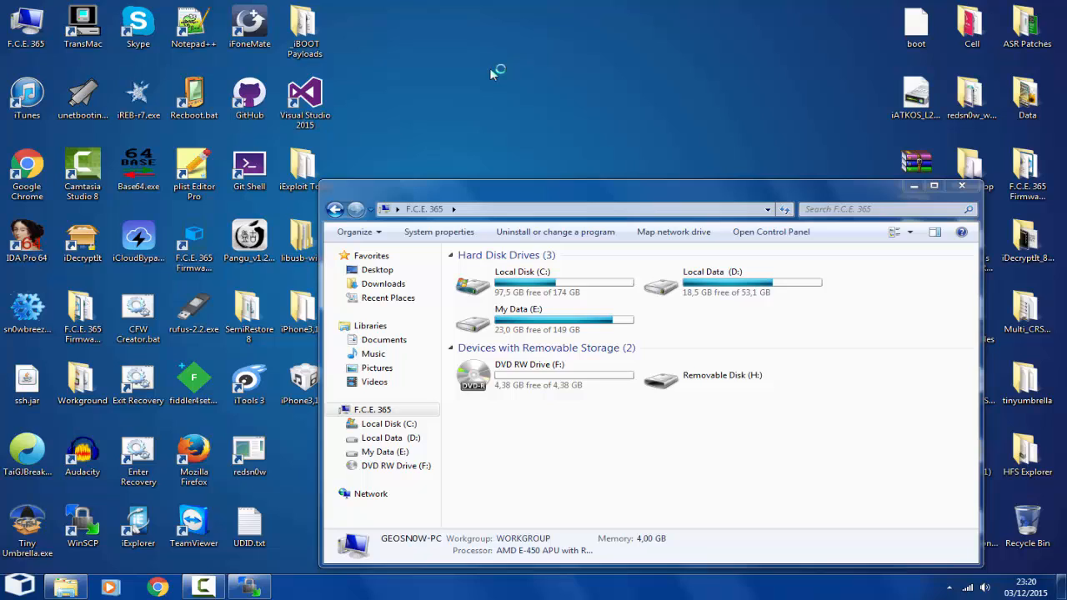
pyautogui.moveTo(492, 75)
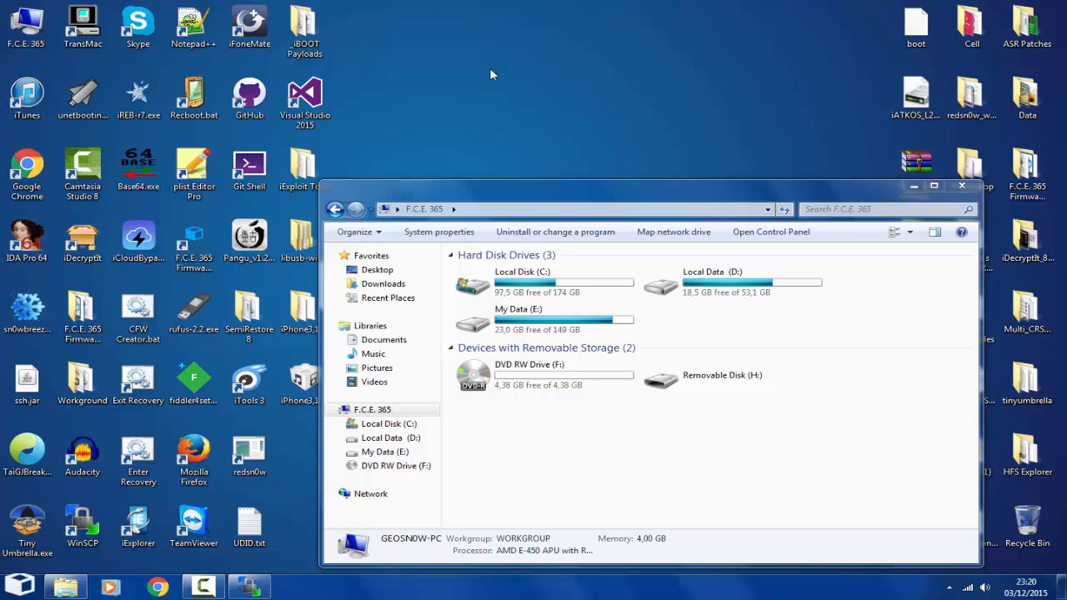
pyautogui.moveTo(492, 118)
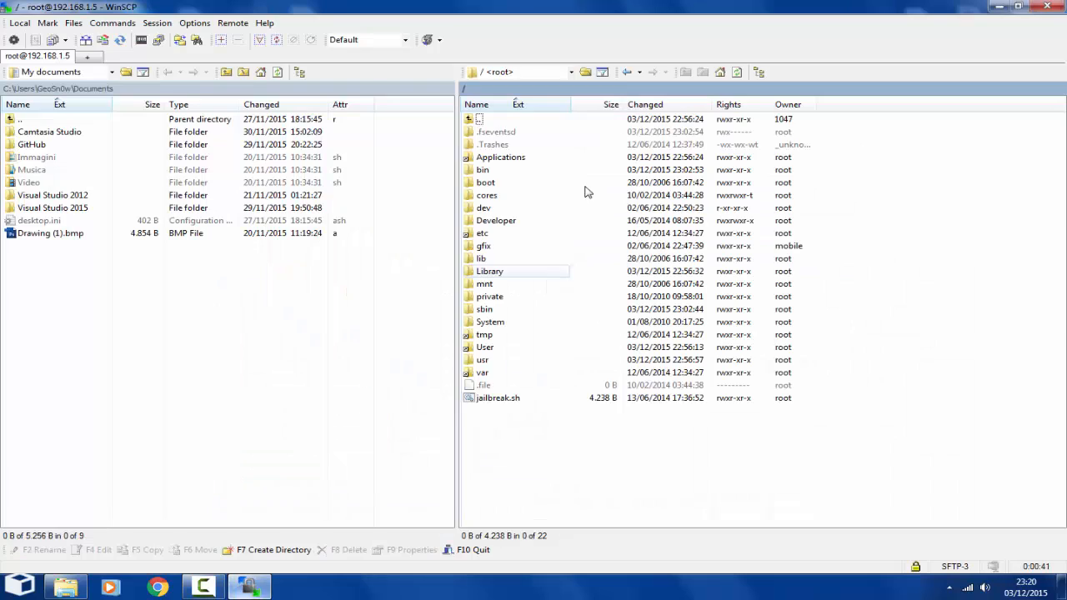
pyautogui.moveTo(501, 157)
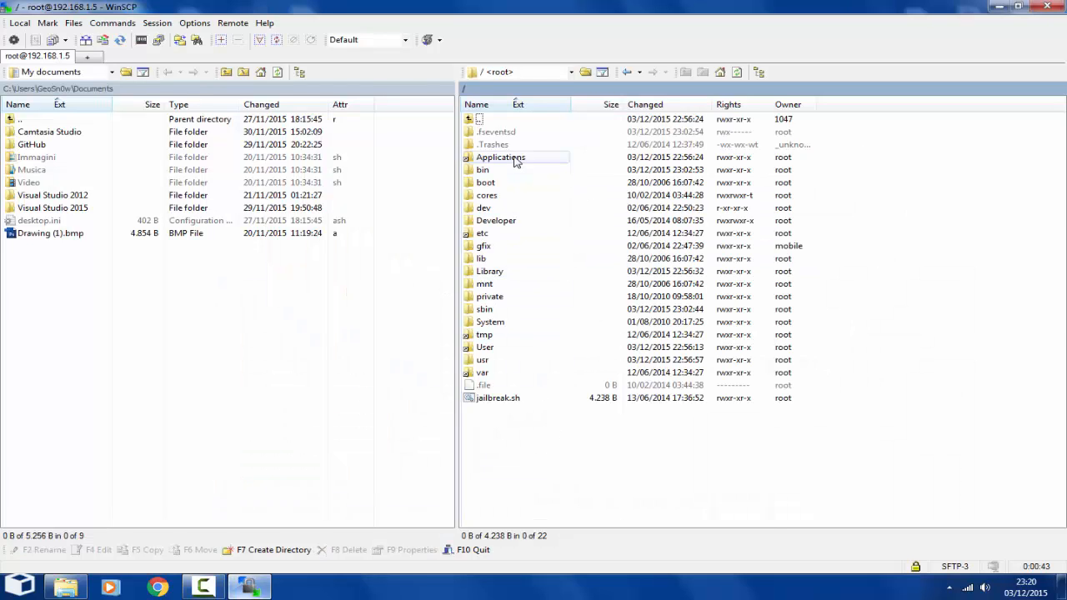
# Browse into the device's Applications folder and open Cydia.app.
pyautogui.doubleClick(500, 158)
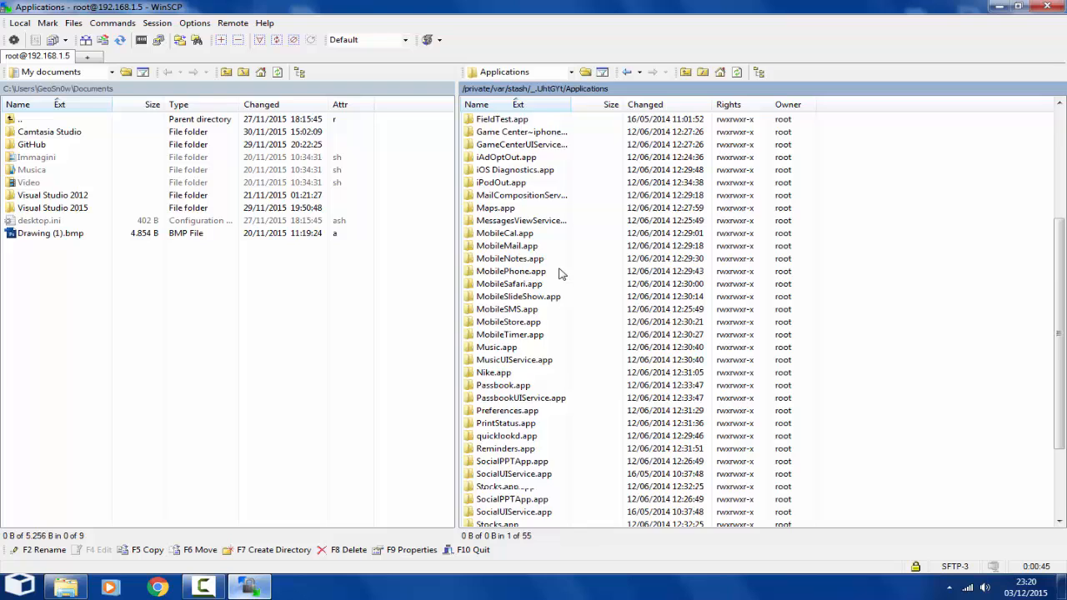
pyautogui.scroll(-3)
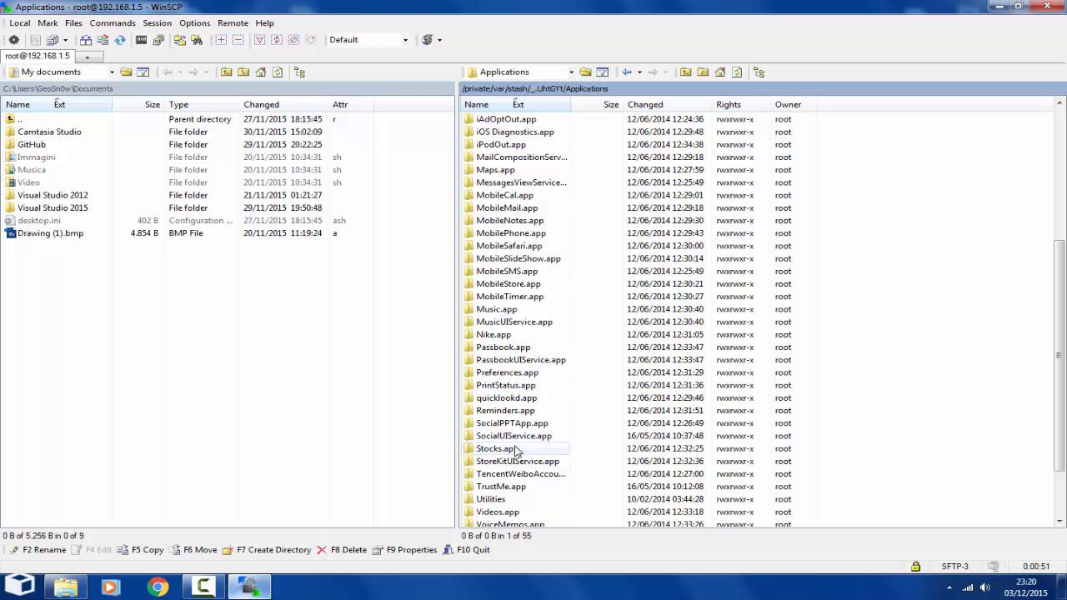
pyautogui.scroll(3)
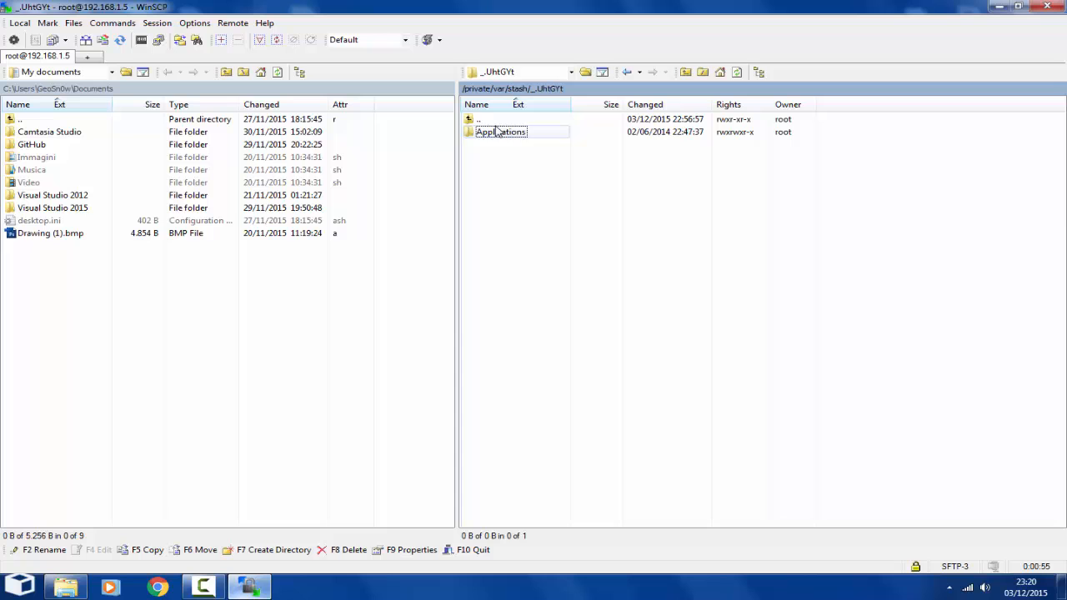
pyautogui.doubleClick(500, 131)
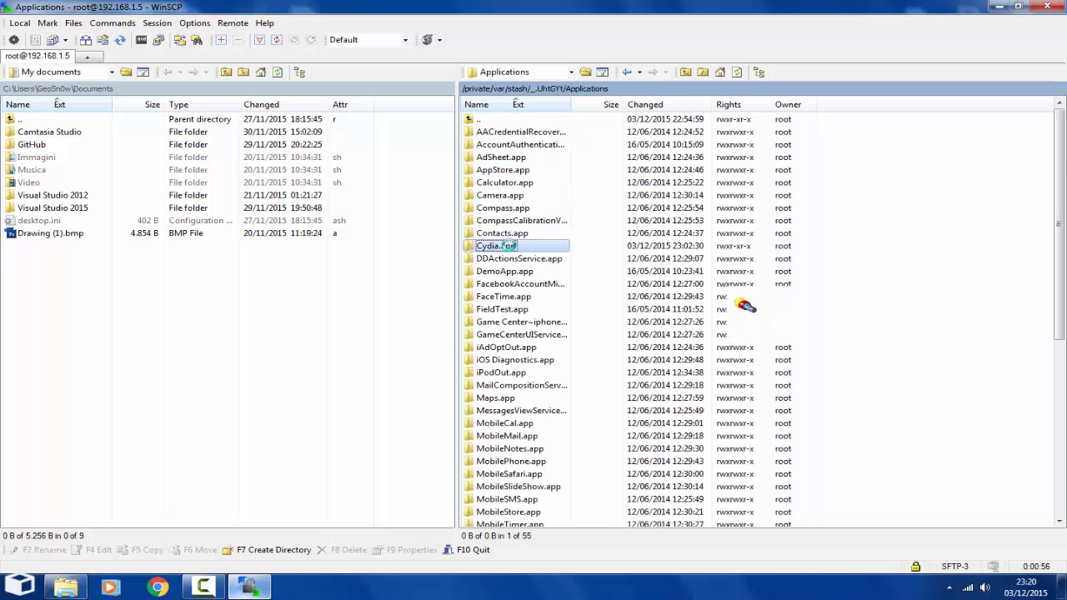
pyautogui.doubleClick(496, 245)
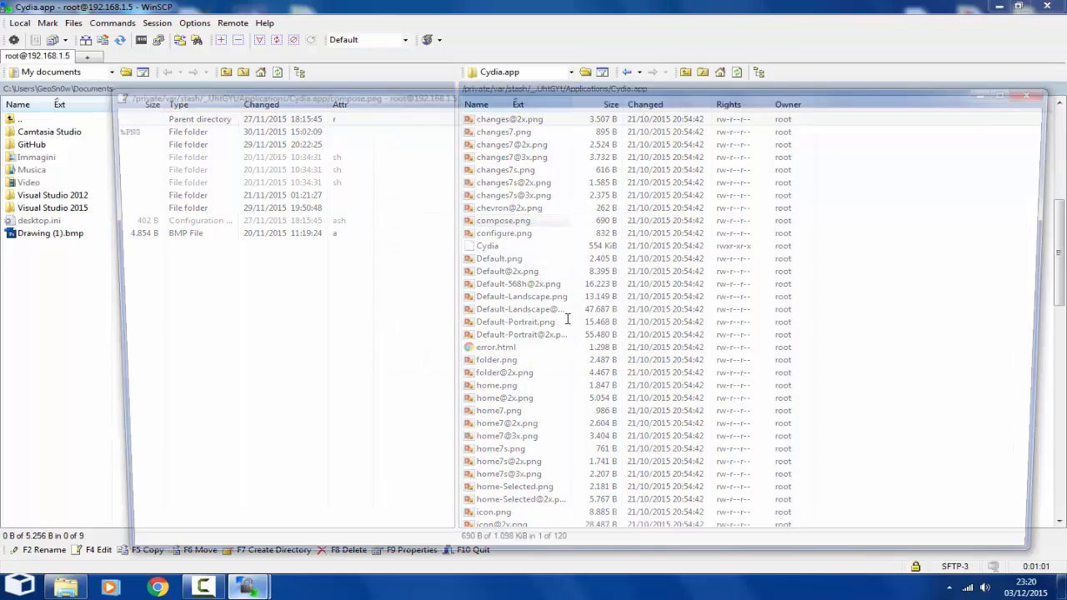
# View compose.png's raw contents, close it, and go up a folder.
pyautogui.doubleClick(503, 220)
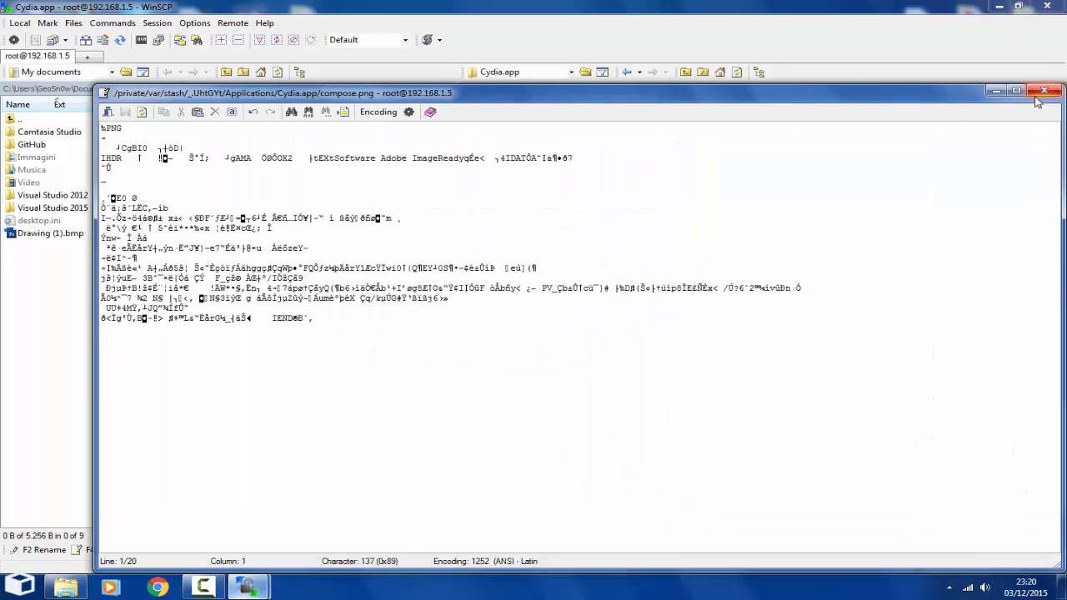
pyautogui.click(1043, 92)
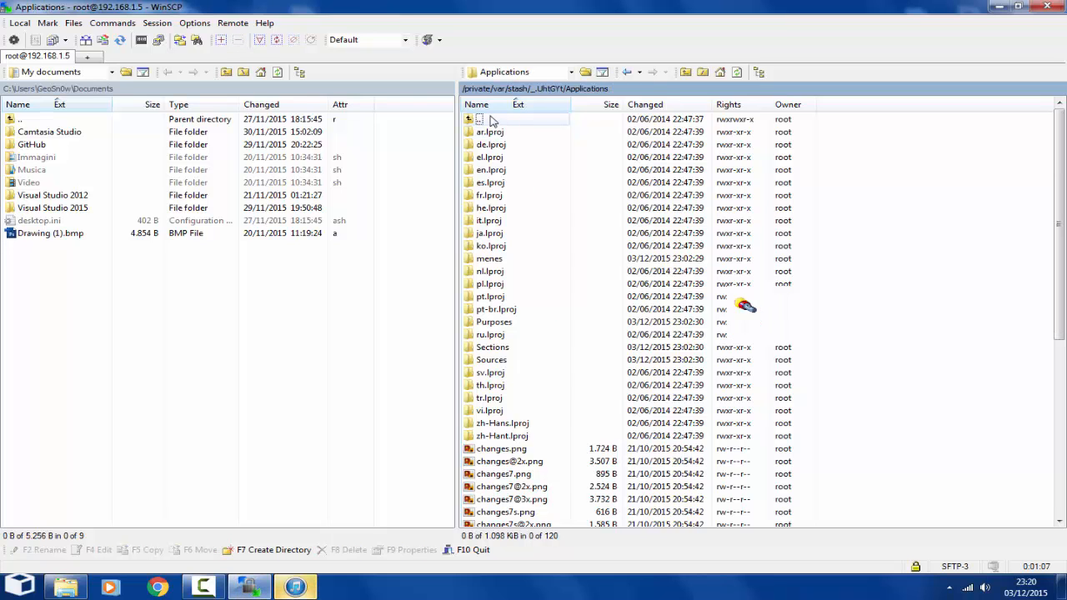
pyautogui.click(295, 587)
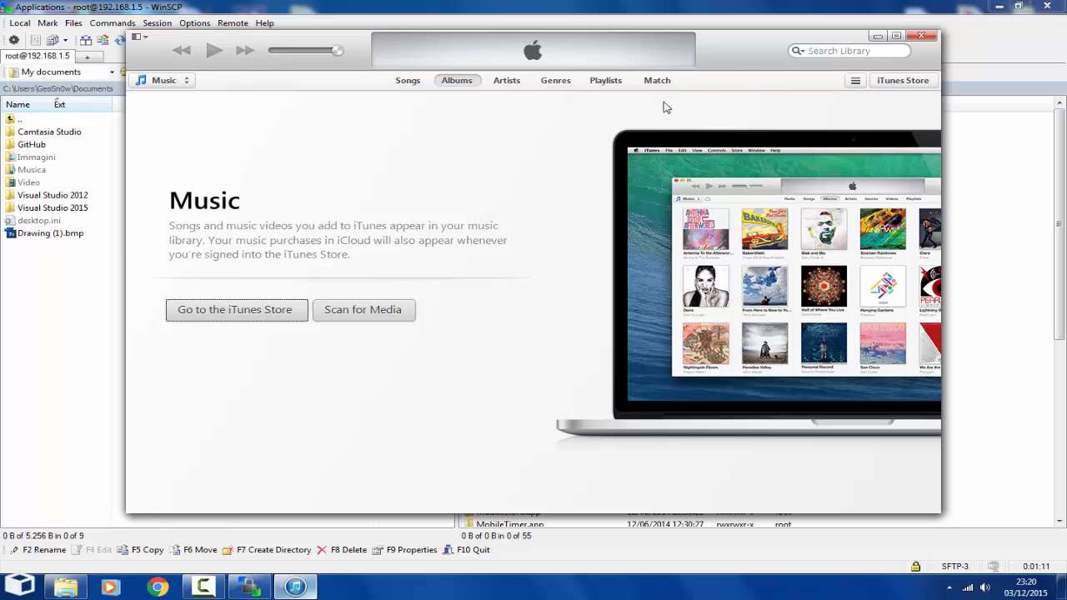
pyautogui.moveTo(859, 82)
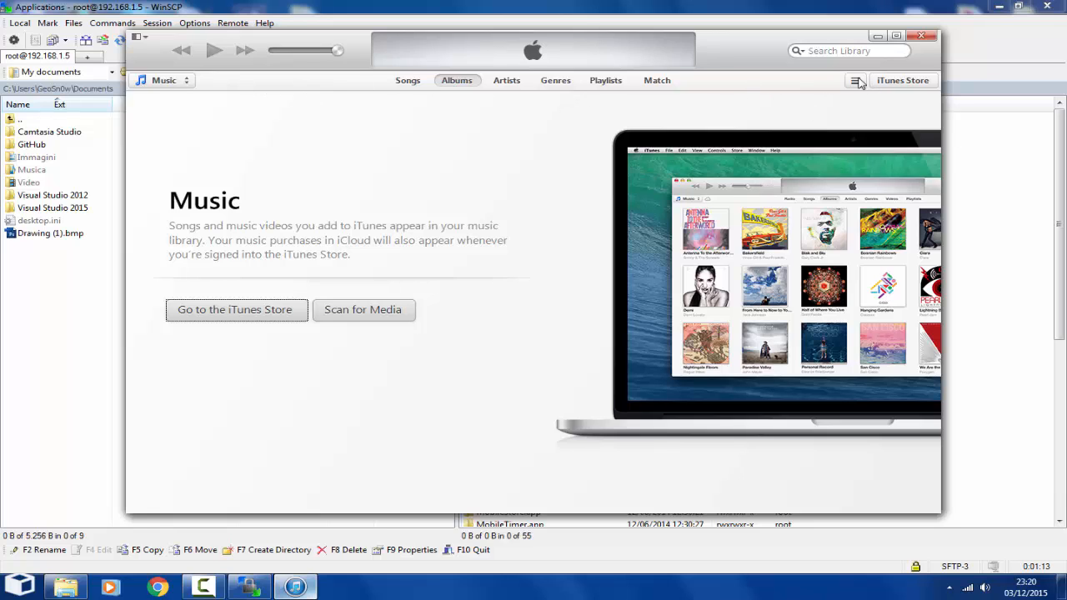
pyautogui.moveTo(815, 110)
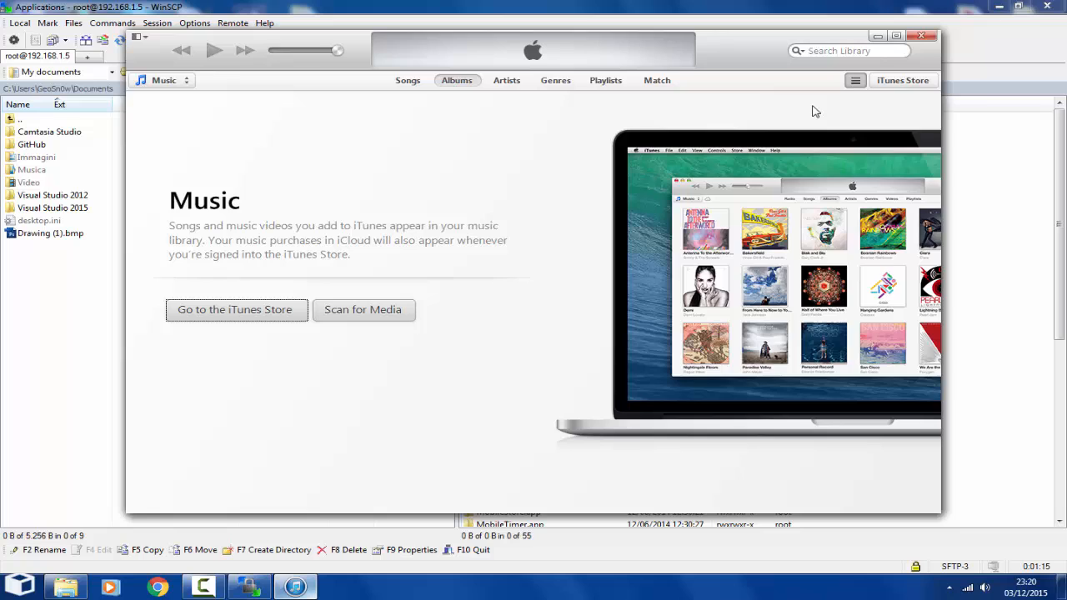
# Close the iTunes Music library window to reveal WinSCP's Applications listing.
pyautogui.click(854, 80)
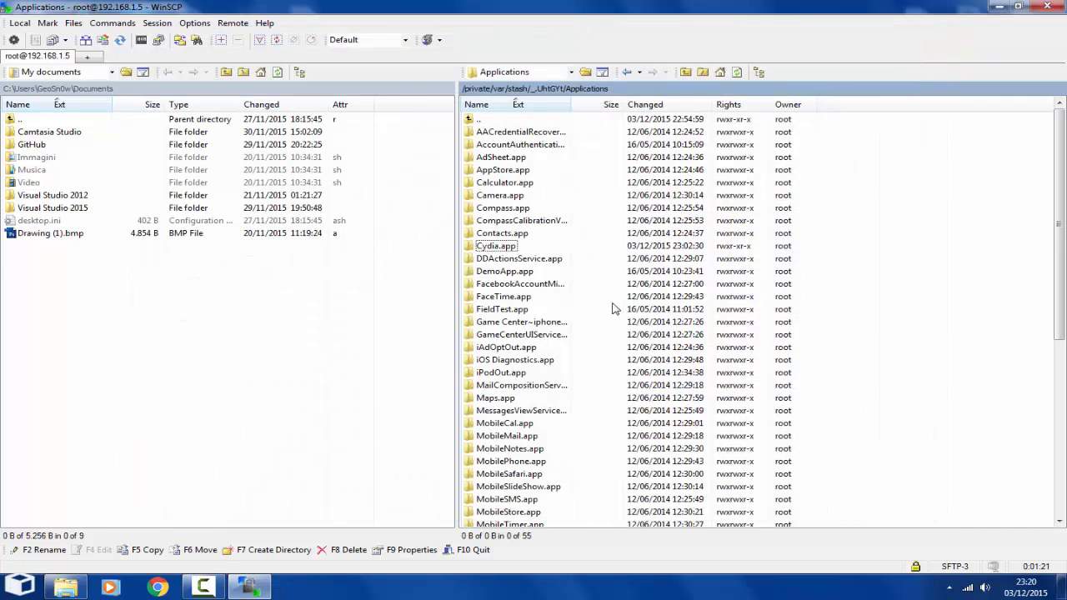
# Browse Library/Preferences and /sbin on the phone, then jump to /private/var/mobile.
pyautogui.scroll(-3)
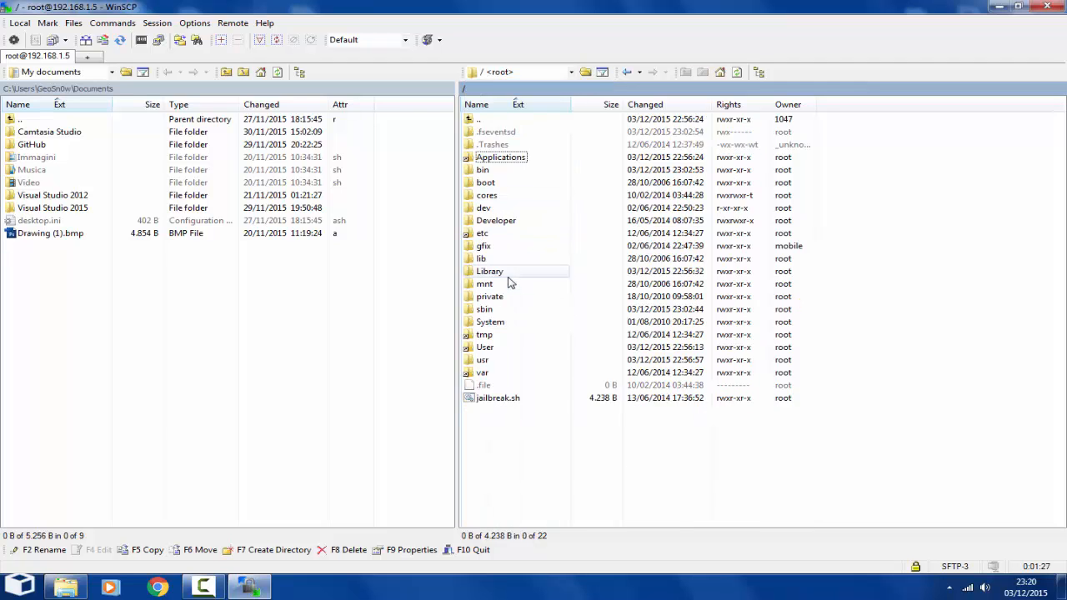
pyautogui.doubleClick(489, 271)
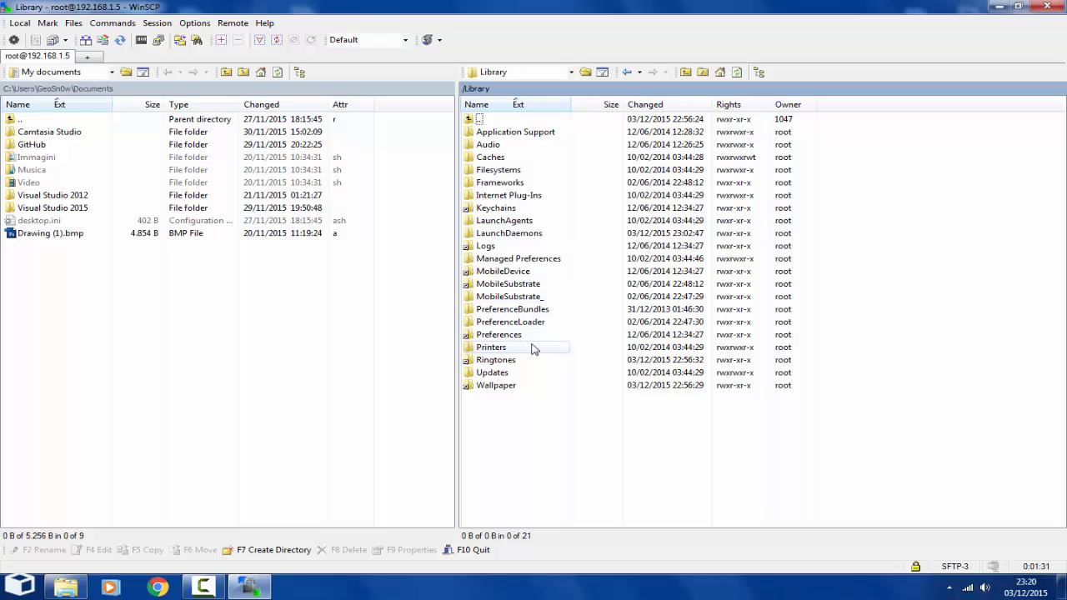
pyautogui.moveTo(500, 182)
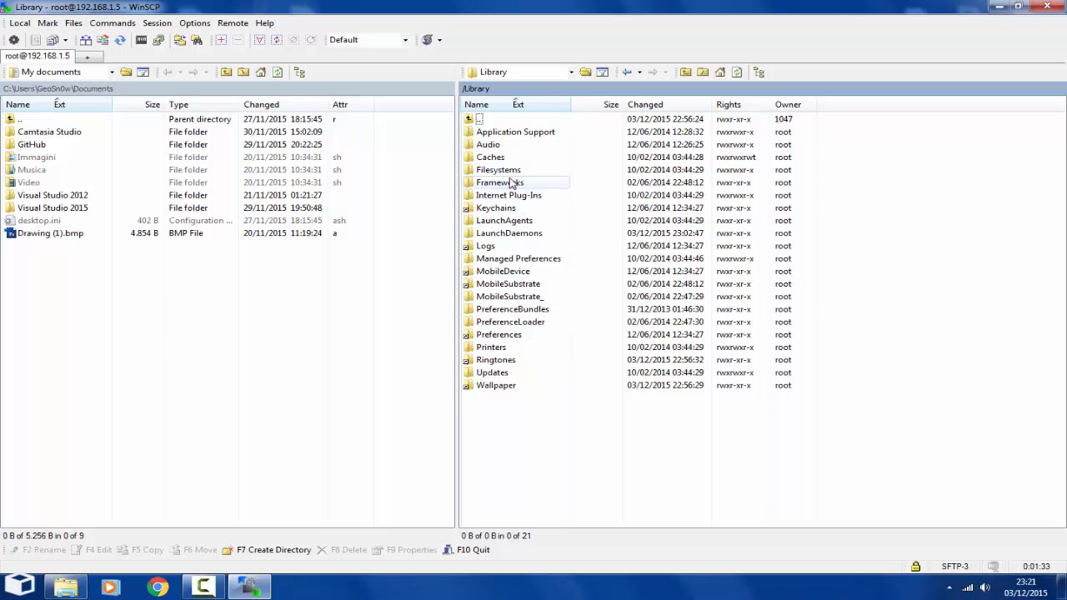
pyautogui.click(498, 334)
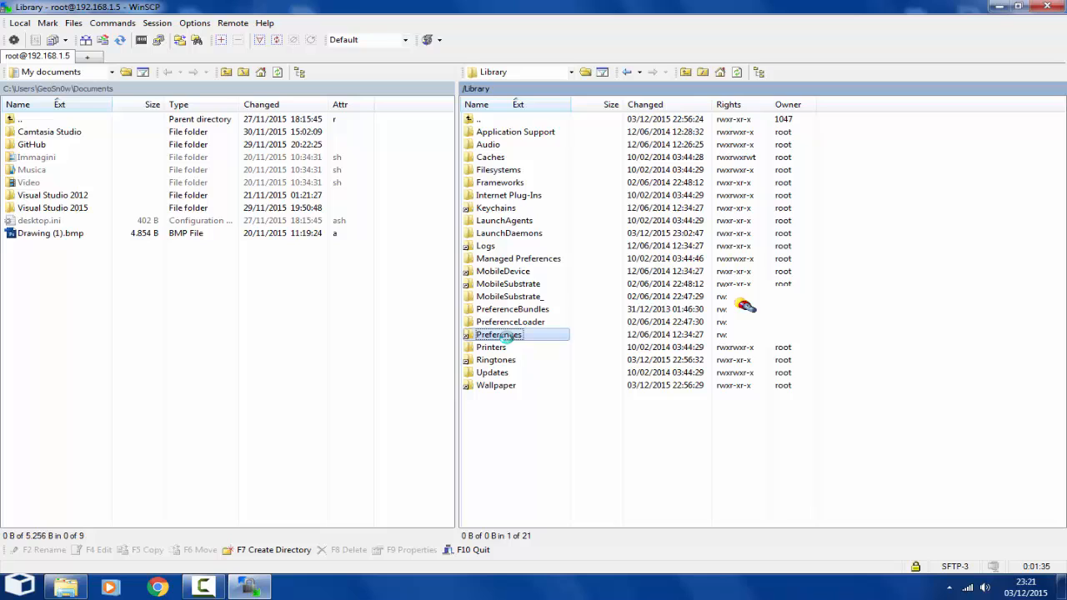
pyautogui.doubleClick(499, 334)
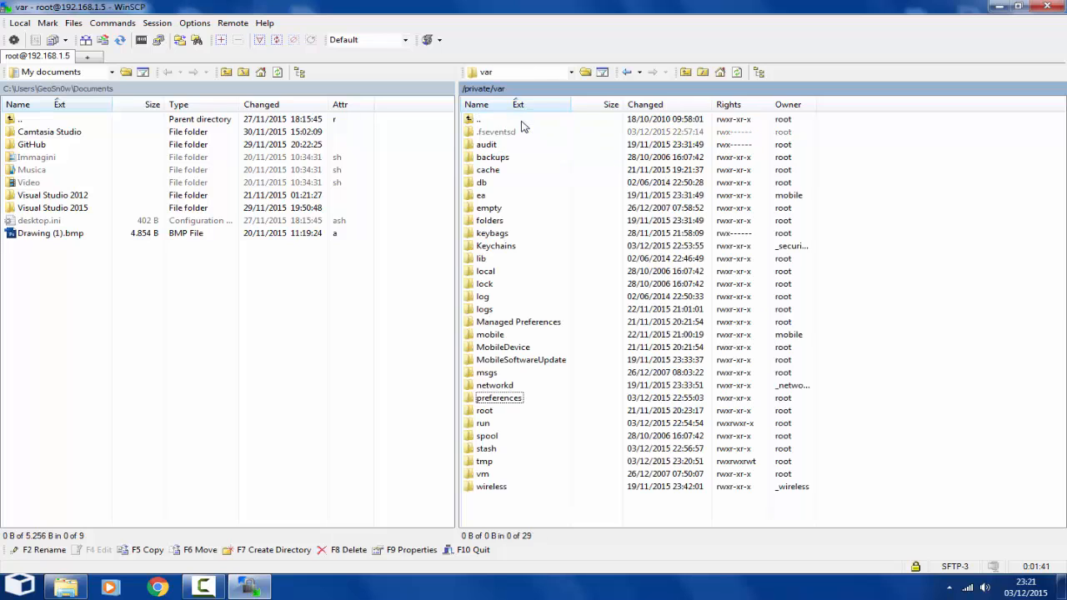
pyautogui.doubleClick(480, 119)
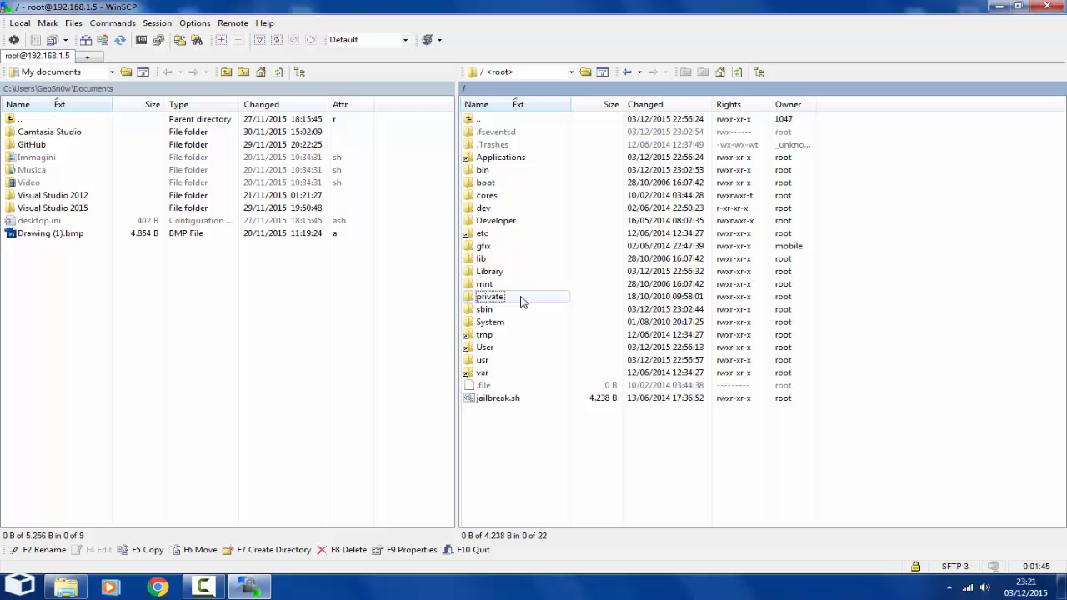
pyautogui.click(485, 310)
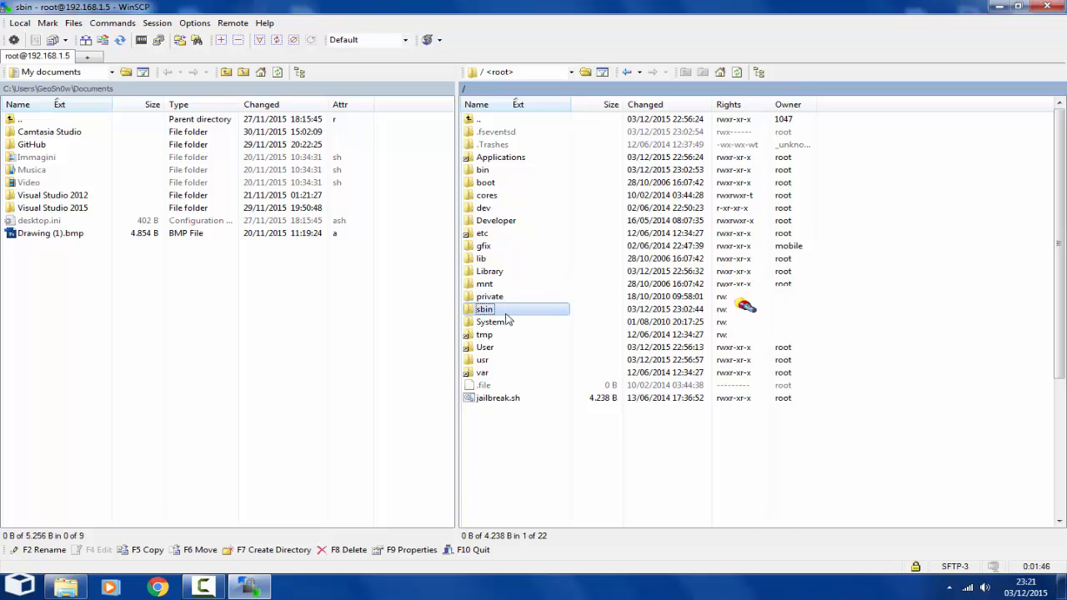
pyautogui.doubleClick(484, 310)
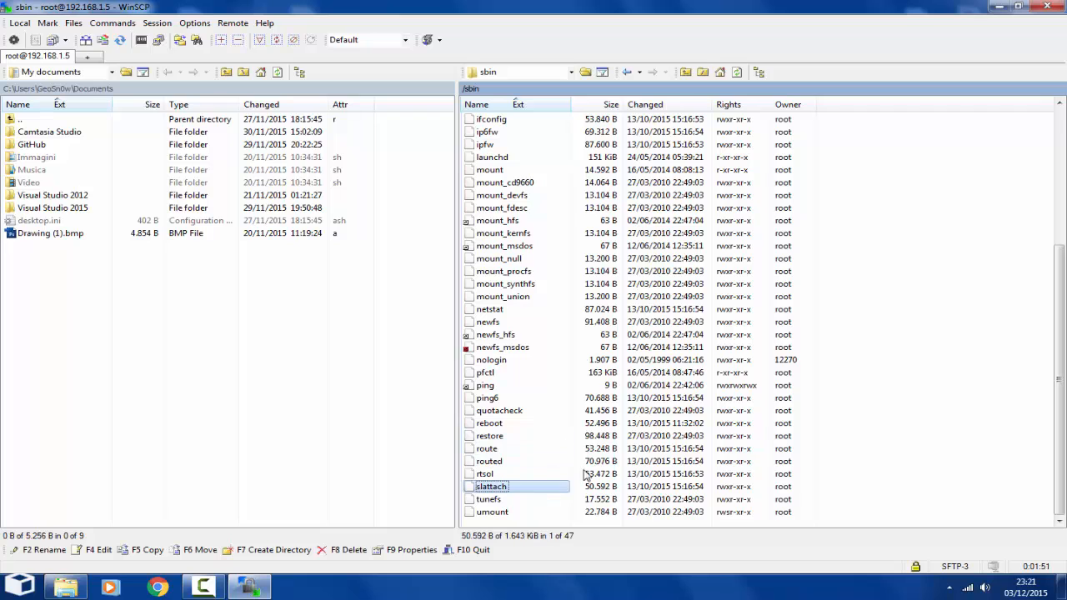
pyautogui.scroll(3)
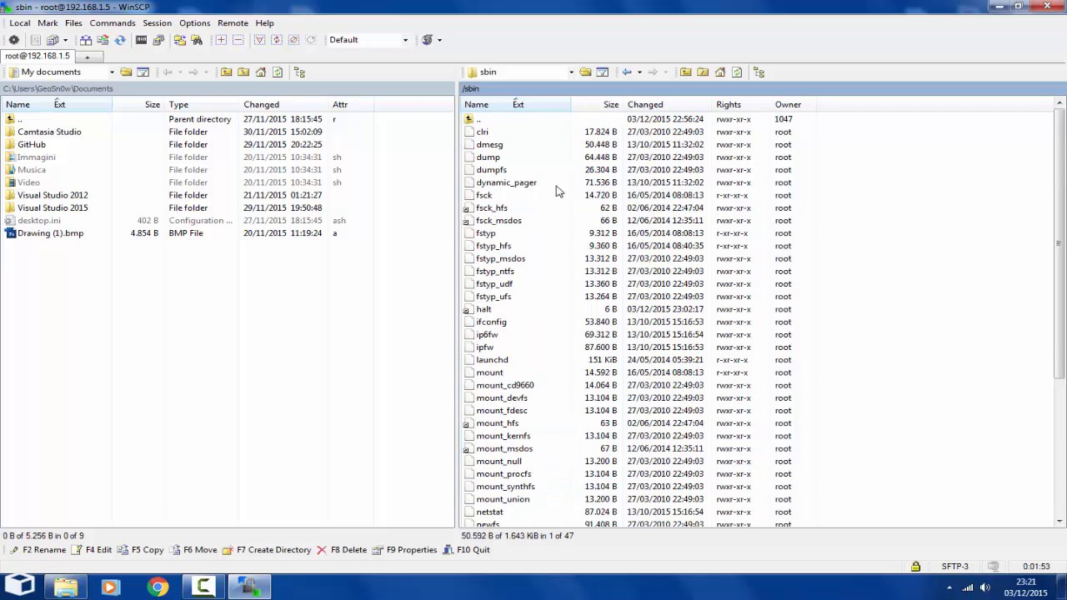
pyautogui.click(479, 118)
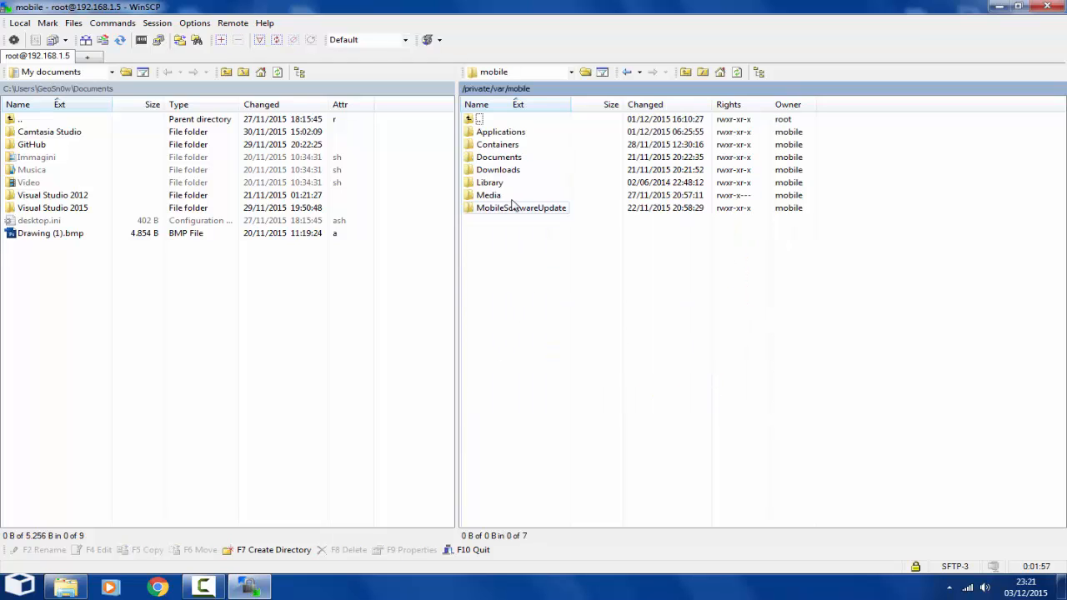
# Inspect the YouTube and Weather app containers in mobile's Applications folder.
pyautogui.click(500, 132)
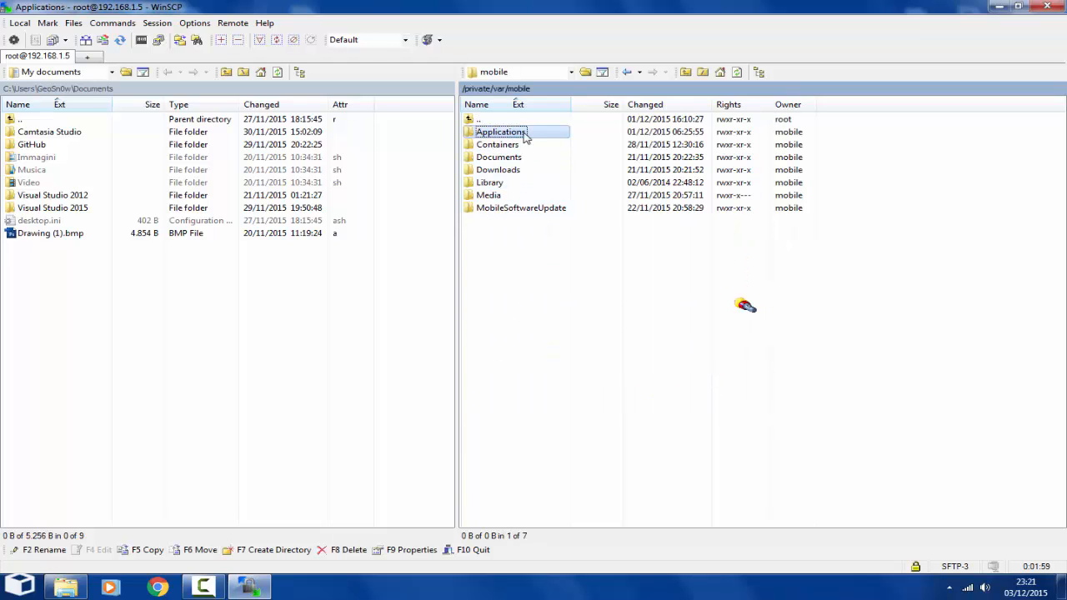
pyautogui.doubleClick(501, 132)
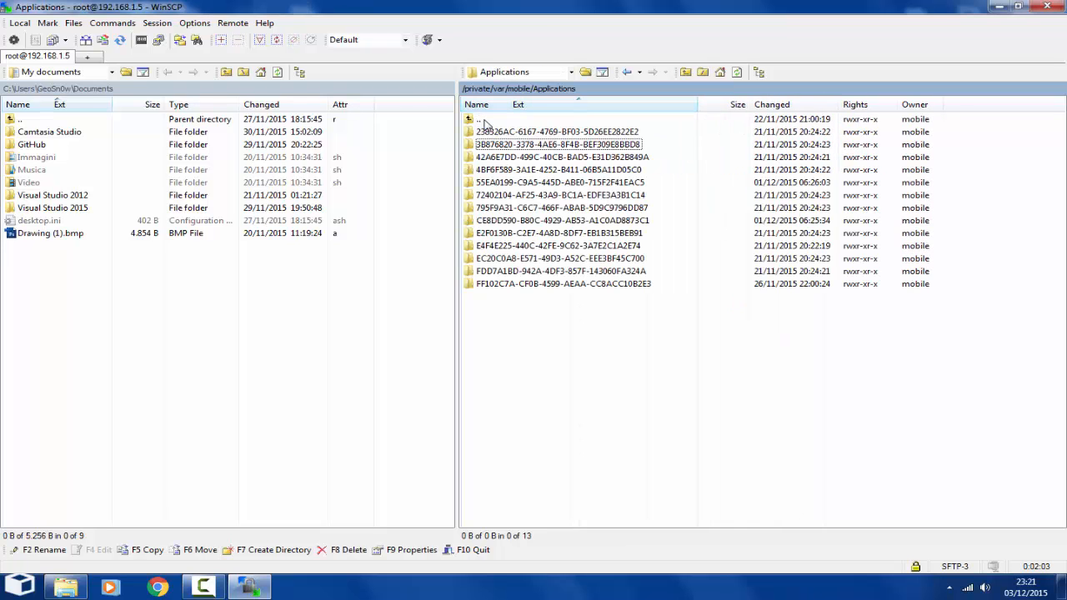
pyautogui.doubleClick(560, 182)
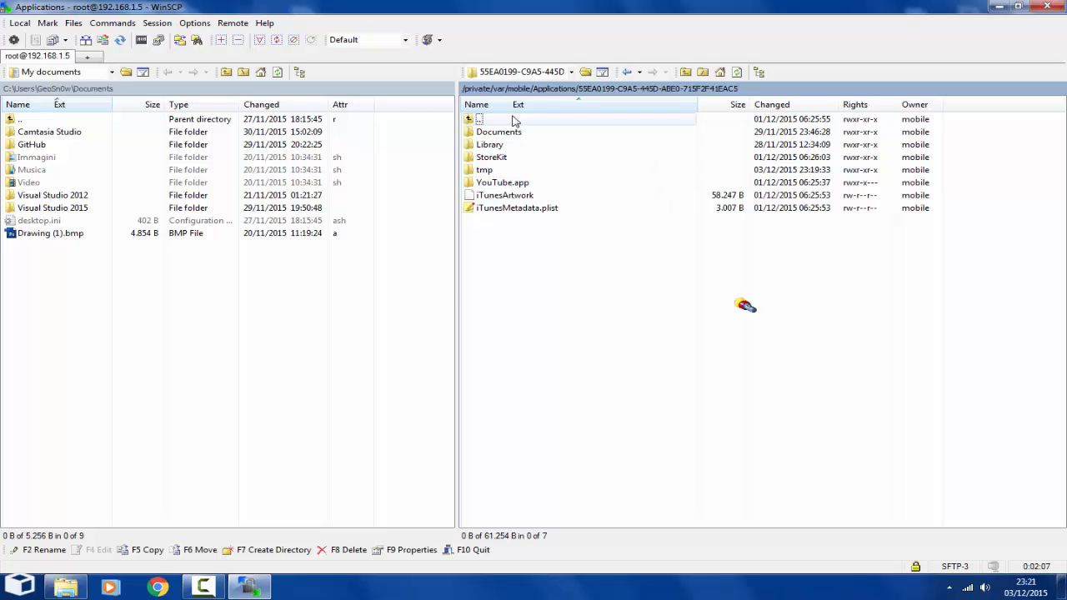
pyautogui.doubleClick(483, 118)
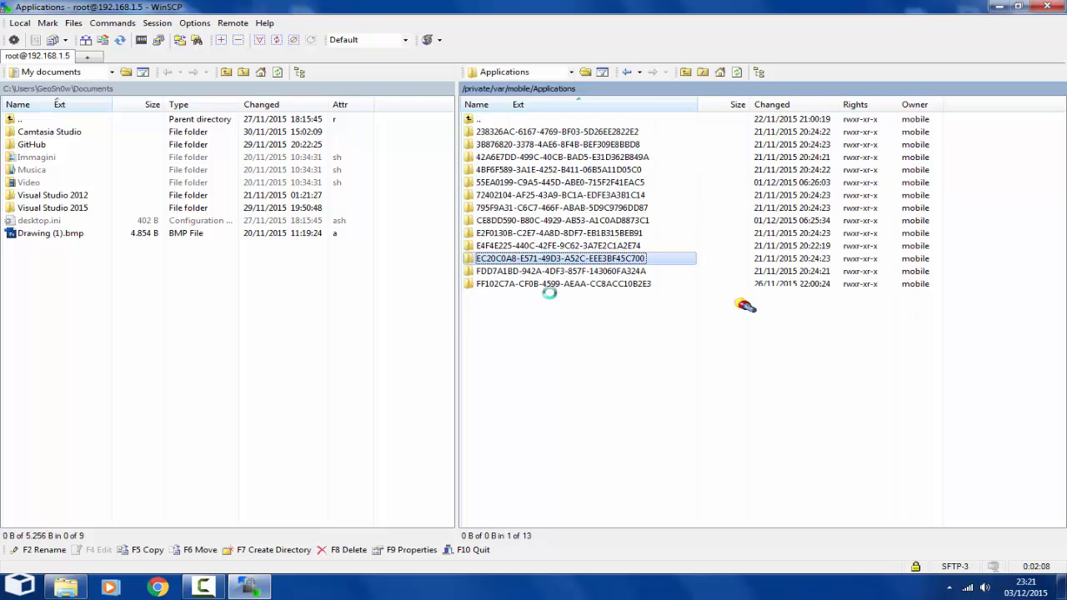
pyautogui.doubleClick(560, 258)
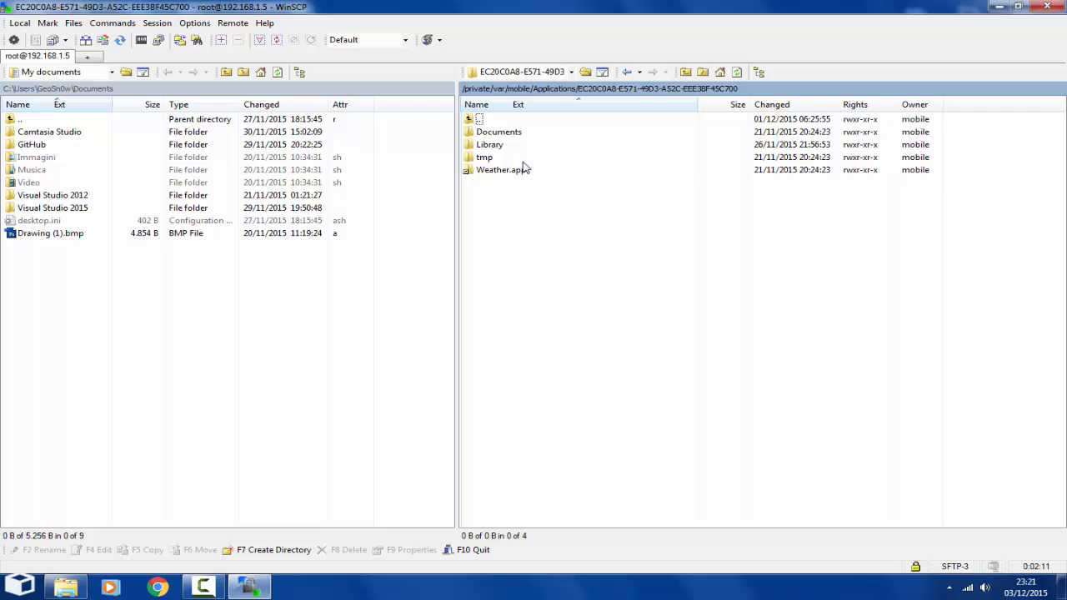
pyautogui.doubleClick(483, 119)
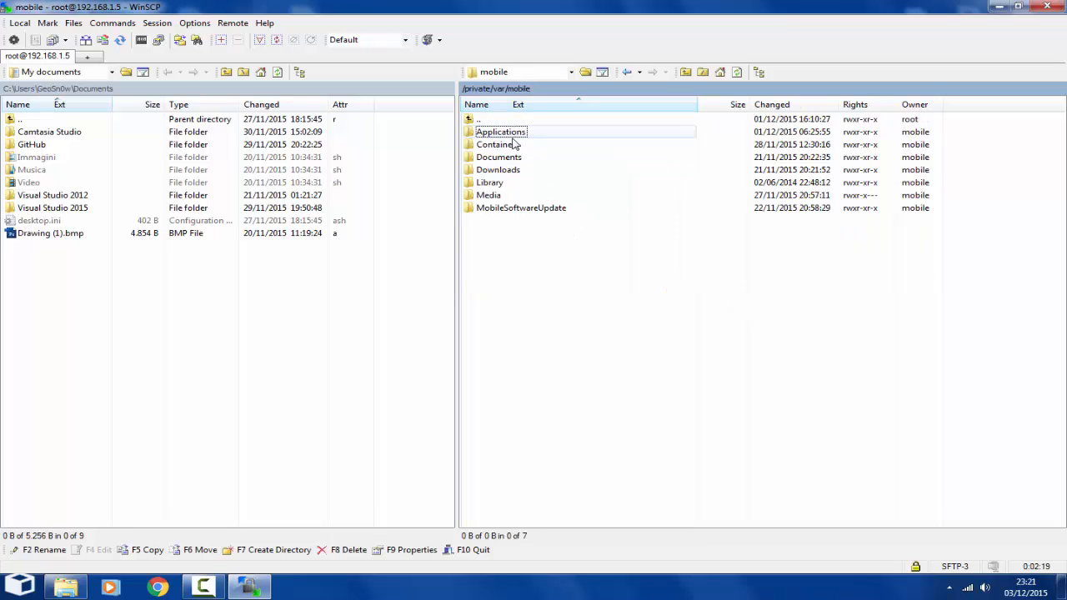
# Browse mobile's Documents, Library and PhotoData folders, ending back in Media.
pyautogui.doubleClick(498, 157)
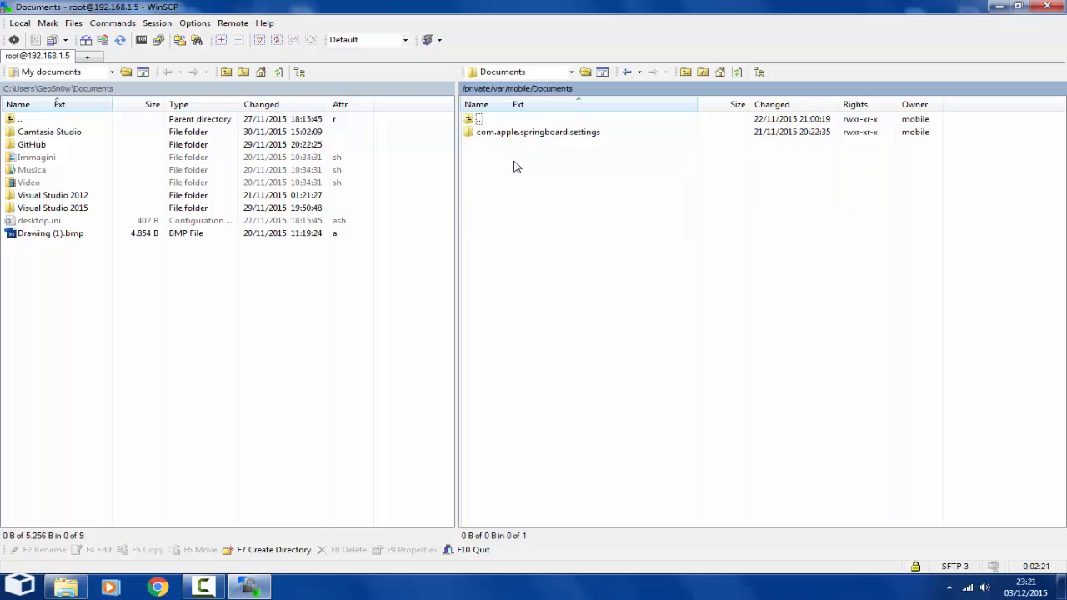
pyautogui.click(539, 132)
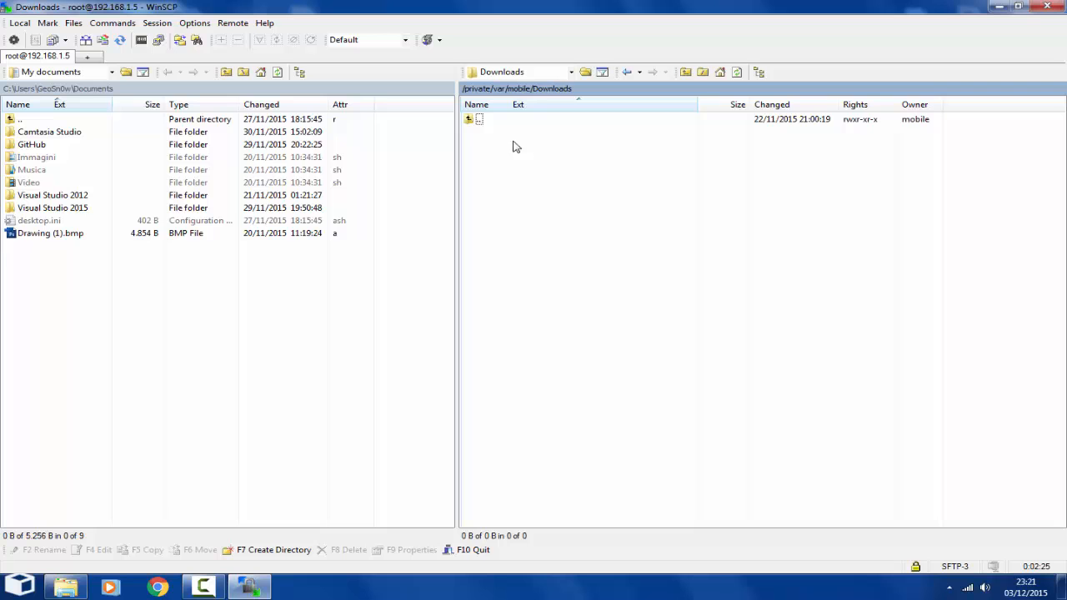
pyautogui.doubleClick(479, 118)
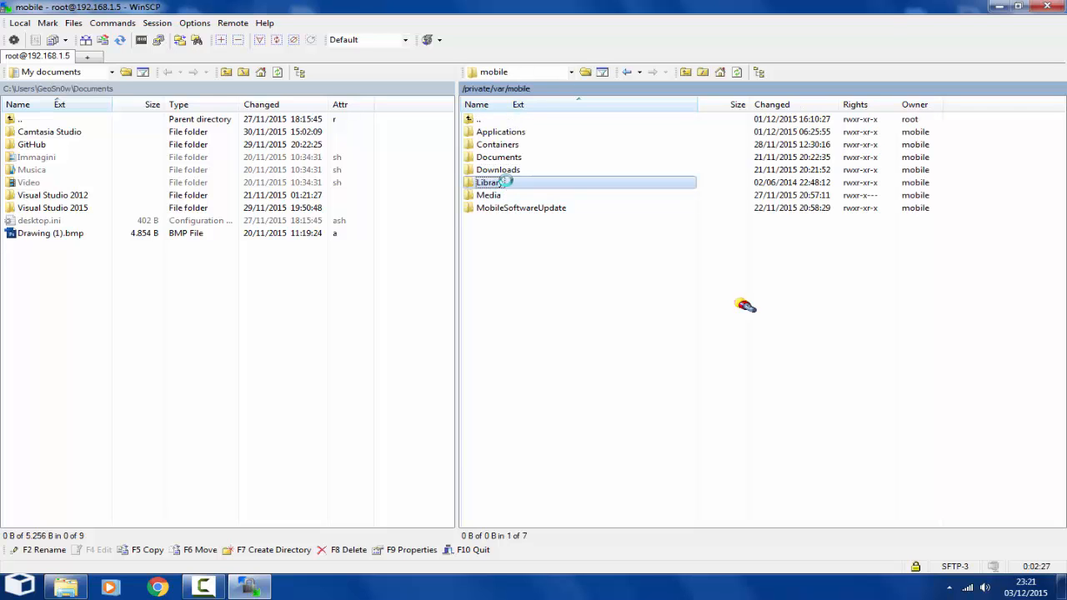
pyautogui.doubleClick(490, 181)
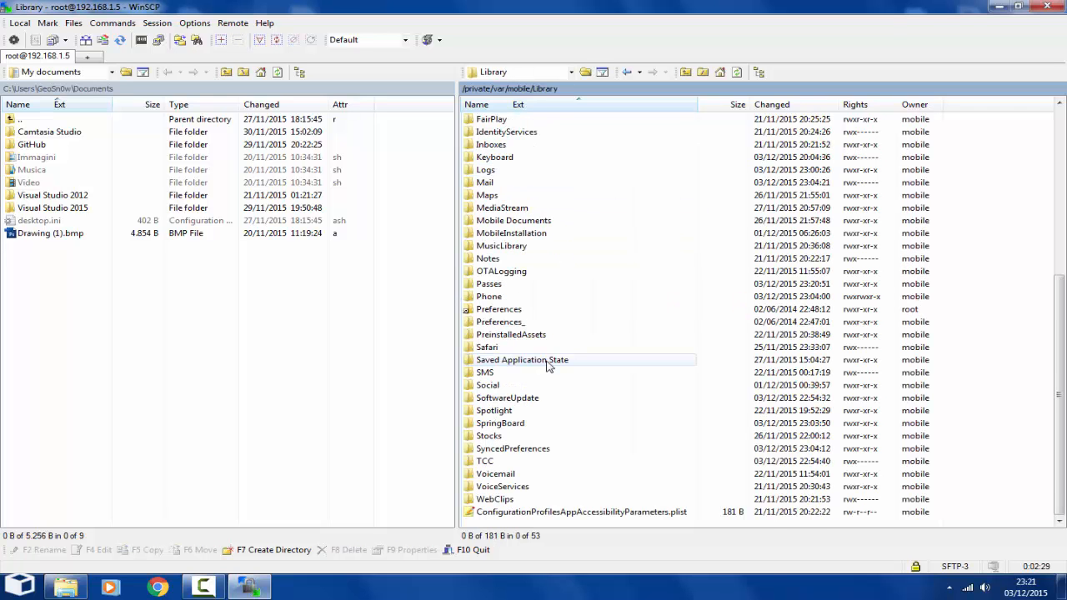
pyautogui.doubleClick(479, 118)
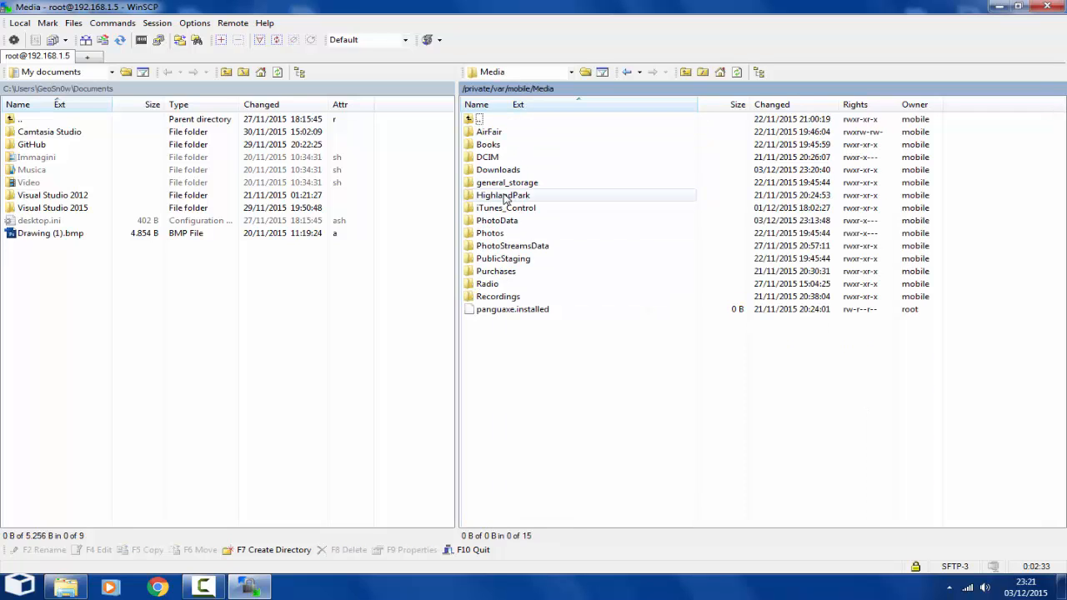
pyautogui.moveTo(521, 225)
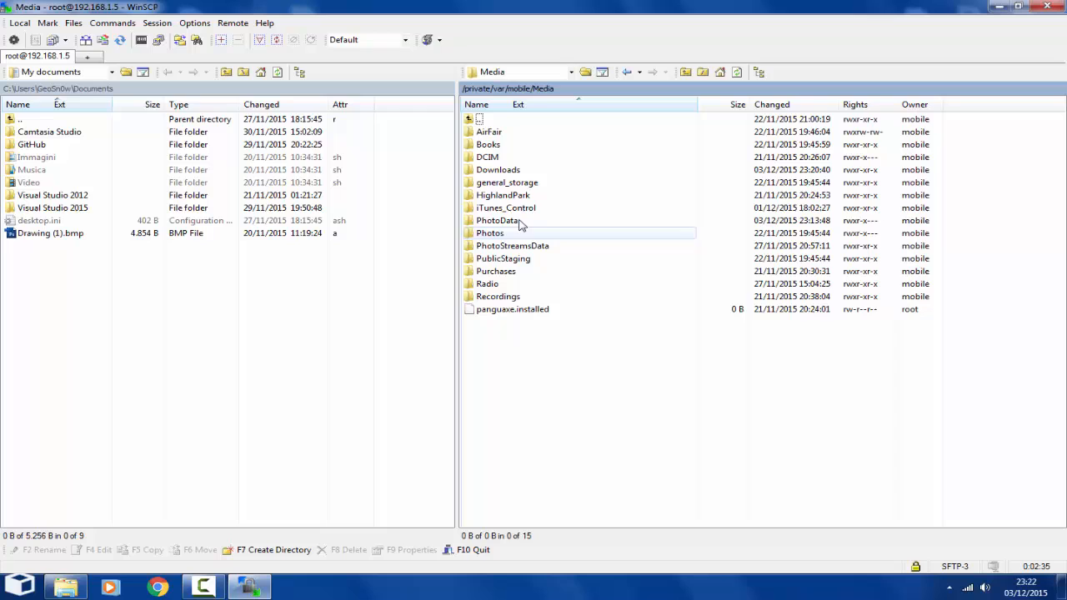
pyautogui.doubleClick(489, 232)
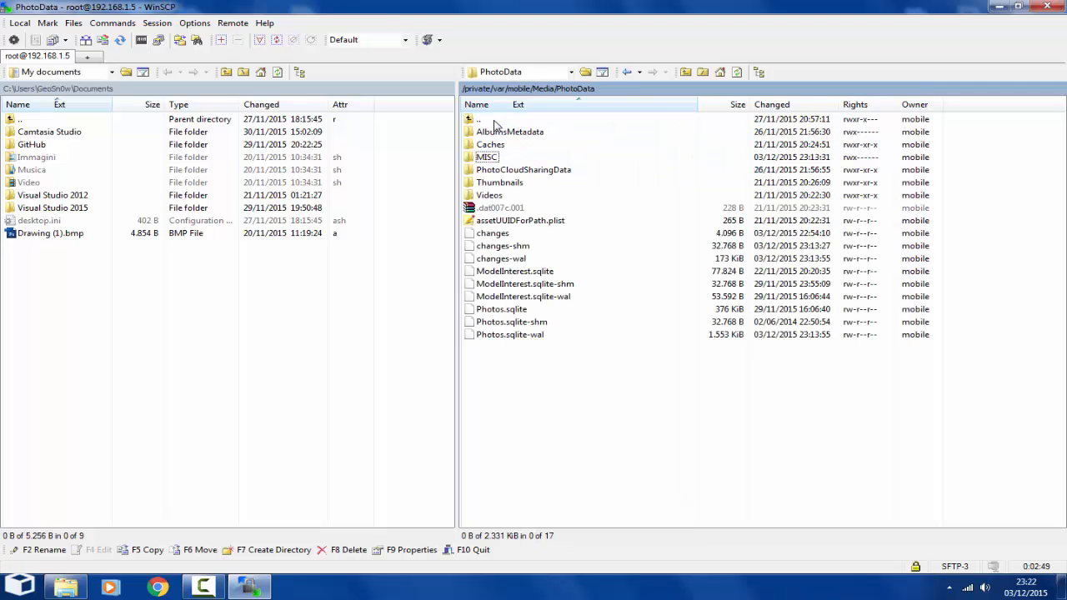
pyautogui.click(479, 118)
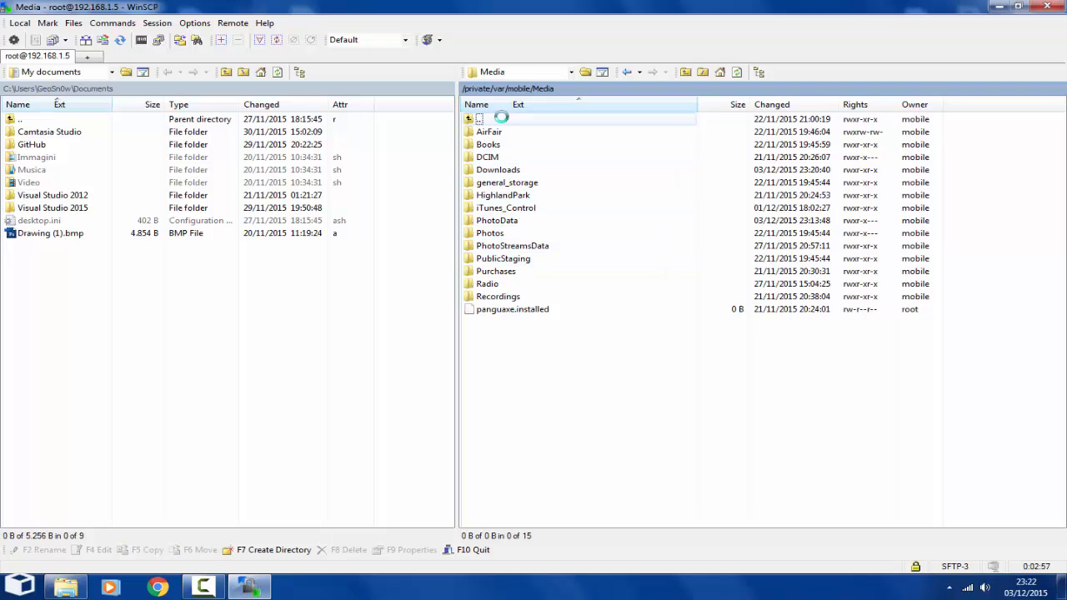
# Browse into /private/var/root/Library/Lockdown and its activation_records folder, then back to Lockdown.
pyautogui.doubleClick(480, 118)
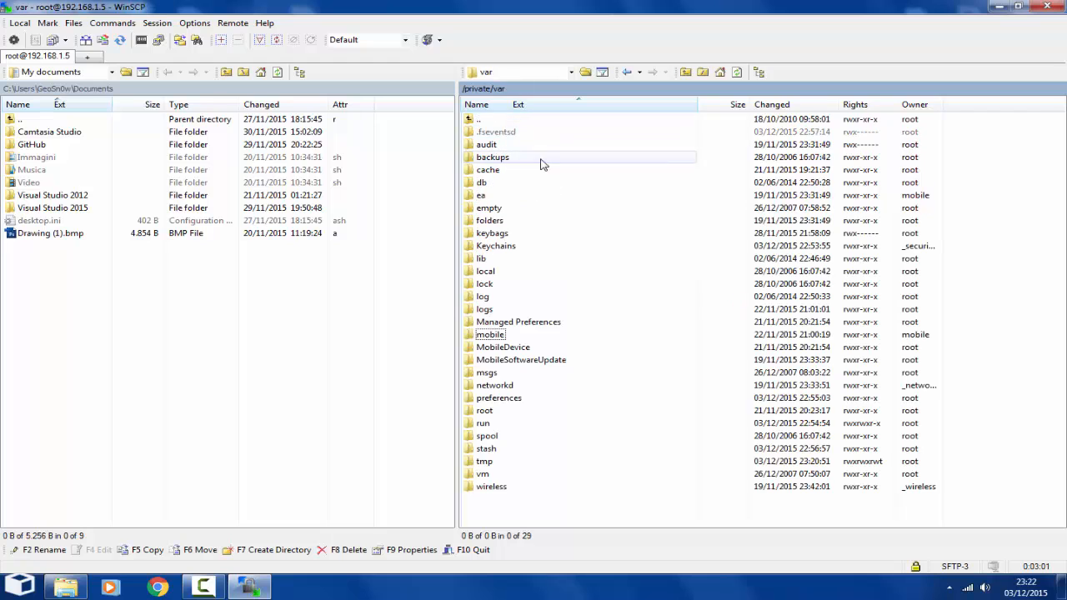
pyautogui.doubleClick(484, 410)
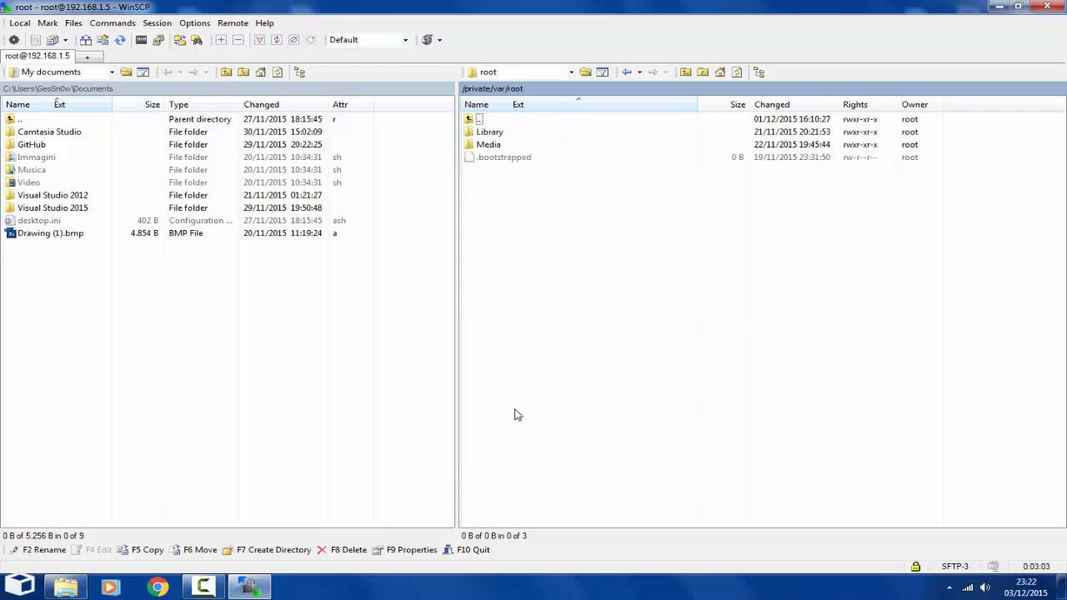
pyautogui.doubleClick(490, 131)
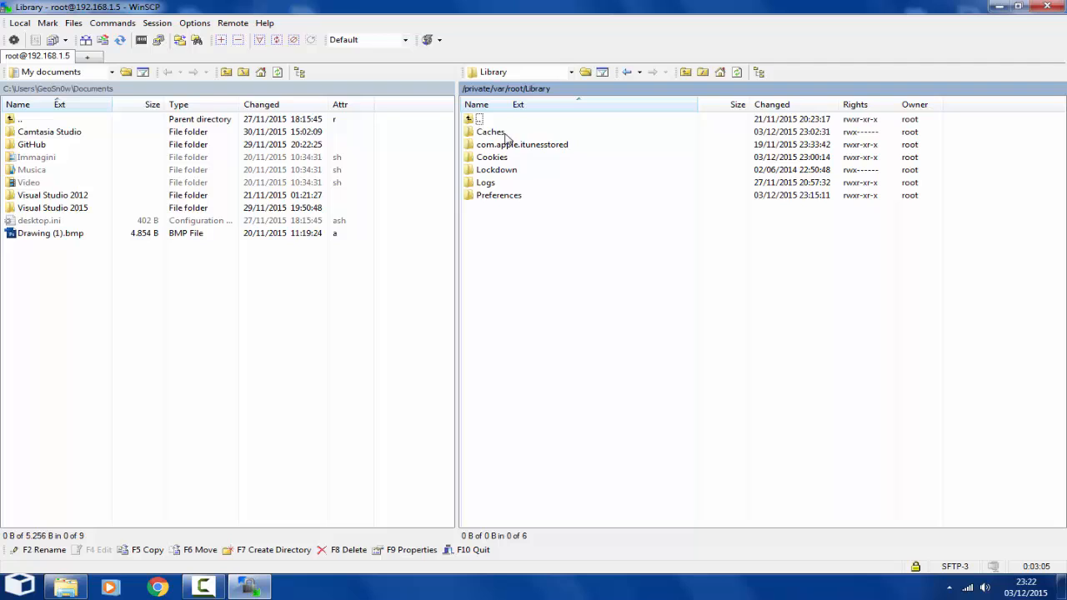
pyautogui.doubleClick(496, 169)
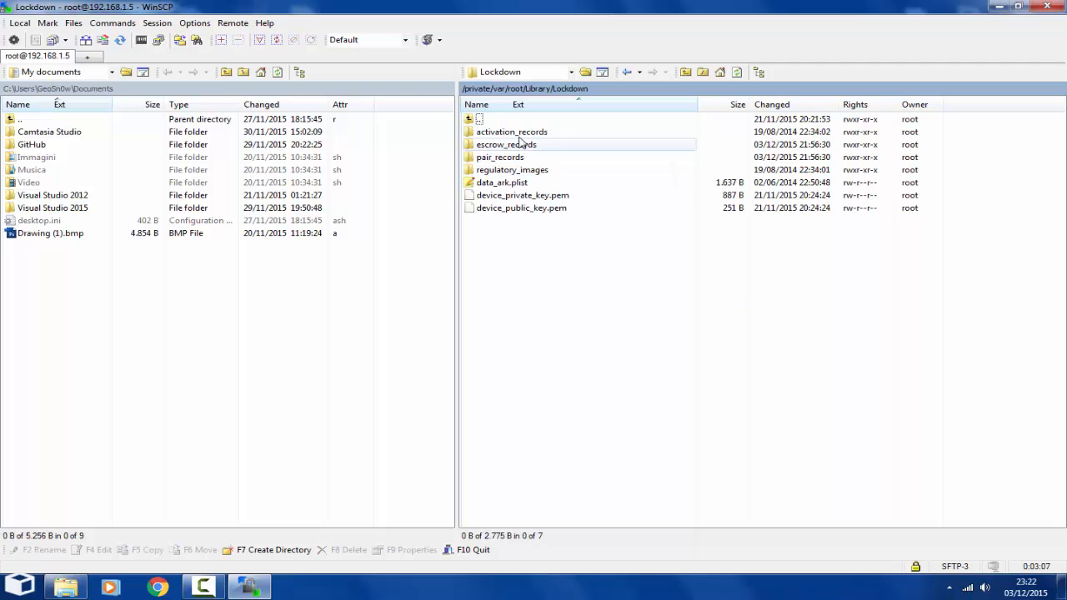
pyautogui.click(511, 131)
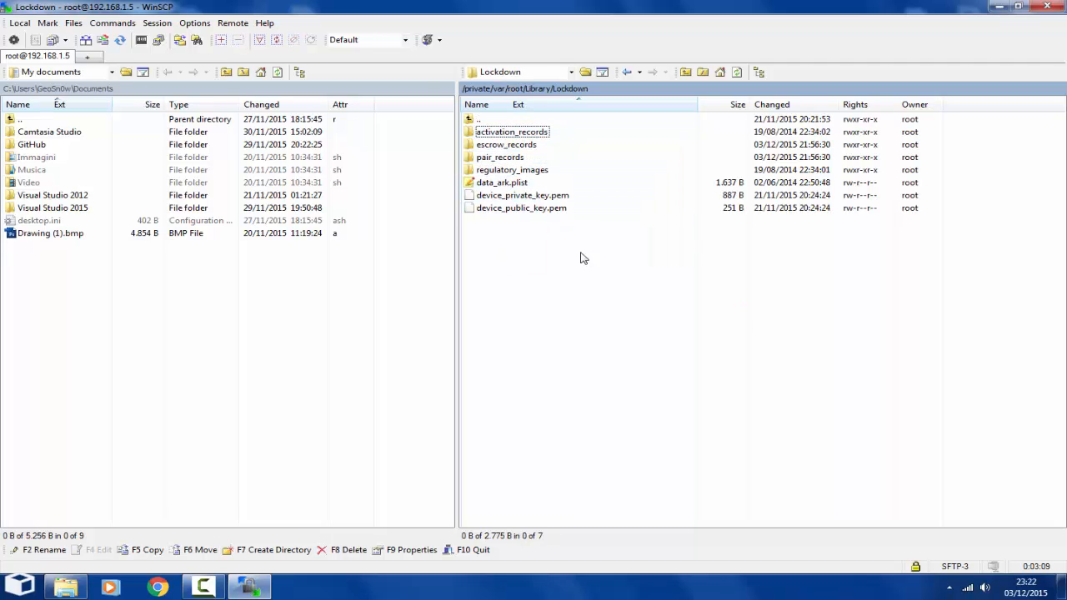
pyautogui.doubleClick(512, 131)
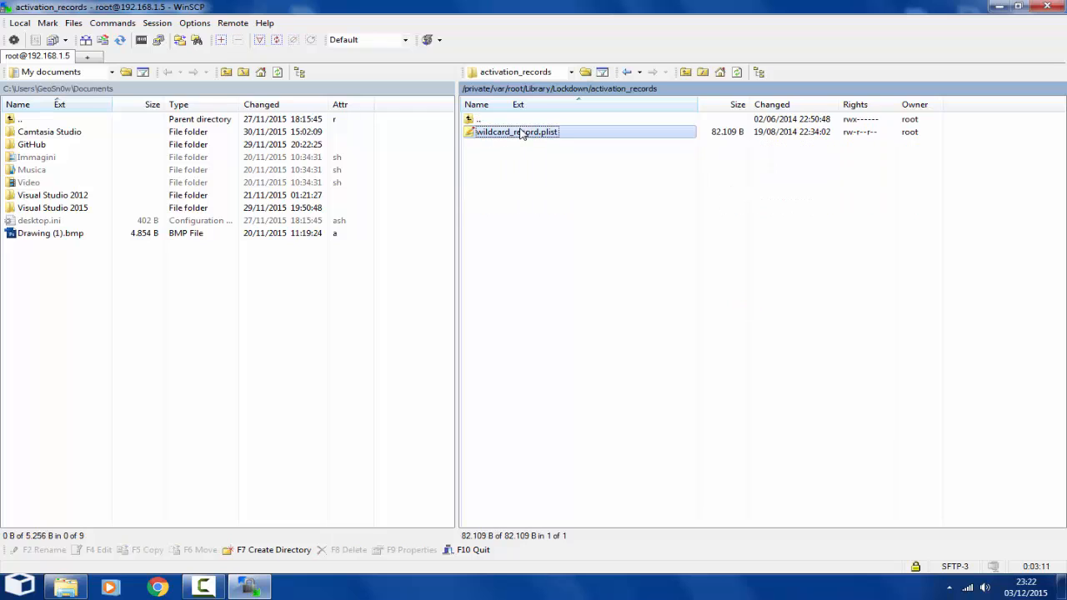
pyautogui.click(479, 119)
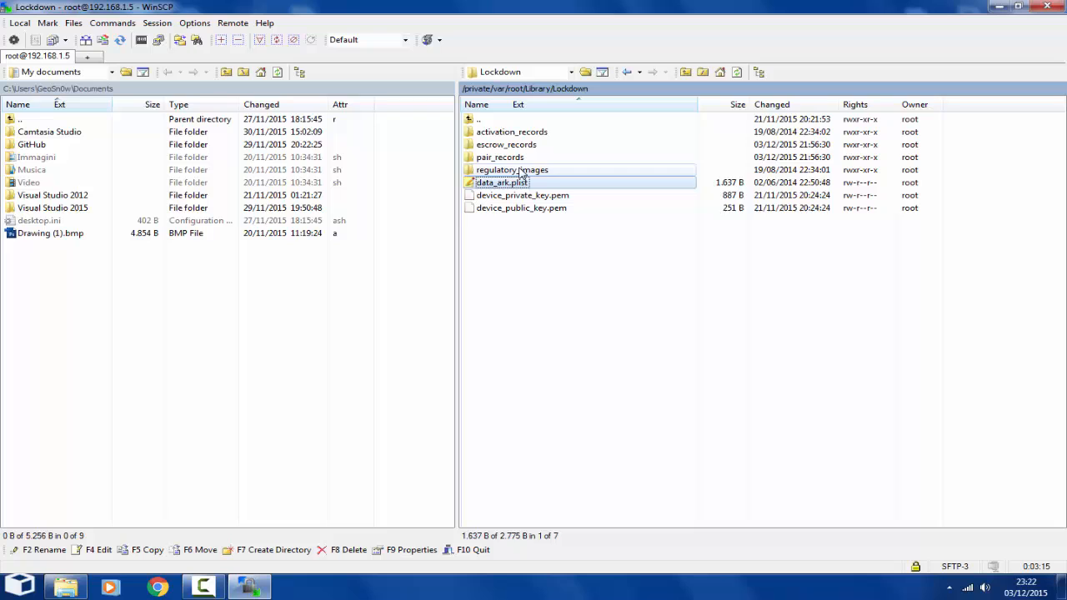
pyautogui.press('ctrl+a')
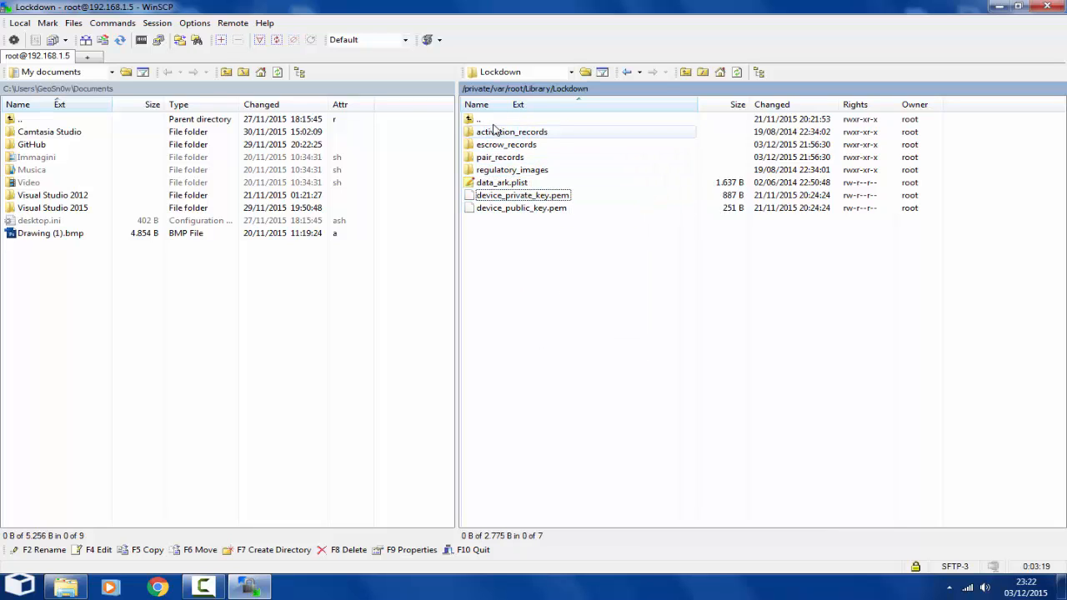
# View Library's Preferences plist files, then climb back up to /private/var/root.
pyautogui.doubleClick(478, 118)
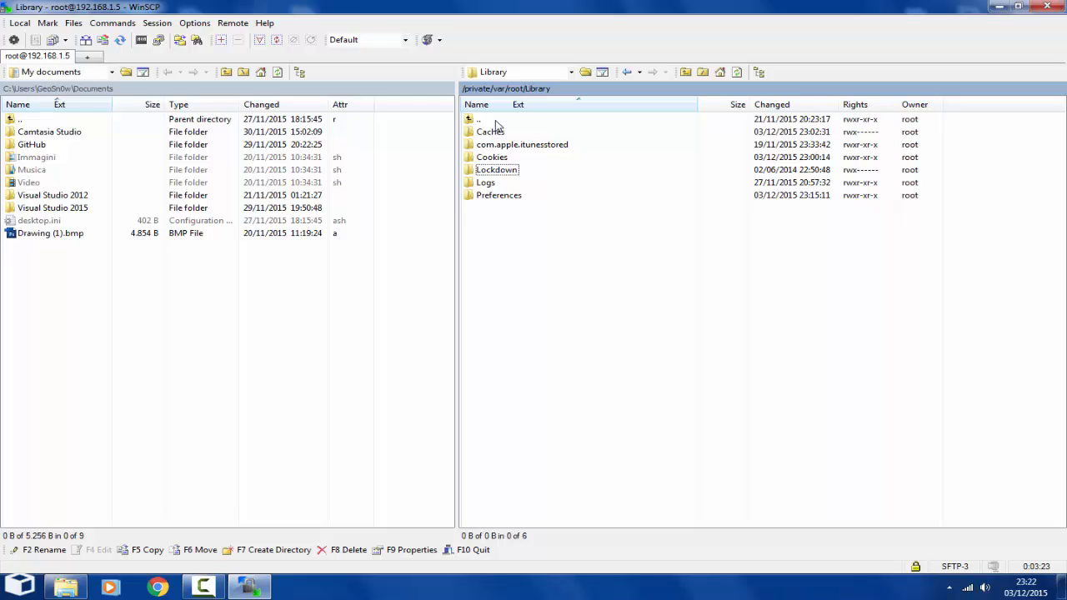
pyautogui.click(522, 145)
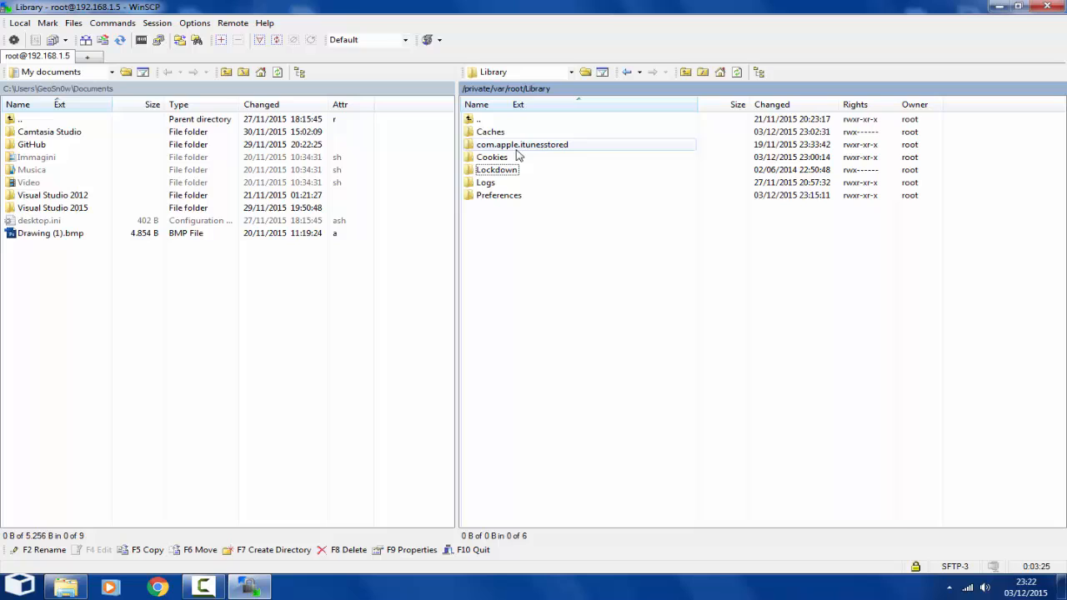
pyautogui.click(521, 145)
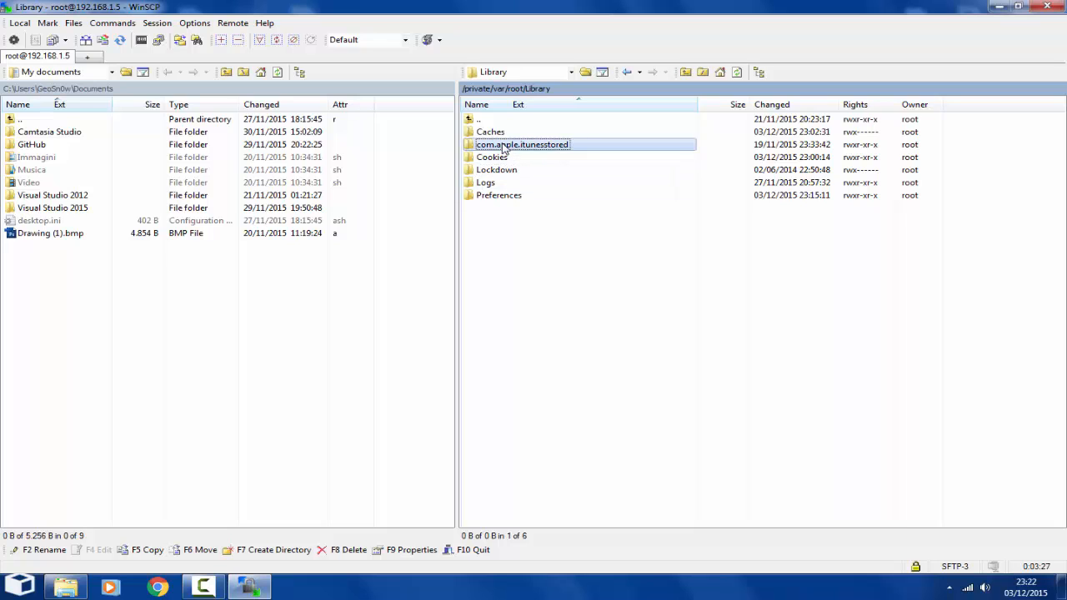
pyautogui.click(485, 181)
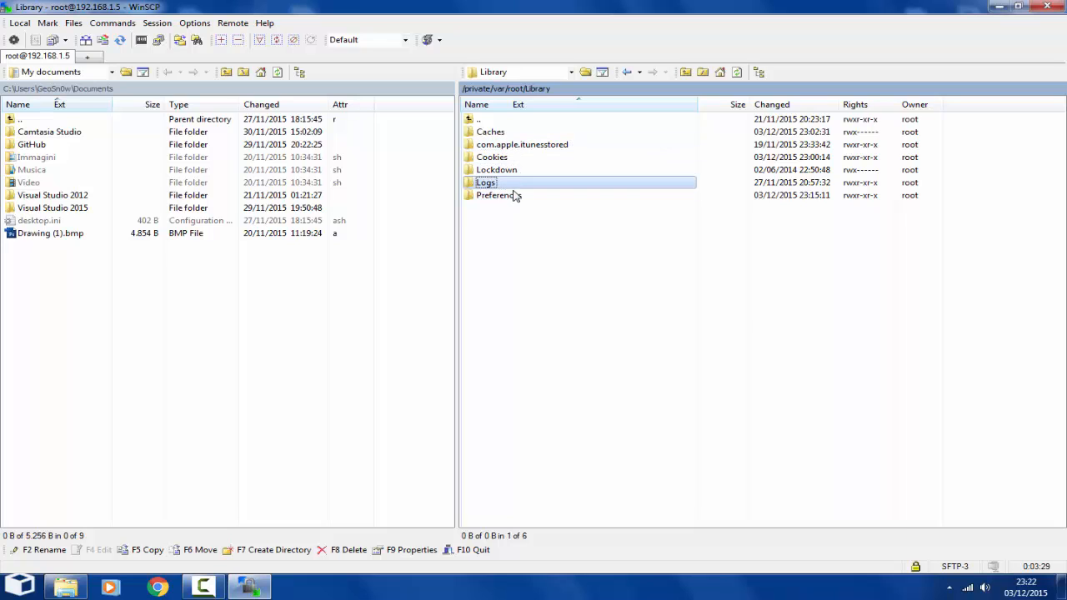
pyautogui.click(495, 195)
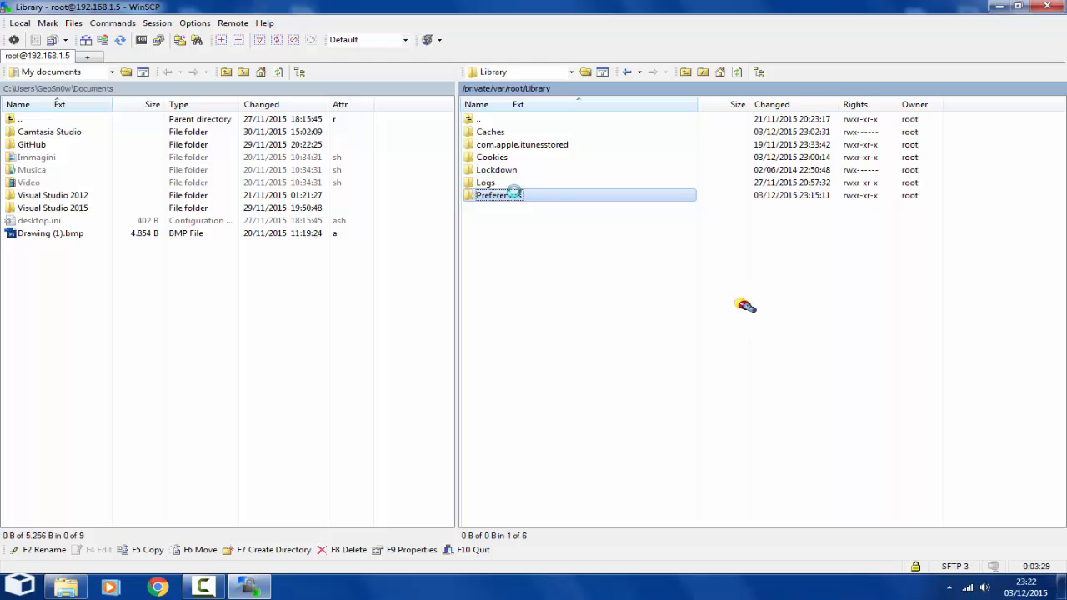
pyautogui.doubleClick(499, 194)
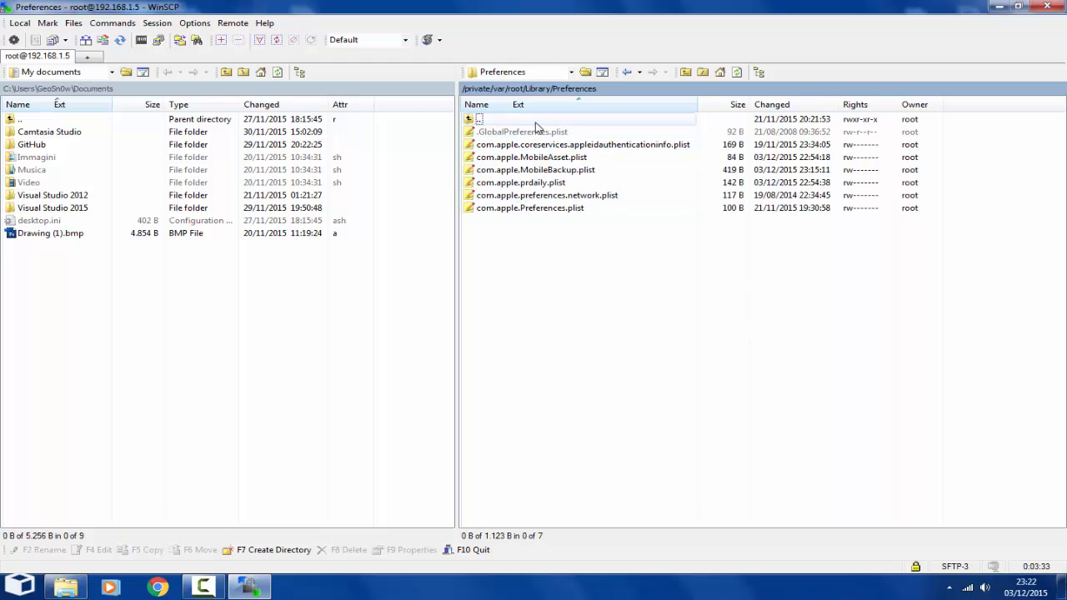
pyautogui.doubleClick(479, 118)
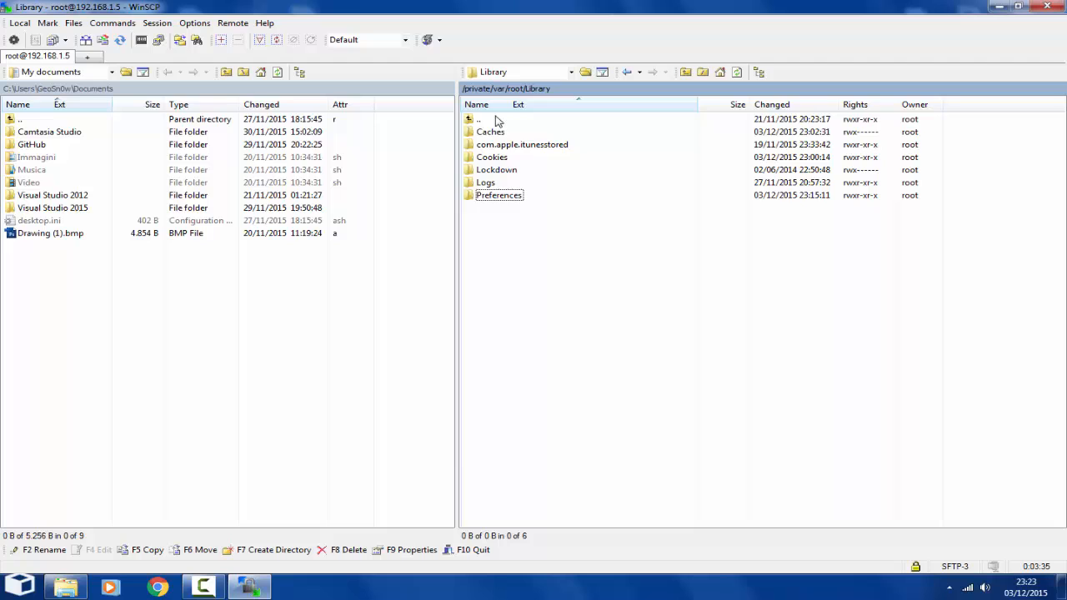
pyautogui.doubleClick(477, 119)
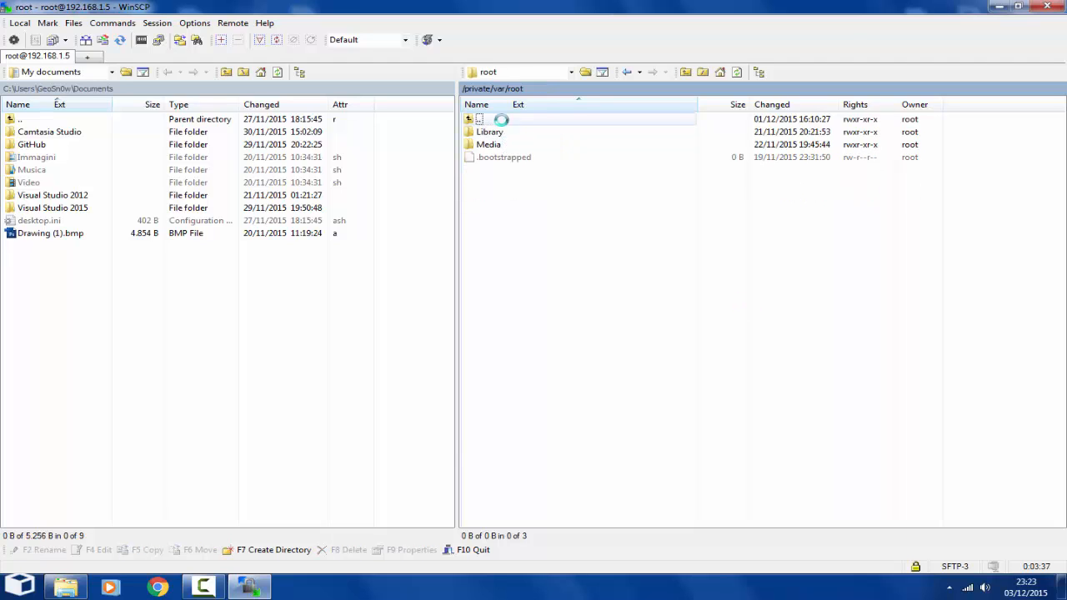
# Climb to /private, browse the etc config files, then go up to the device root.
pyautogui.doubleClick(479, 118)
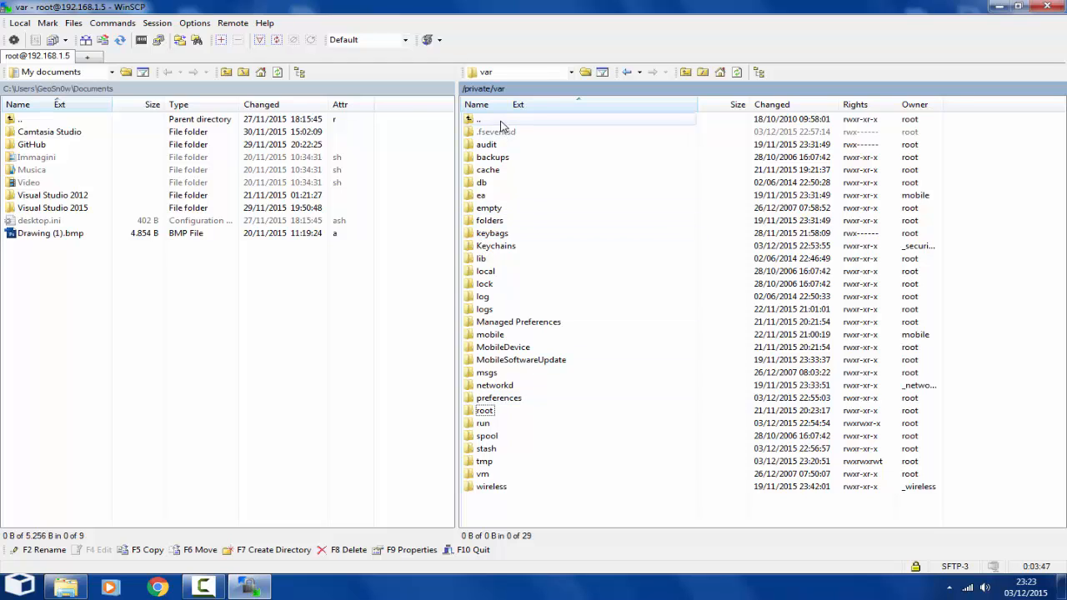
pyautogui.doubleClick(477, 118)
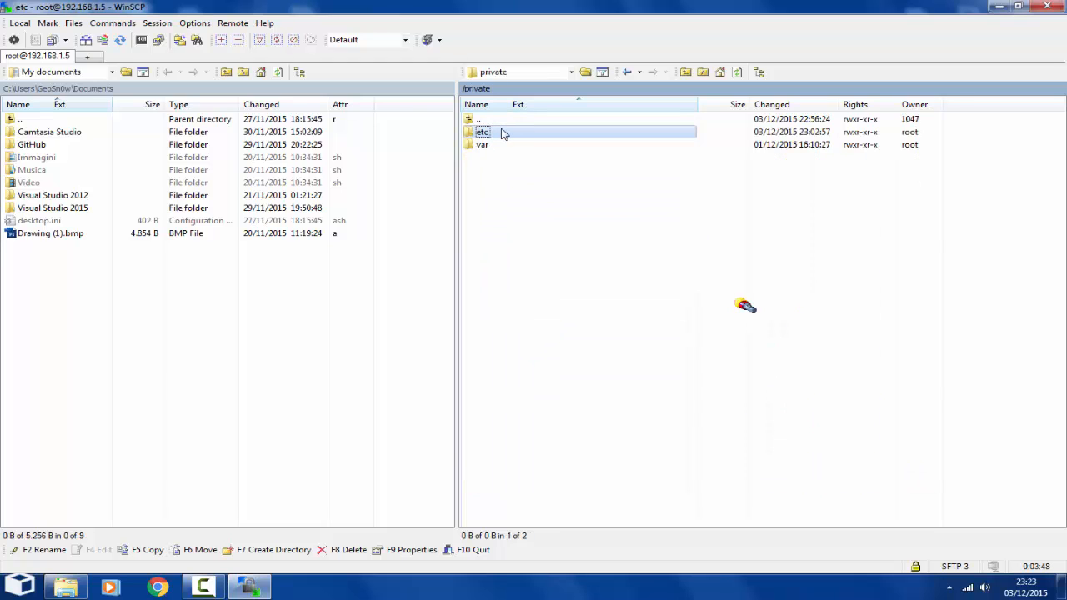
pyautogui.doubleClick(483, 131)
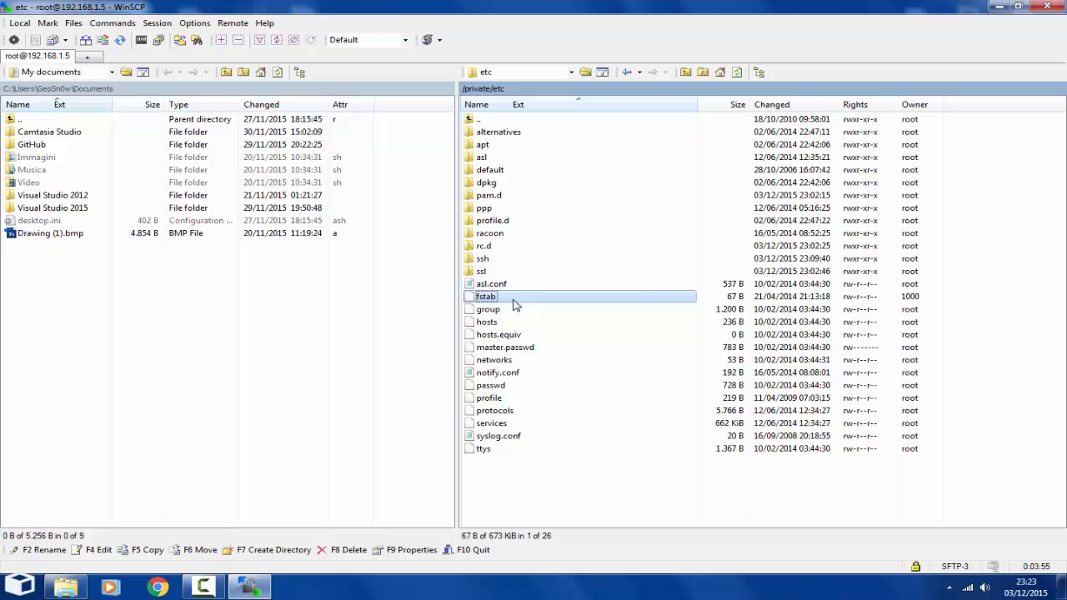
pyautogui.click(492, 118)
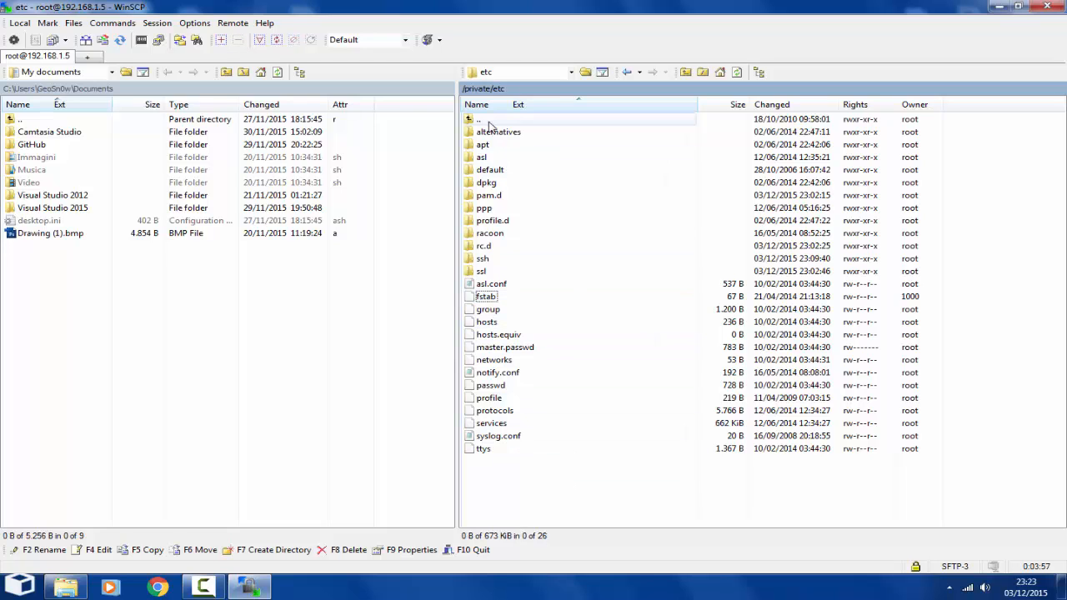
pyautogui.doubleClick(479, 118)
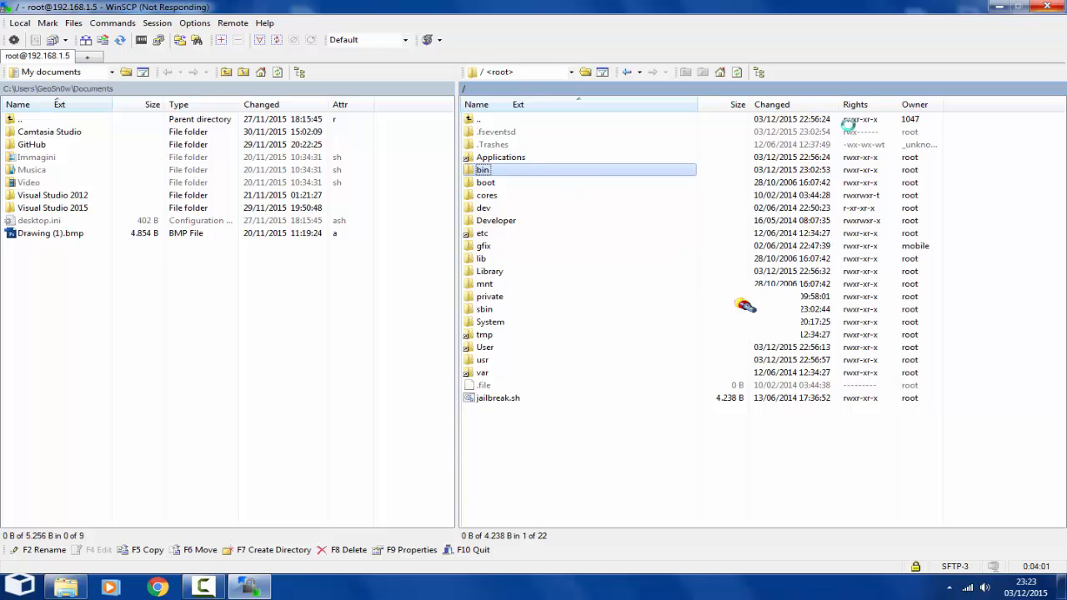
pyautogui.moveTo(829, 228)
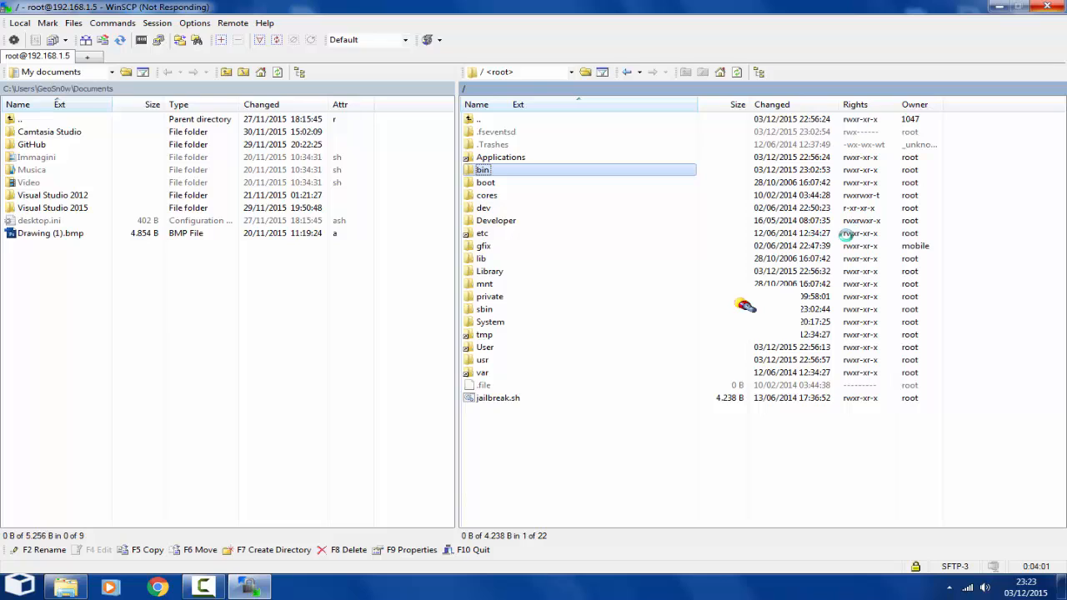
pyautogui.moveTo(827, 243)
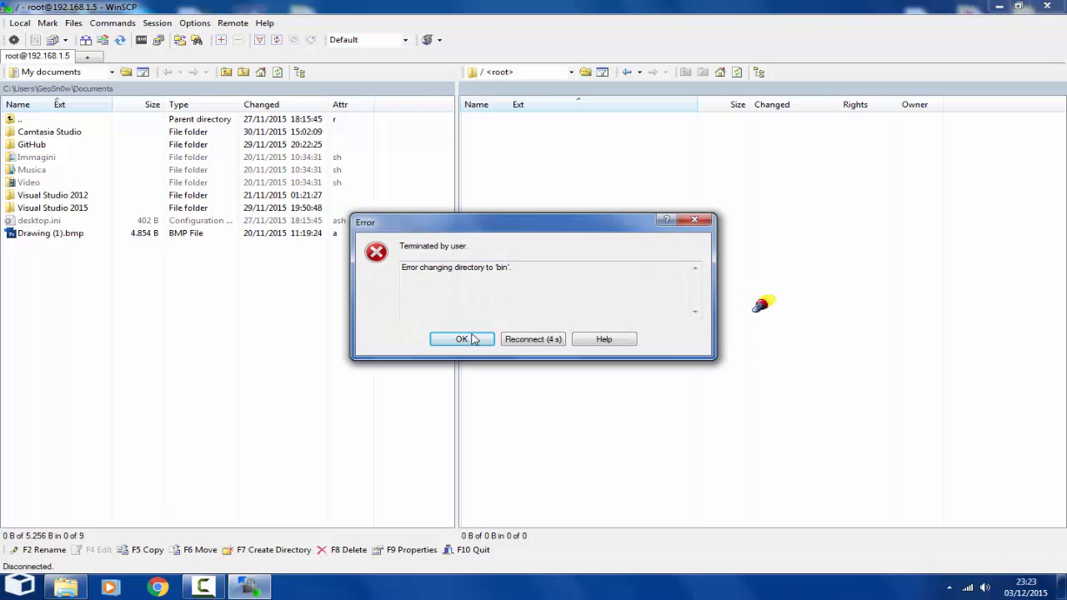
# Dismiss the disconnection error and close the WinSCP Login window.
pyautogui.click(461, 338)
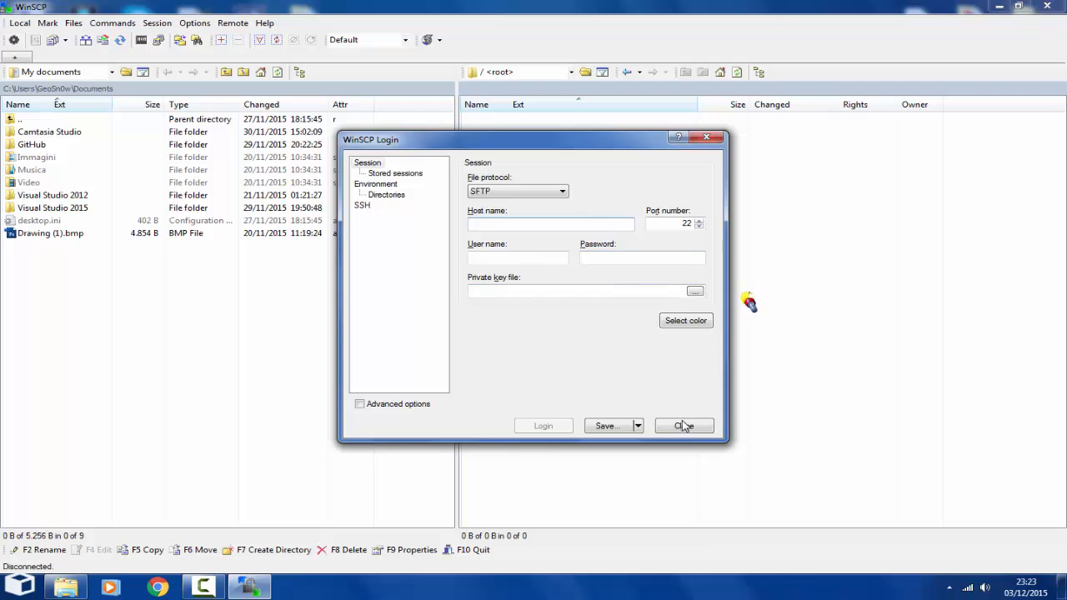
pyautogui.click(683, 425)
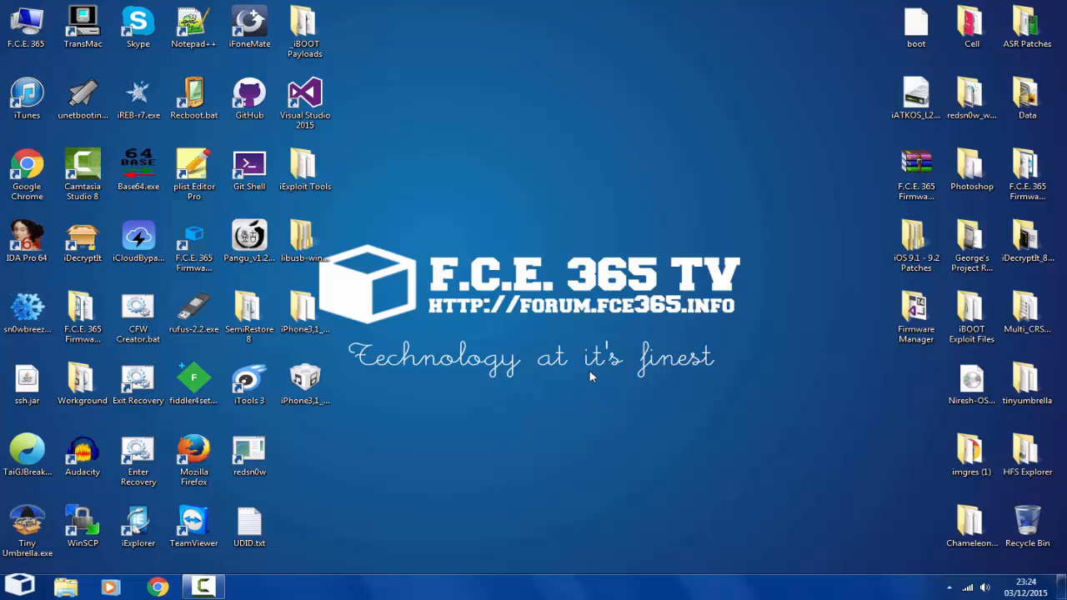
pyautogui.moveTo(525, 422)
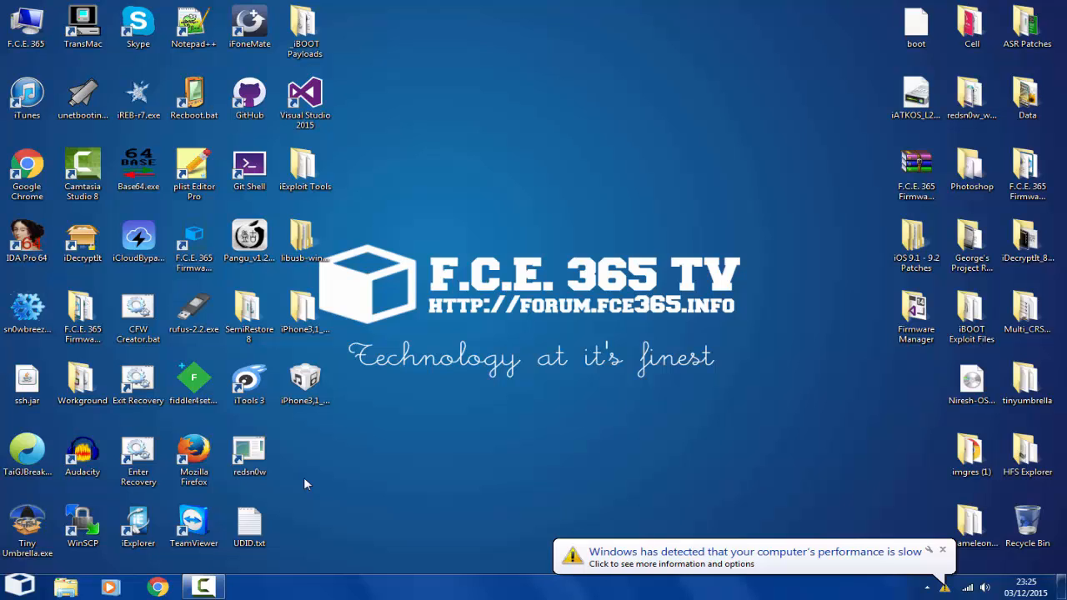
pyautogui.click(753, 556)
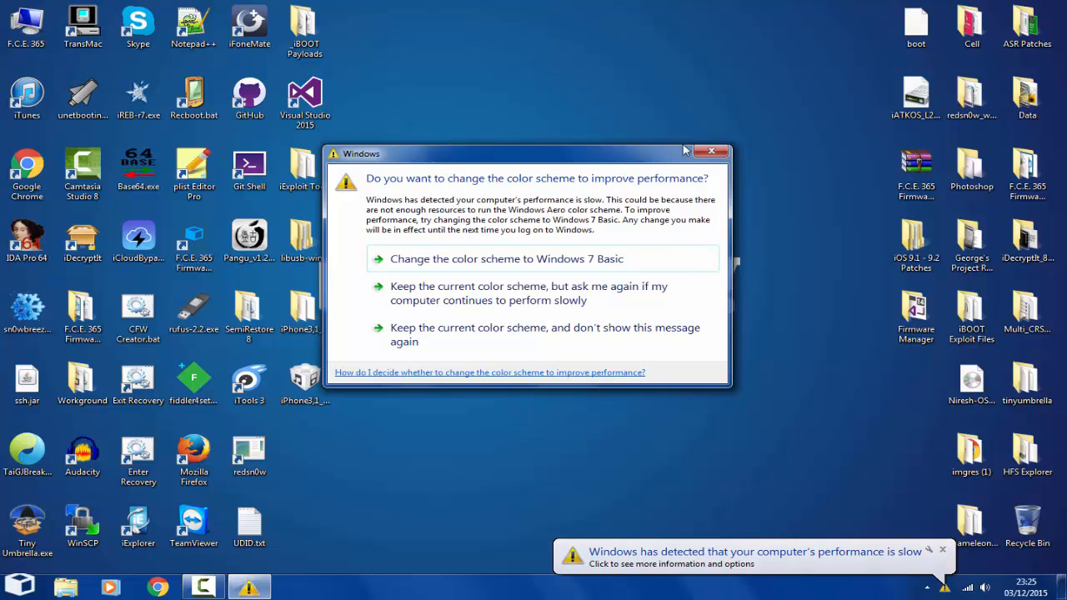
pyautogui.click(712, 151)
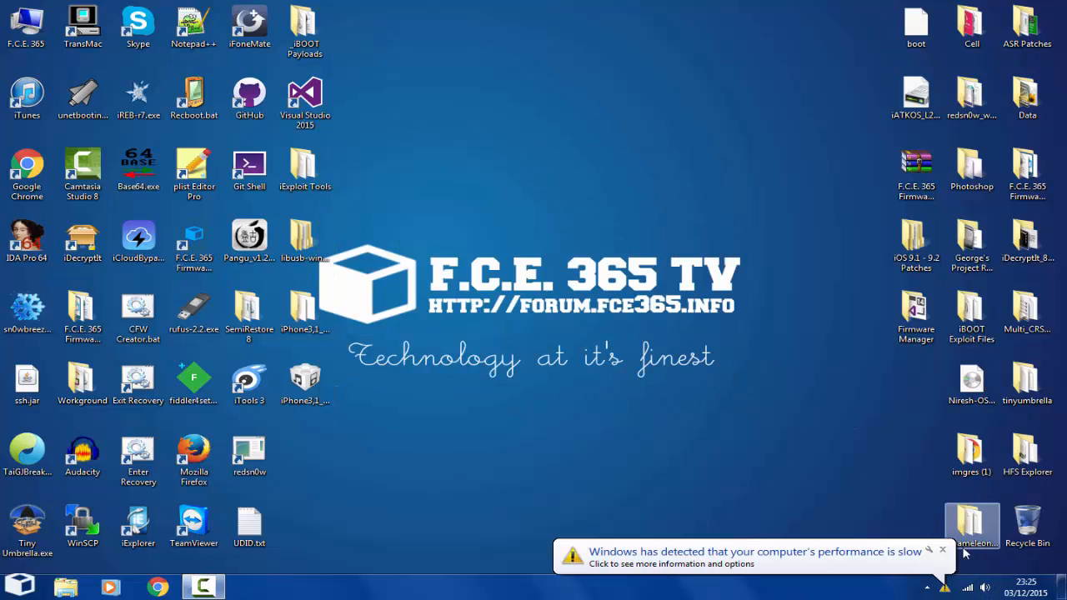
pyautogui.click(941, 550)
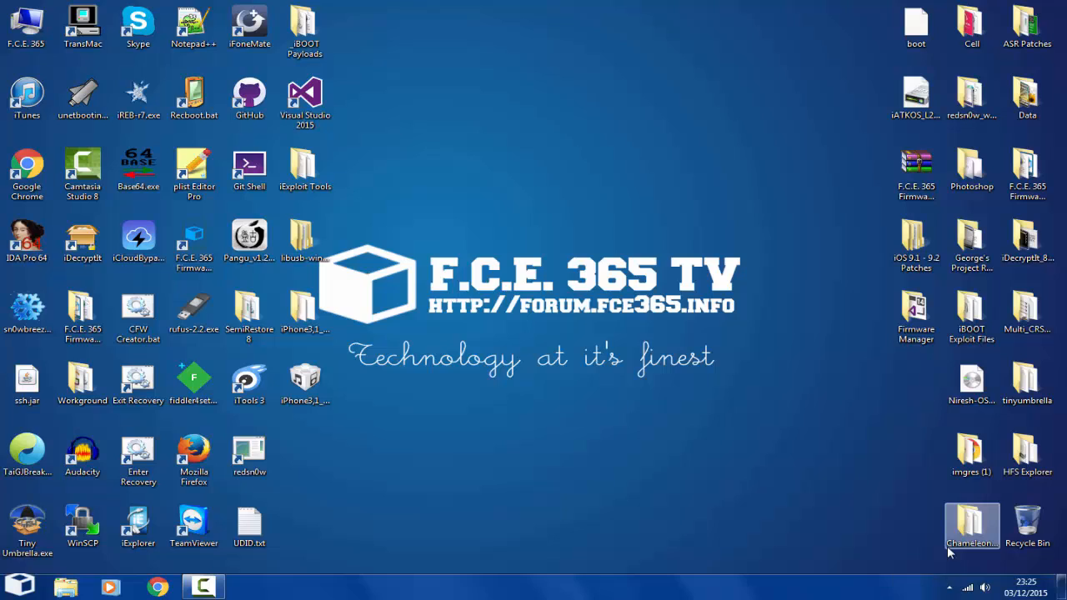